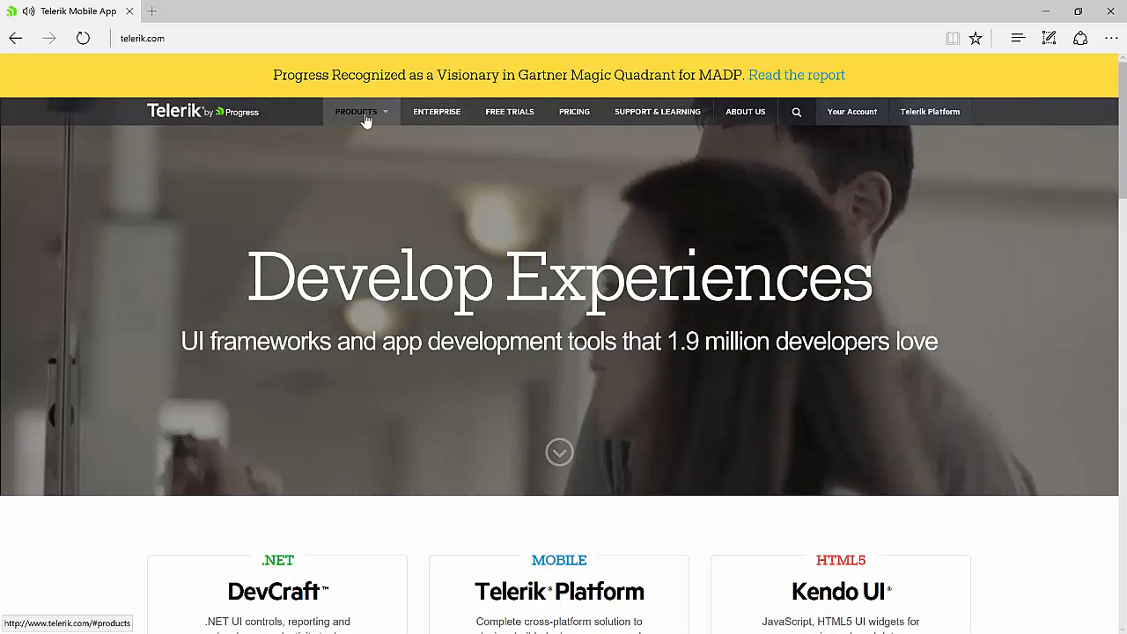
Navigate from the Telerik home page to the UI for ASP.NET MVC product page.
{"action": "left_click", "coordinate": [356, 111]}
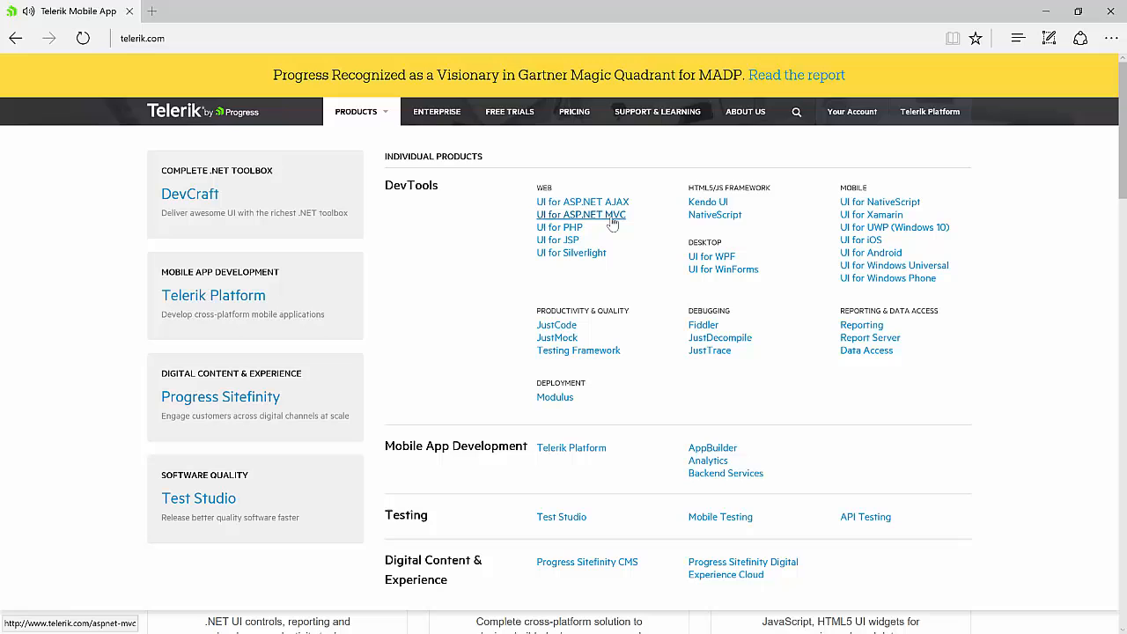
{"action": "left_click", "coordinate": [580, 214]}
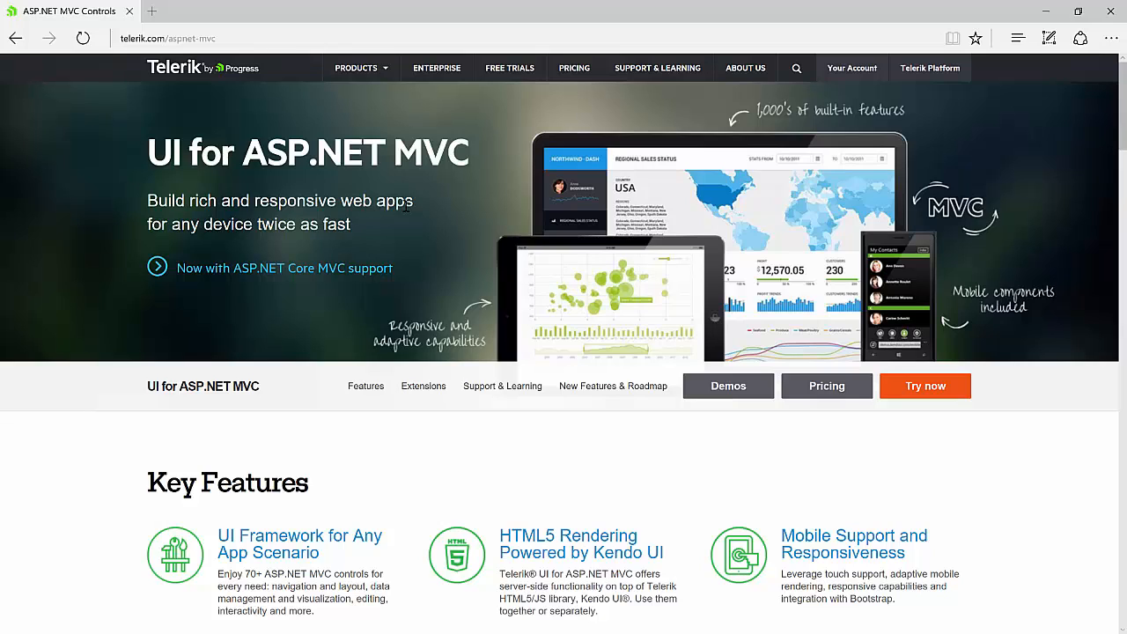
{"action": "mouse_move", "coordinate": [415, 294]}
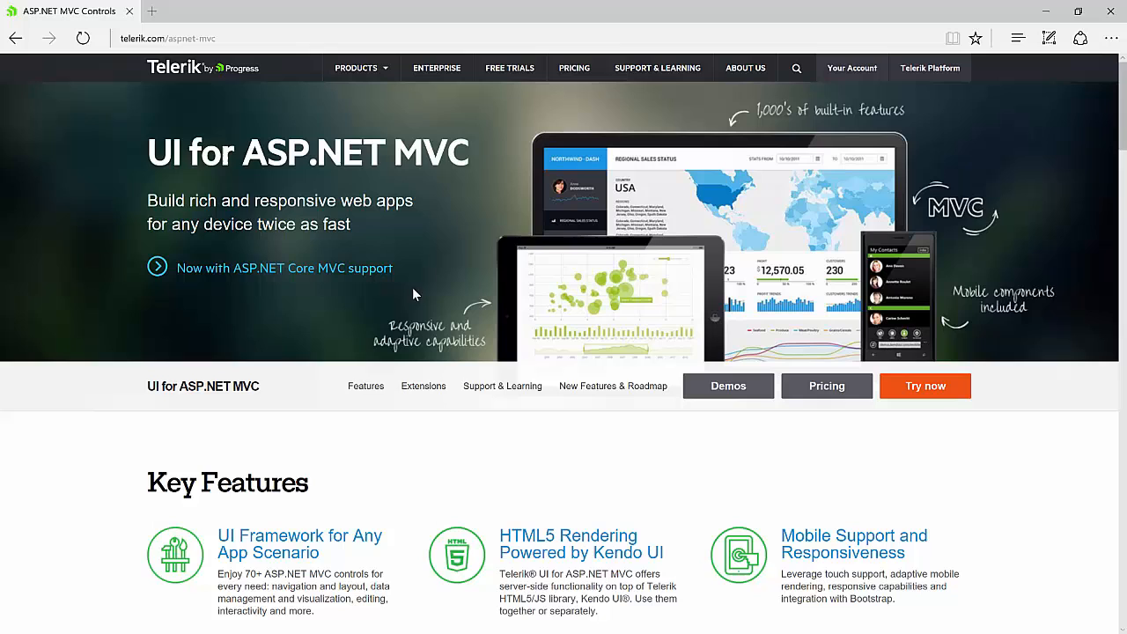
Scroll the Key Features, then jump to Support & Learning and New Features & Roadmap.
{"action": "scroll", "scroll_direction": "down", "scroll_amount": 3}
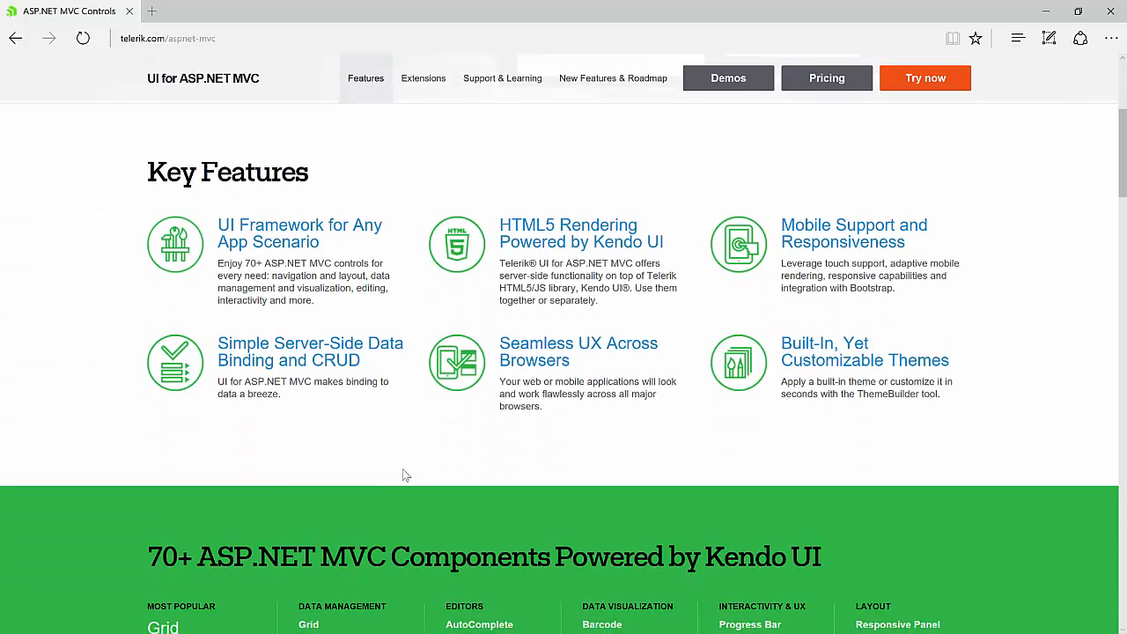
{"action": "mouse_move", "coordinate": [390, 472]}
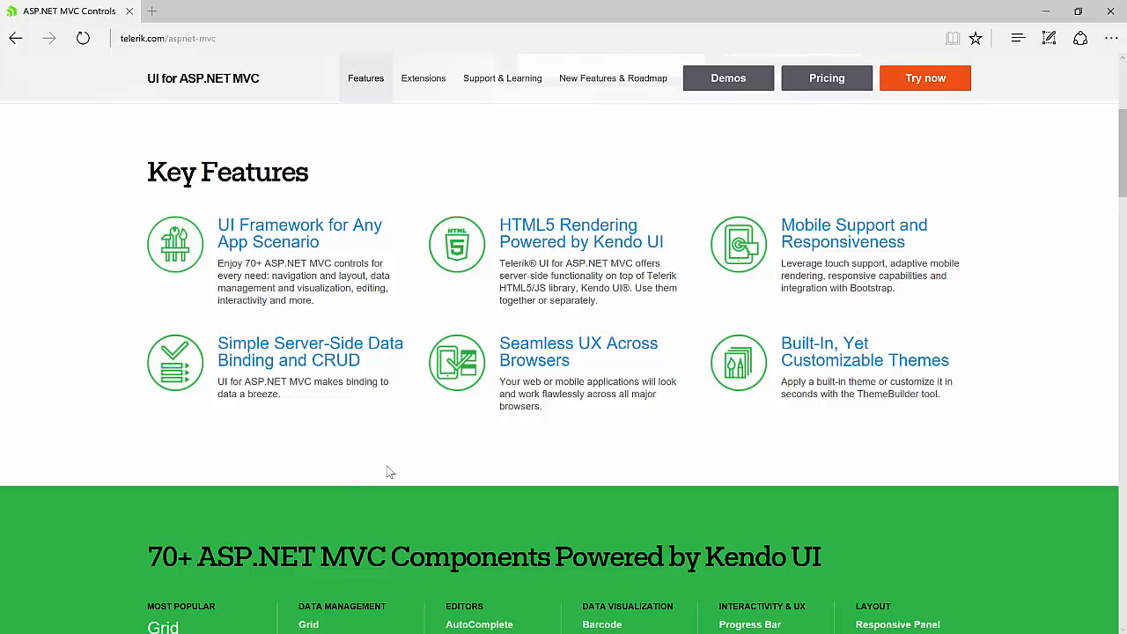
{"action": "scroll", "scroll_direction": "down", "scroll_amount": 3}
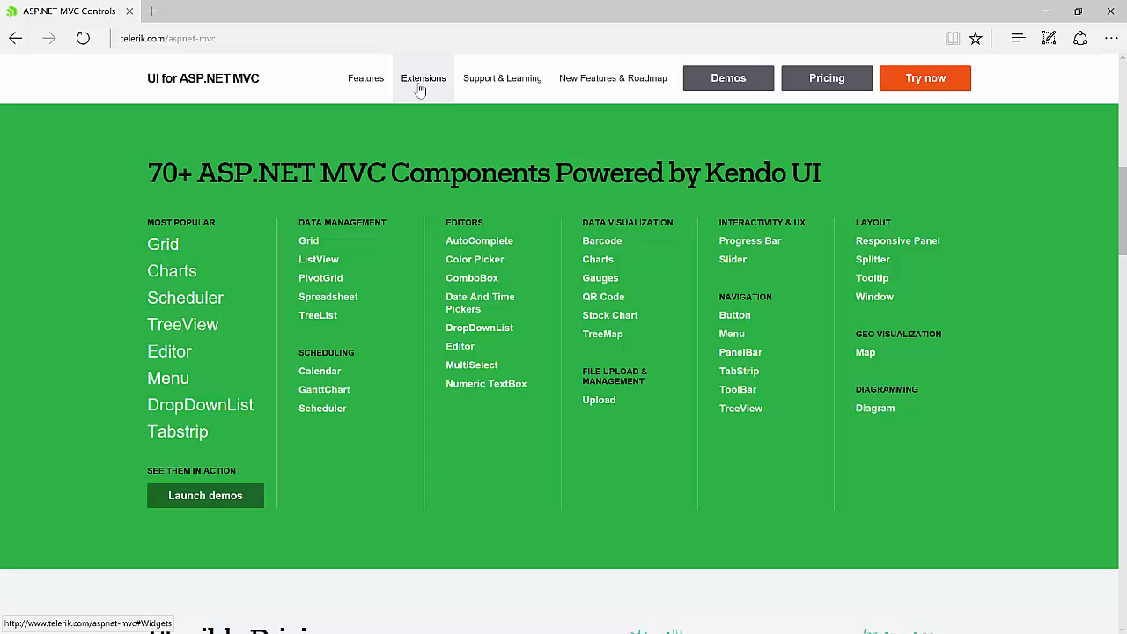
{"action": "mouse_move", "coordinate": [413, 94]}
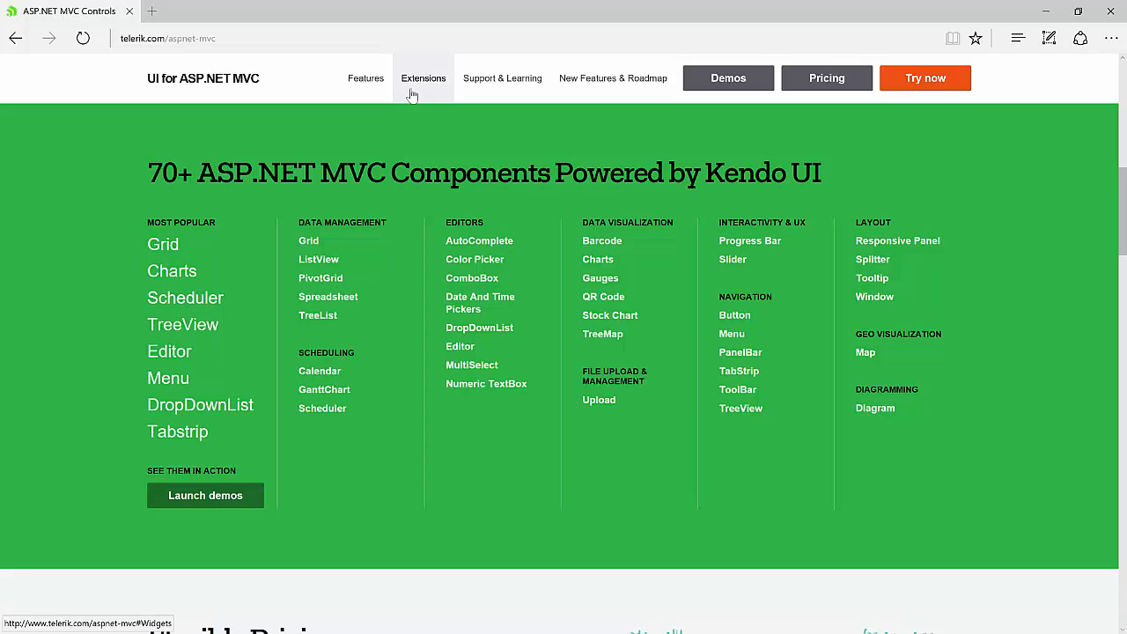
{"action": "scroll", "scroll_direction": "down", "scroll_amount": 3}
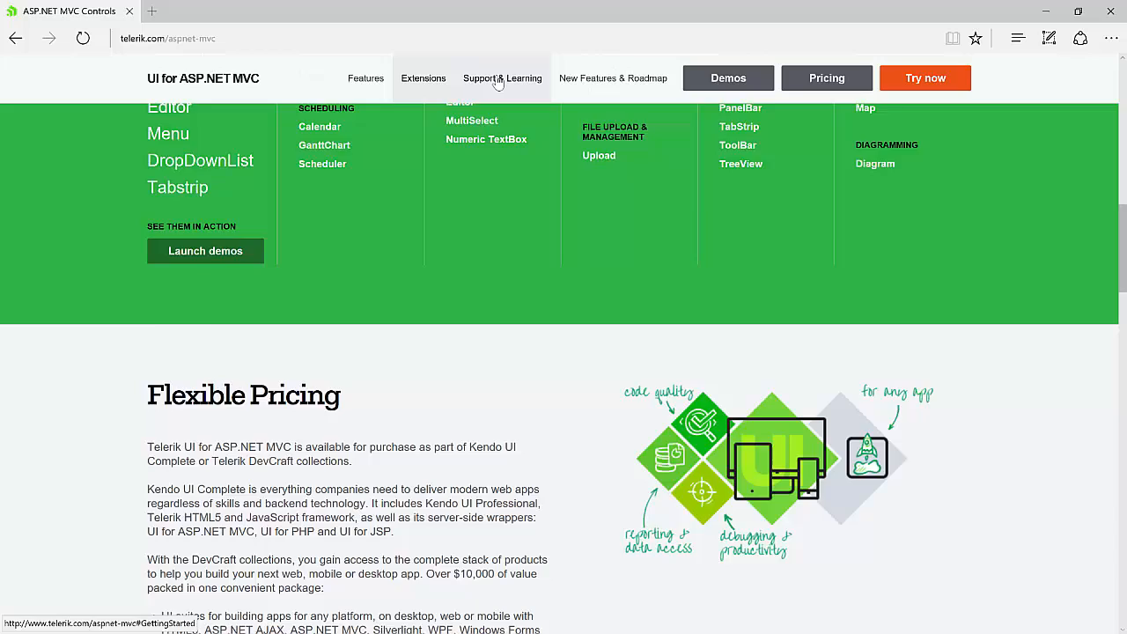
{"action": "left_click", "coordinate": [502, 78]}
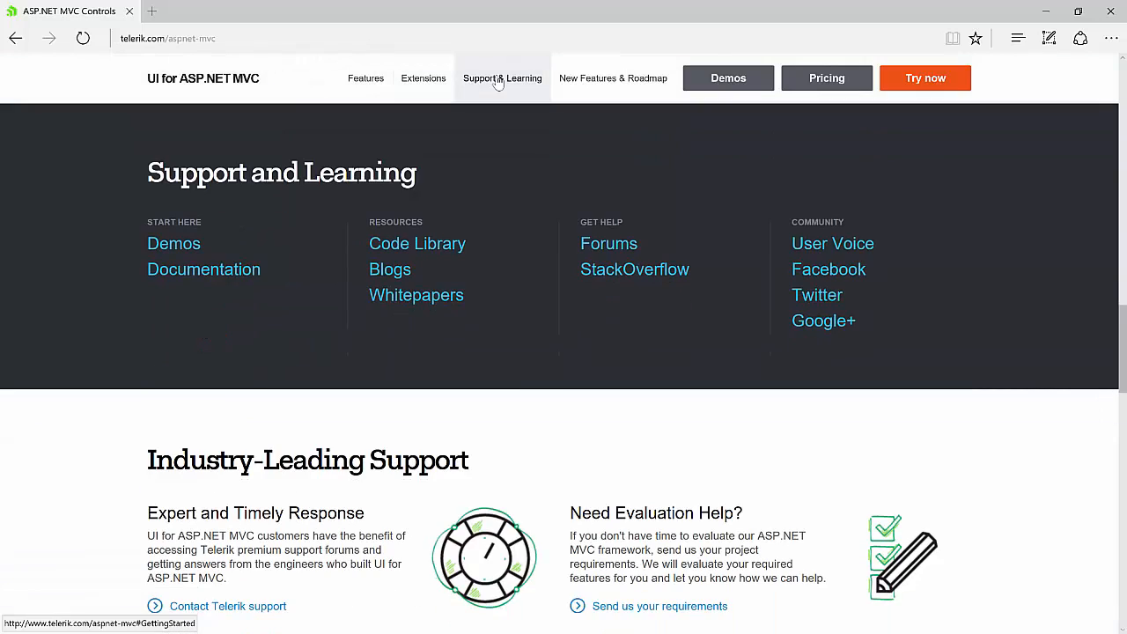
{"action": "mouse_move", "coordinate": [197, 283]}
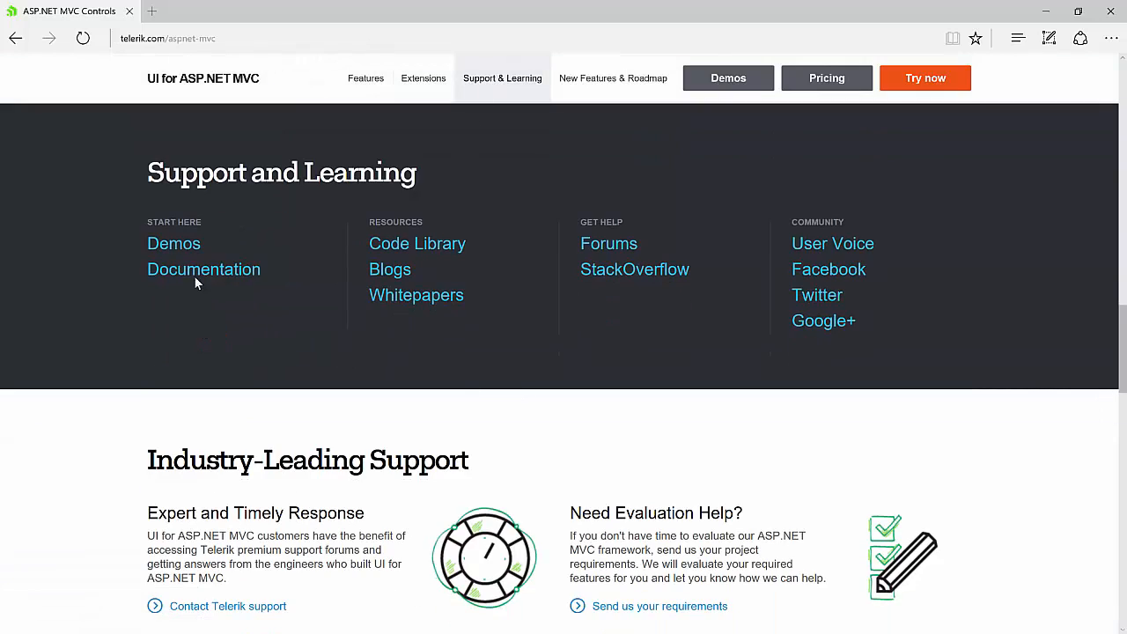
{"action": "mouse_move", "coordinate": [416, 244]}
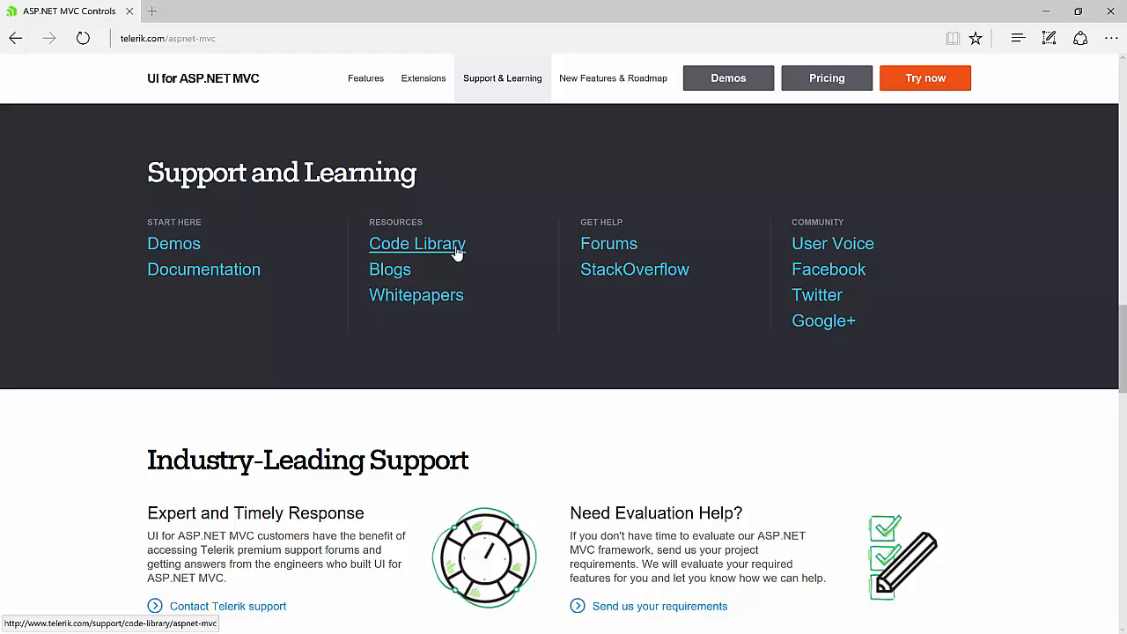
{"action": "mouse_move", "coordinate": [596, 330]}
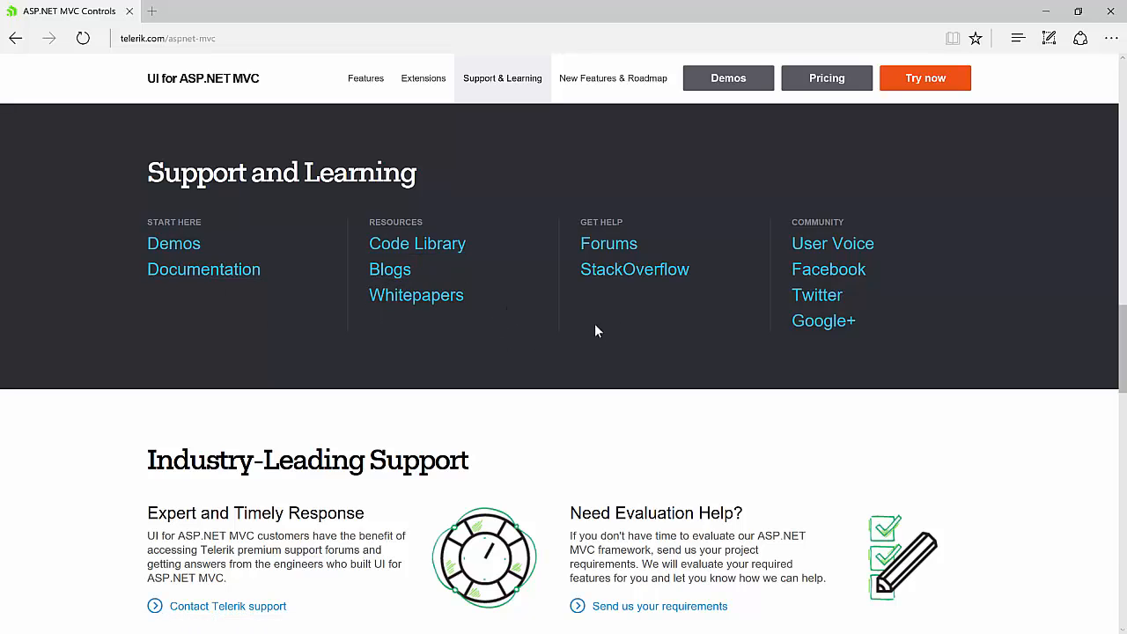
{"action": "left_click", "coordinate": [613, 77]}
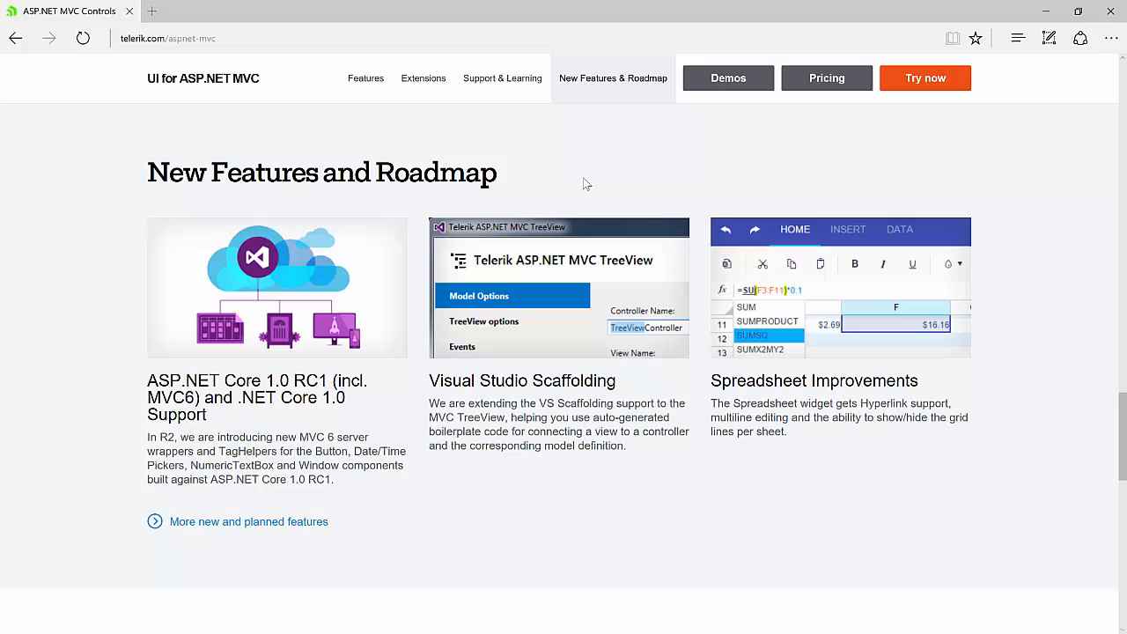
{"action": "mouse_move", "coordinate": [539, 472]}
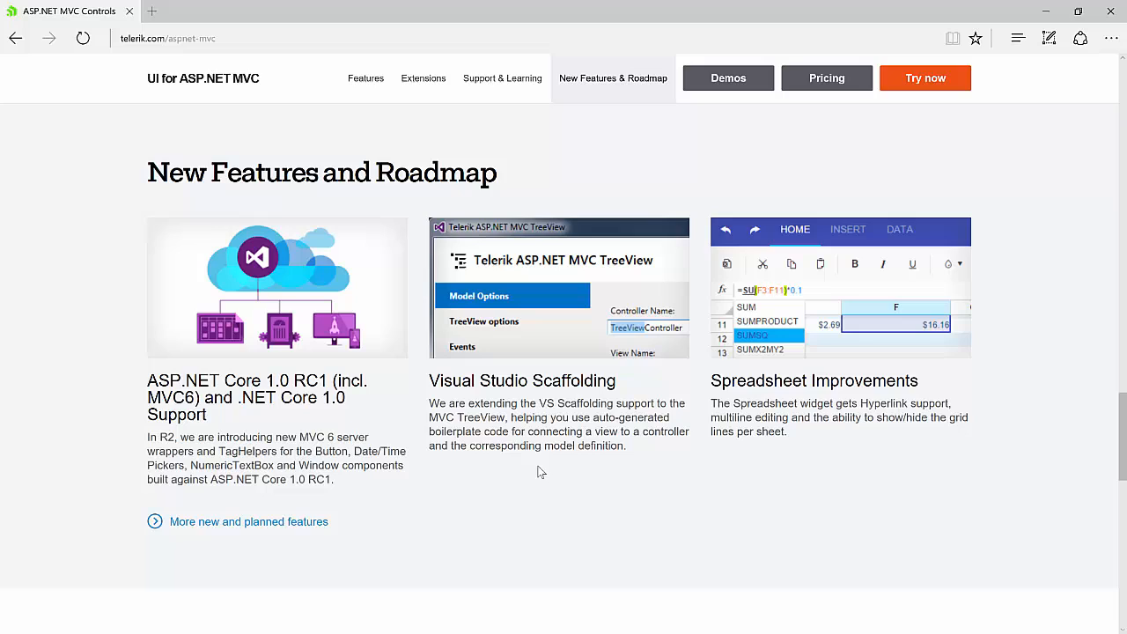
{"action": "mouse_move", "coordinate": [924, 77]}
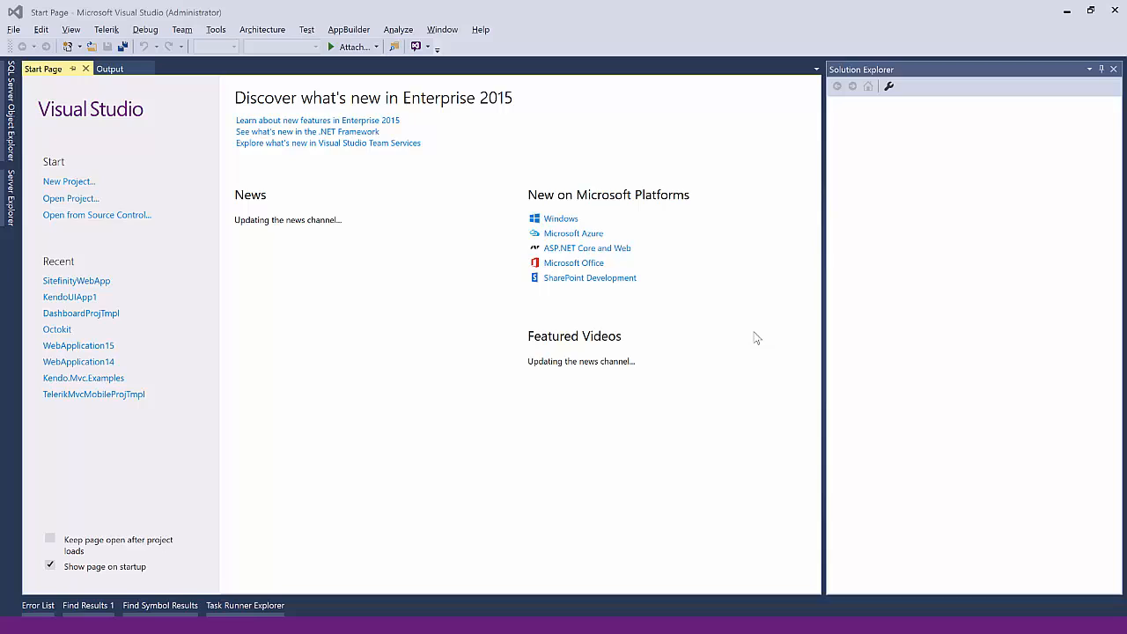
{"action": "mouse_move", "coordinate": [69, 181]}
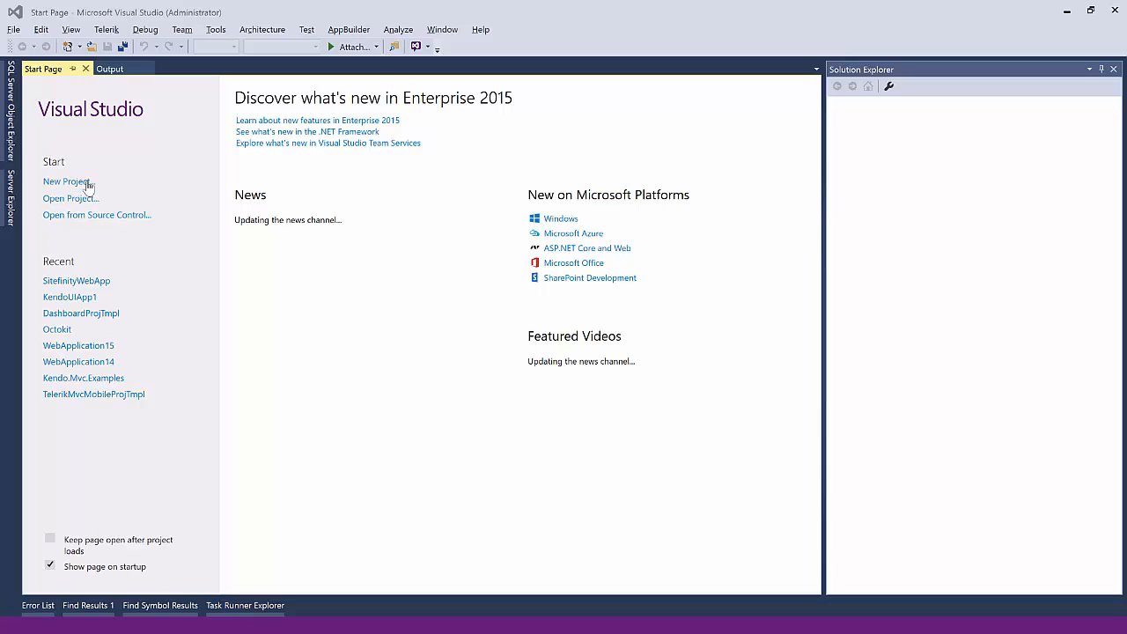
Start a new project using the Telerik Web Kendo UI ASP.NET MVC 5 Application template.
{"action": "left_click", "coordinate": [65, 181]}
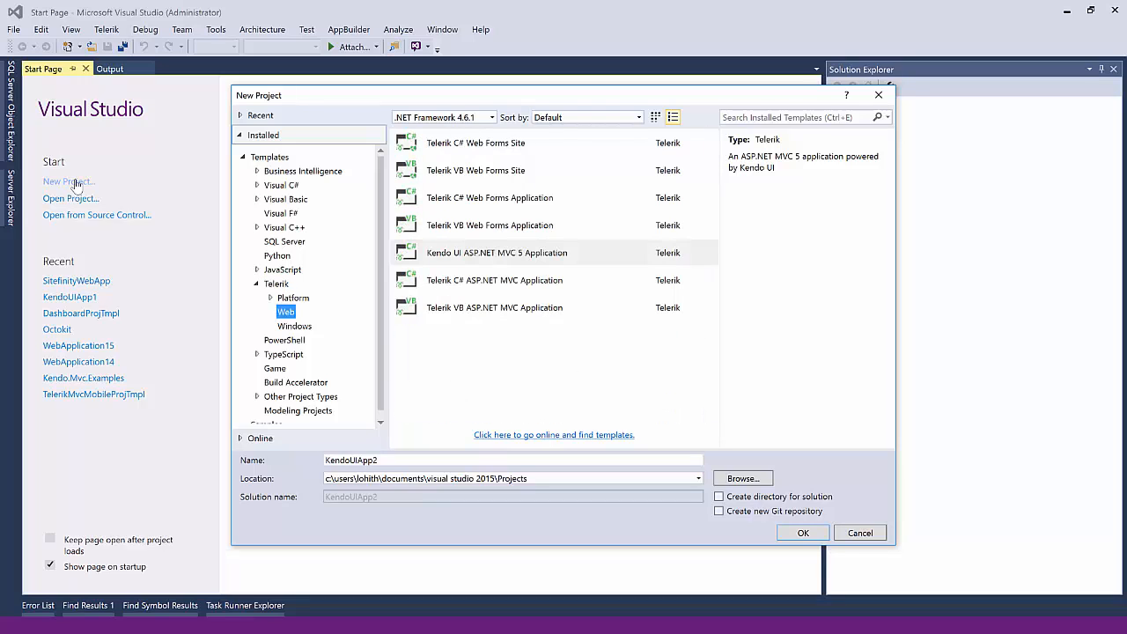
{"action": "left_click", "coordinate": [489, 197]}
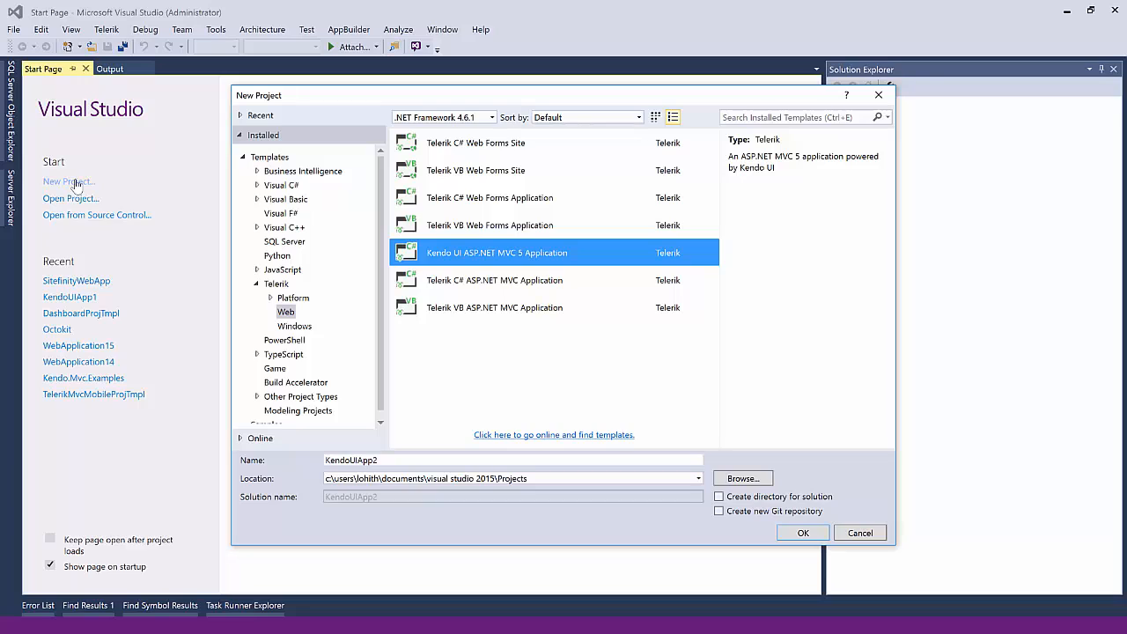
{"action": "mouse_move", "coordinate": [495, 252]}
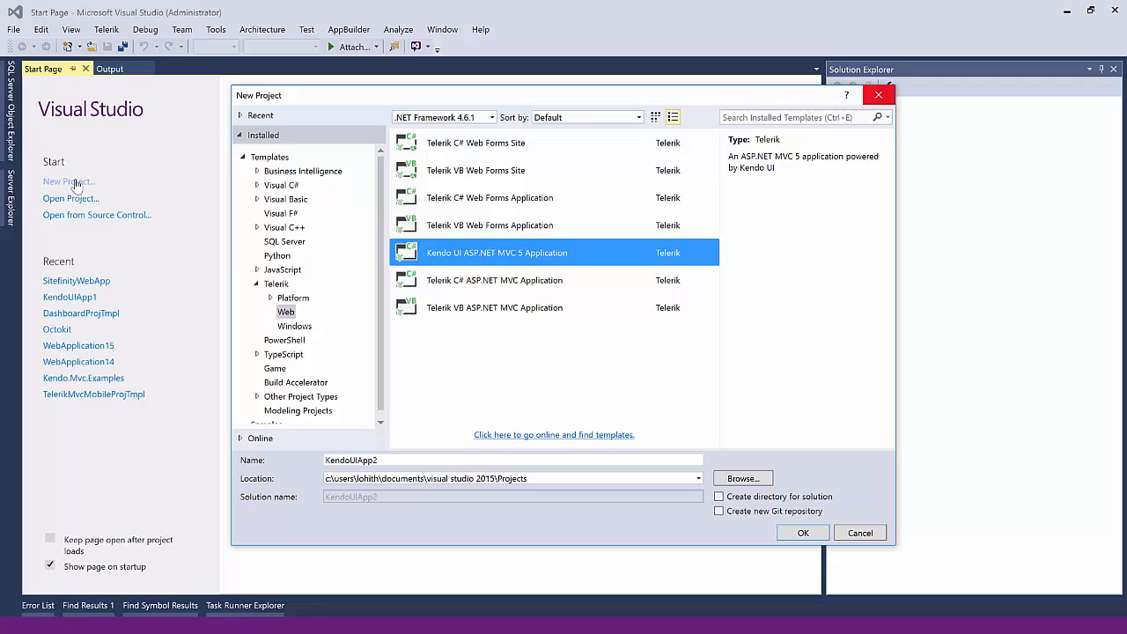
{"action": "left_click", "coordinate": [105, 29]}
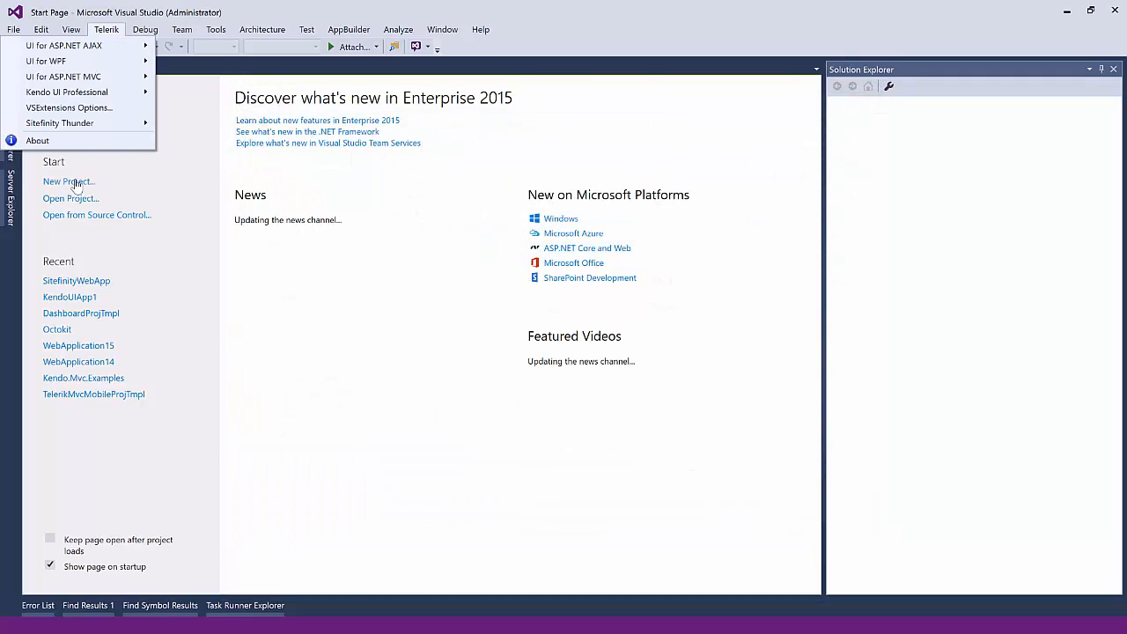
{"action": "mouse_move", "coordinate": [64, 76]}
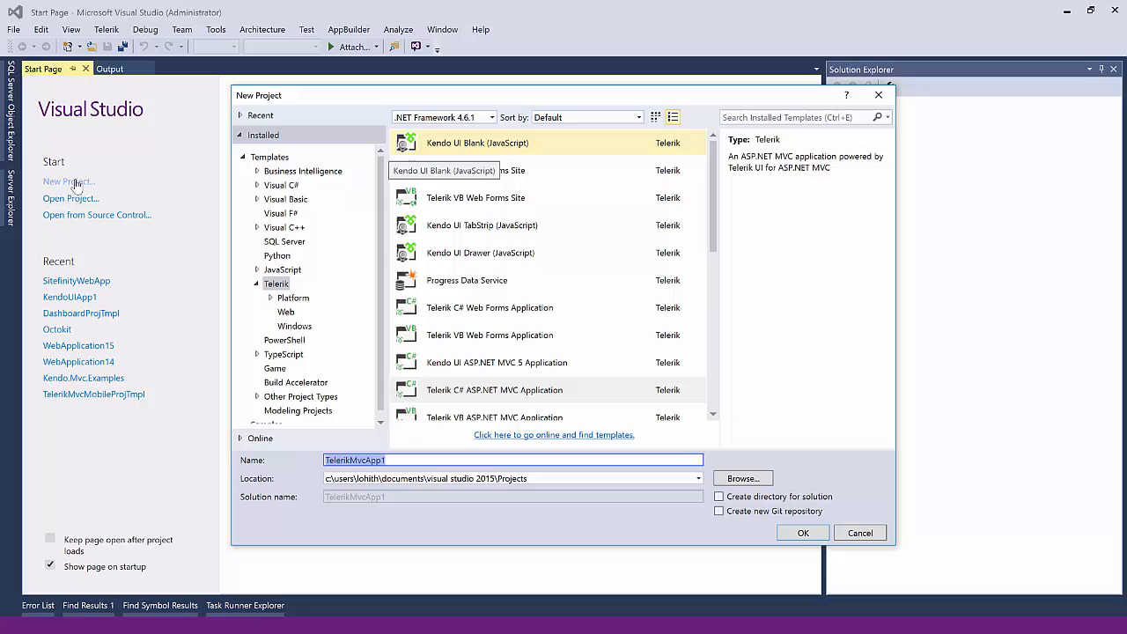
{"action": "left_click", "coordinate": [285, 312]}
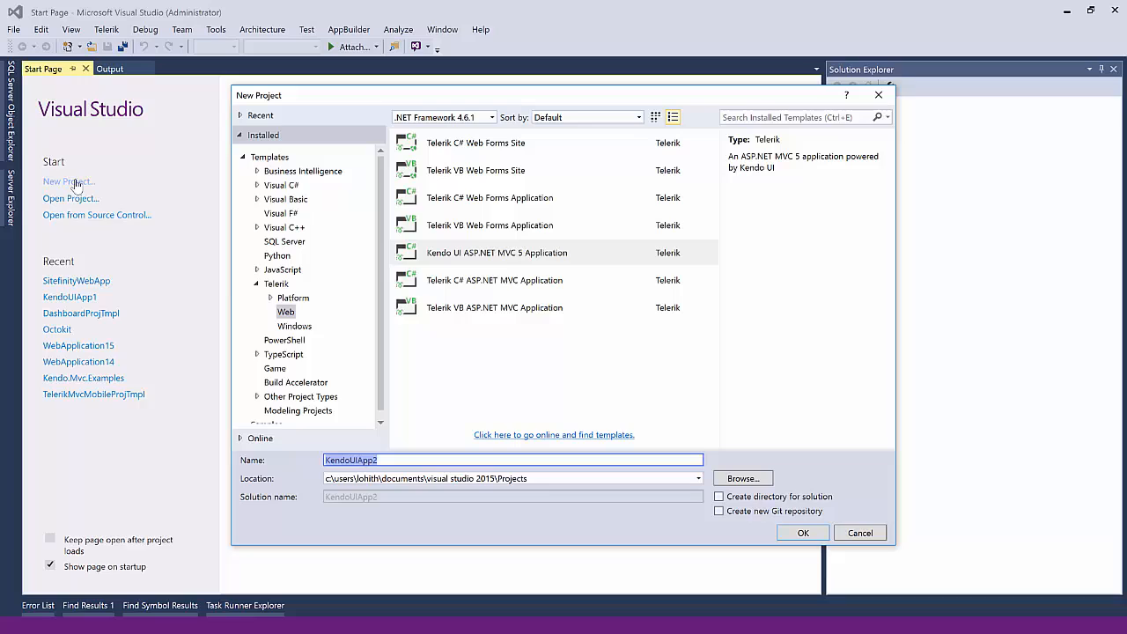
Name the new project DashboardWebApp.
{"action": "type", "text": "Dashba"}
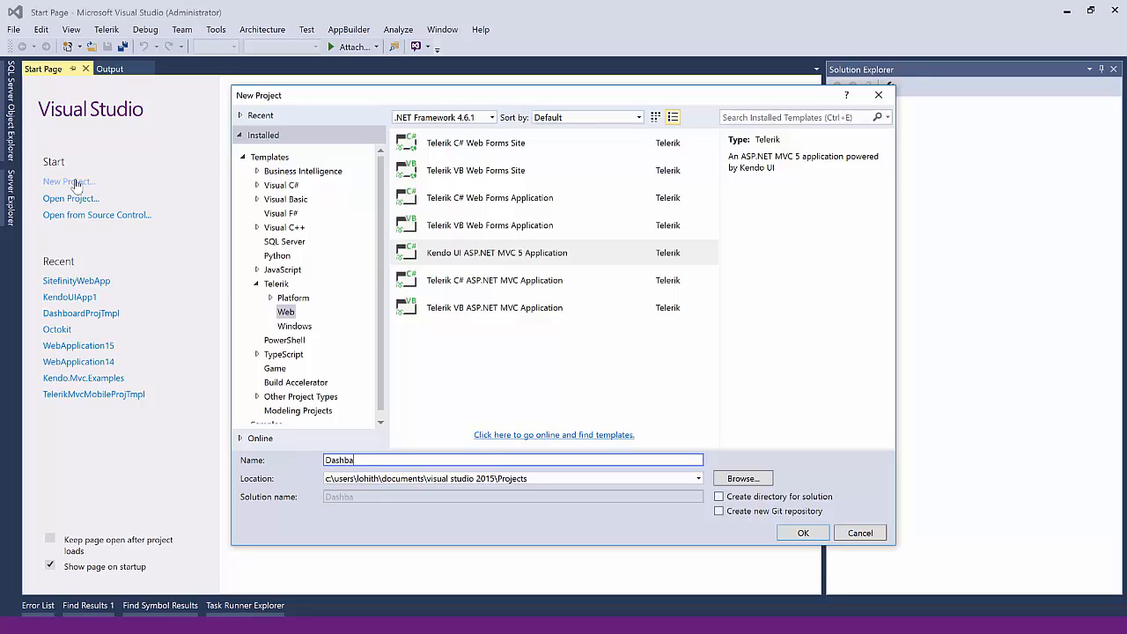
{"action": "type", "text": "oard"}
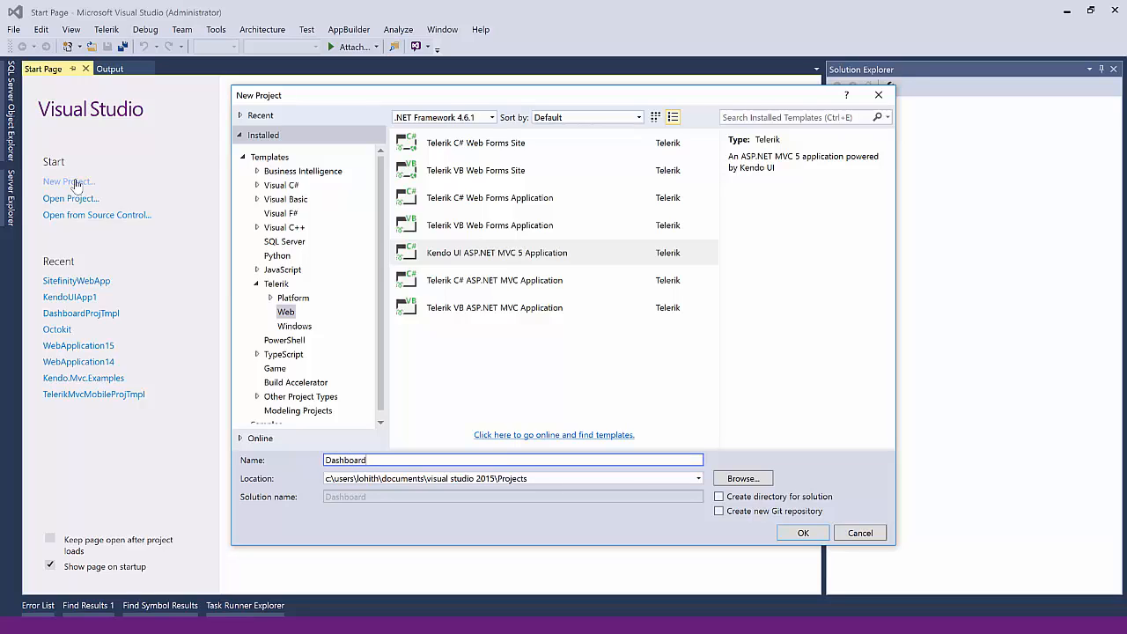
{"action": "type", "text": "WebA"}
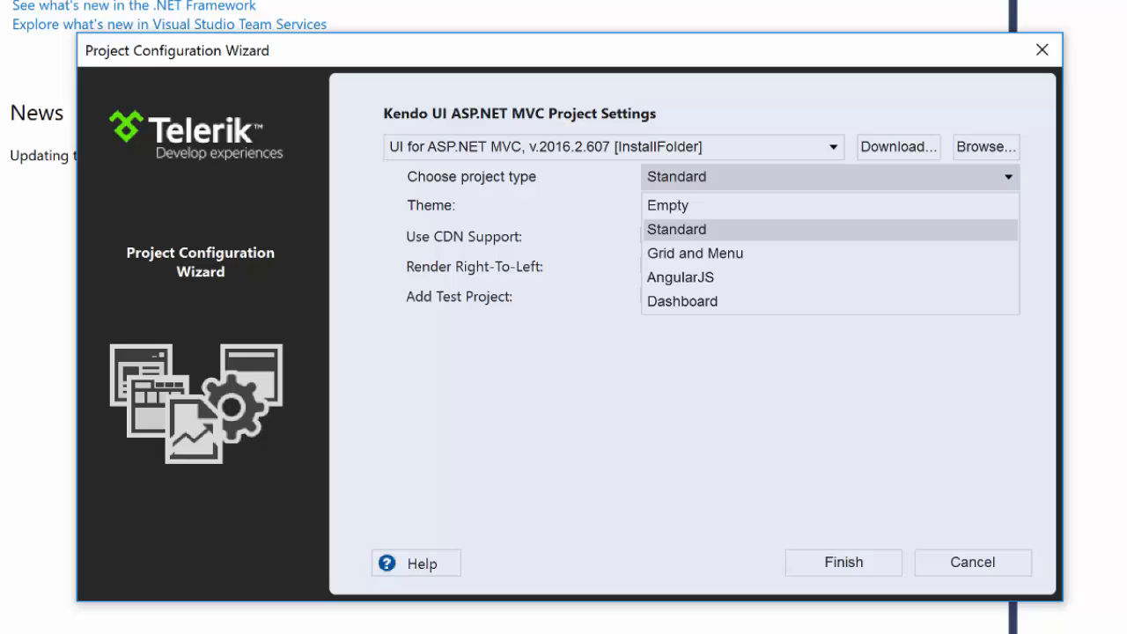
{"action": "mouse_move", "coordinate": [682, 301]}
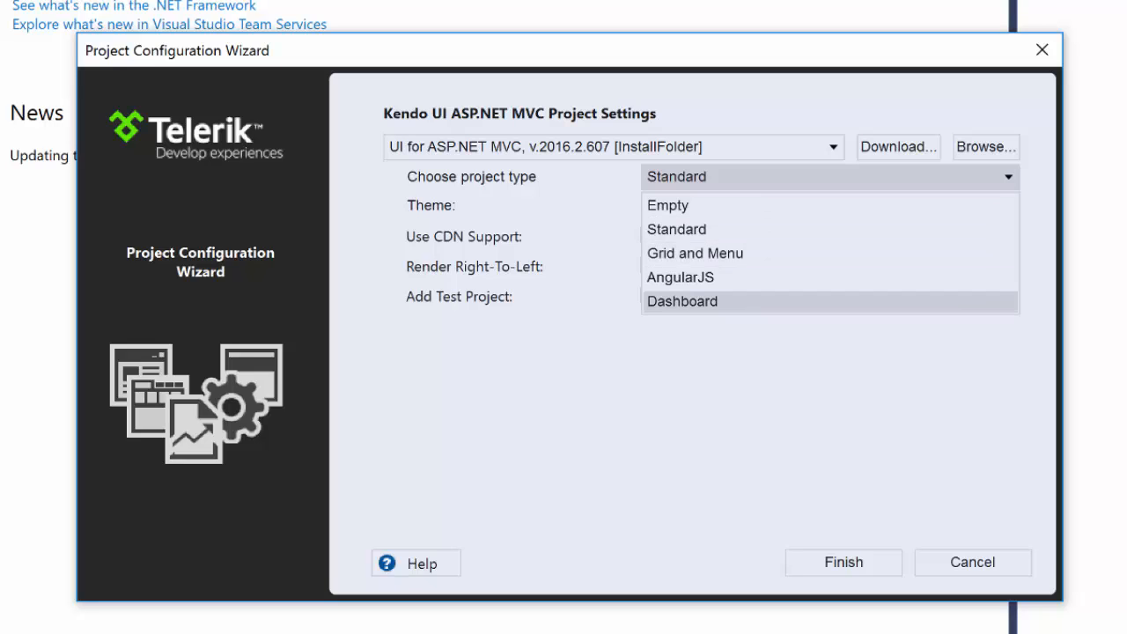
{"action": "mouse_move", "coordinate": [667, 205]}
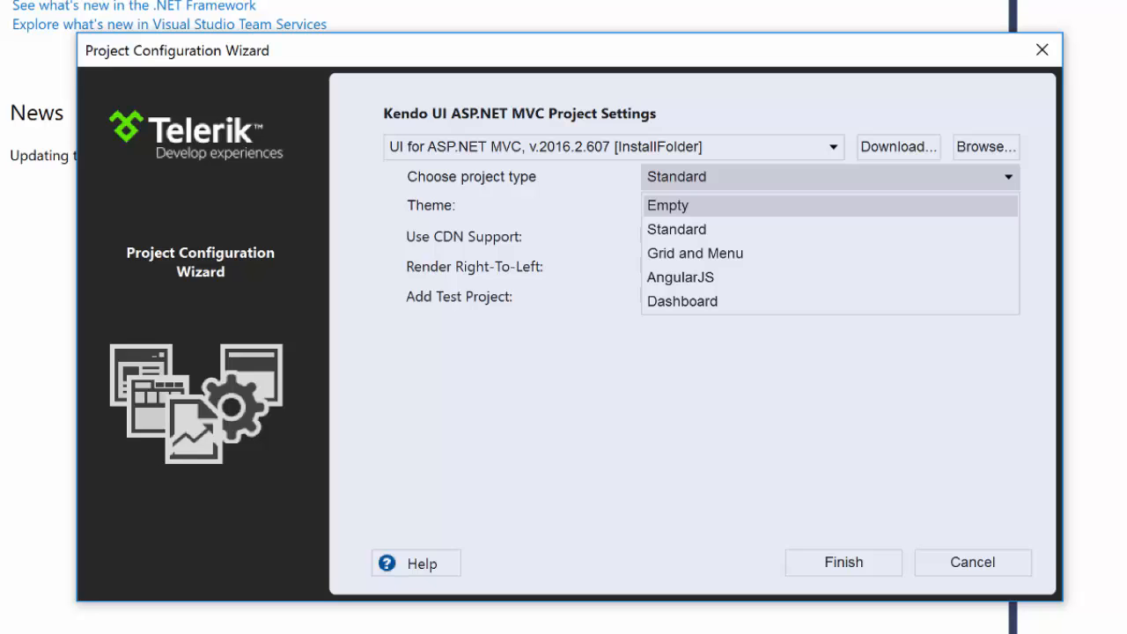
Browse the project types (Empty, AngularJS) and settle on Dashboard in the wizard.
{"action": "left_click", "coordinate": [667, 204]}
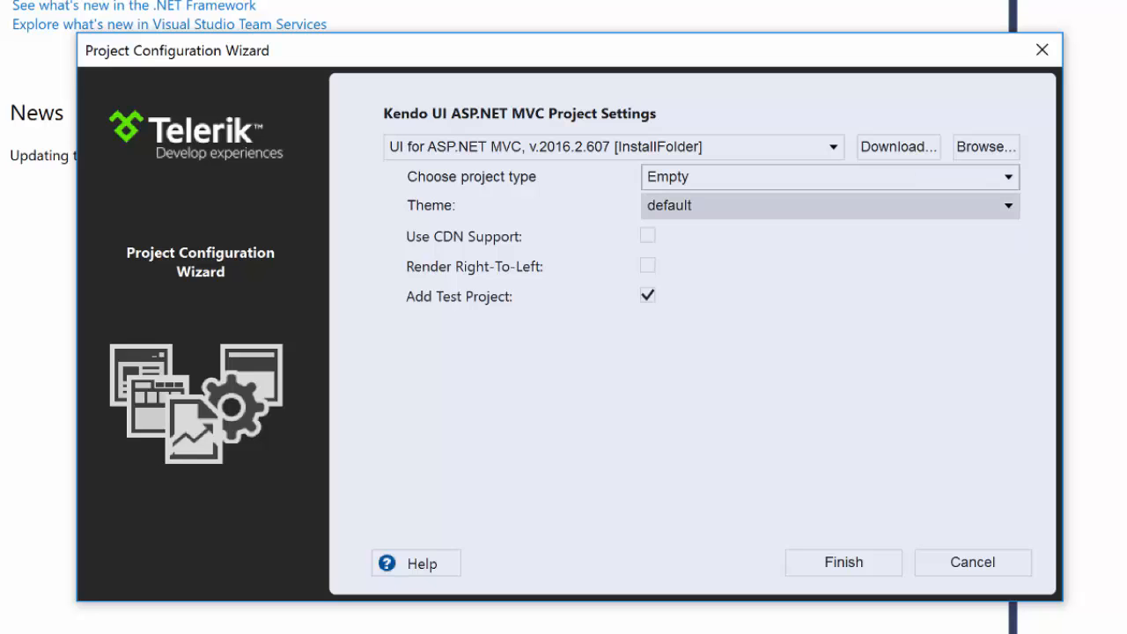
{"action": "left_click", "coordinate": [1006, 177]}
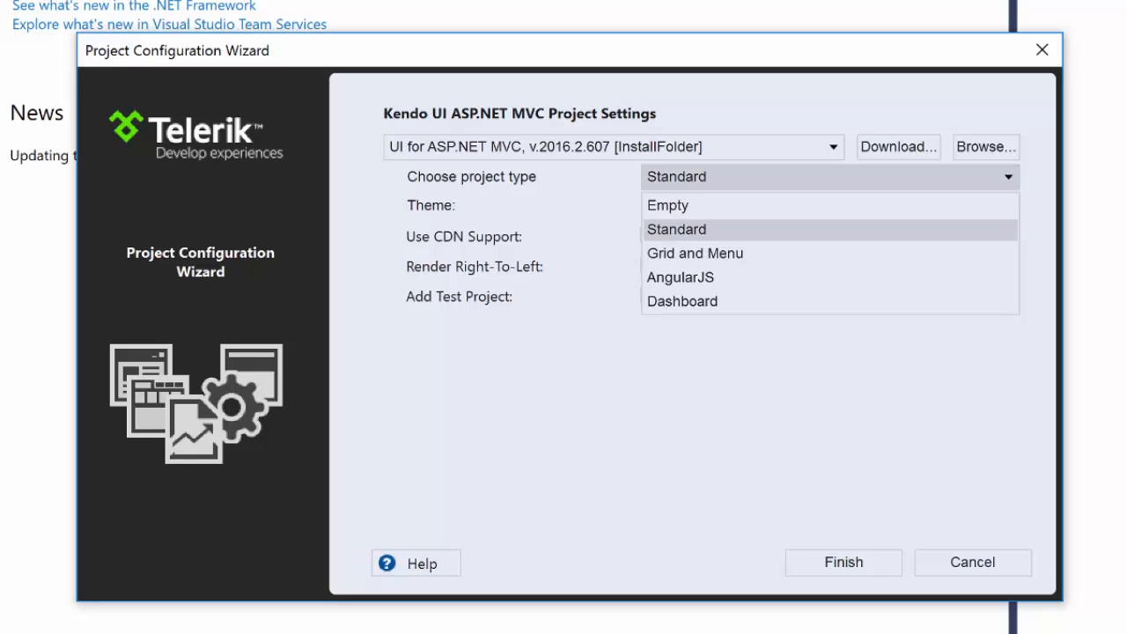
{"action": "left_click", "coordinate": [694, 252]}
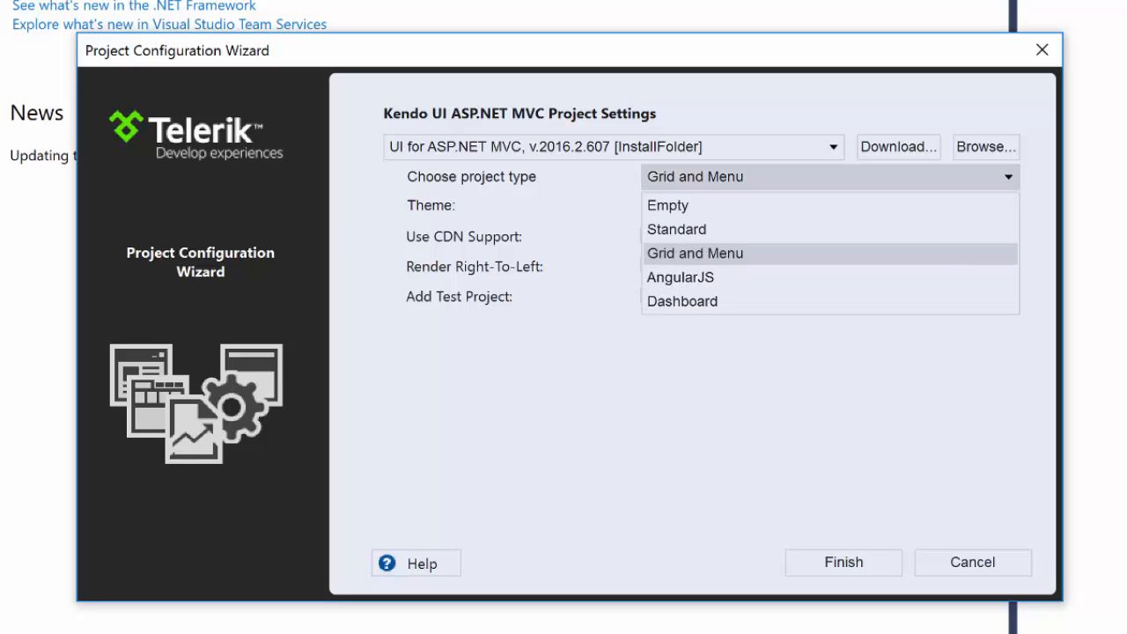
{"action": "left_click", "coordinate": [680, 277]}
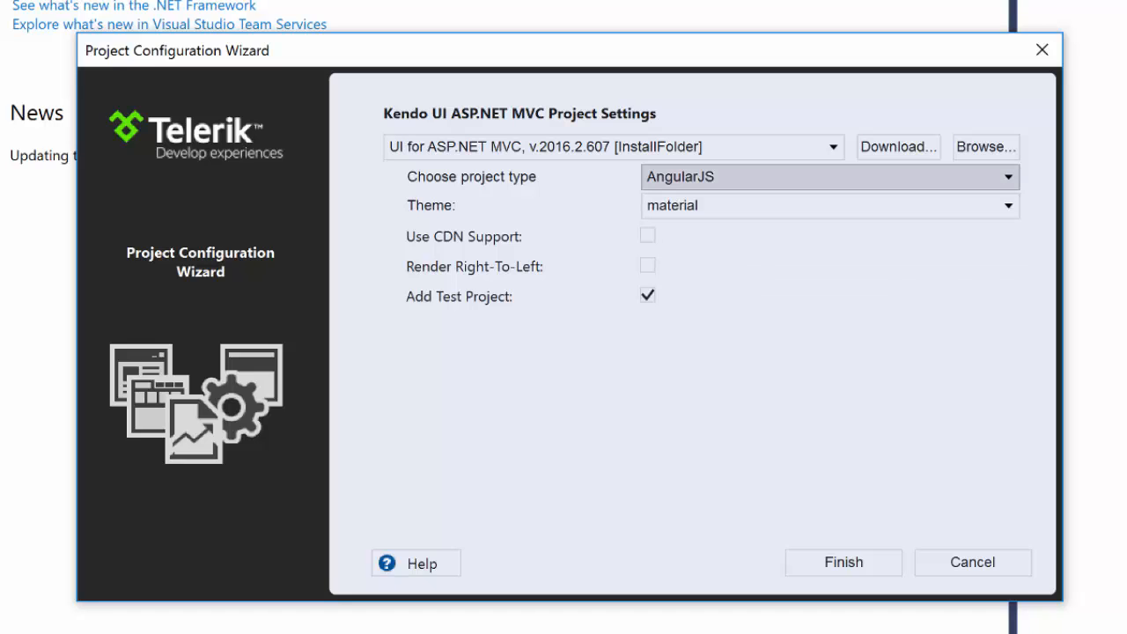
{"action": "left_click", "coordinate": [1007, 177]}
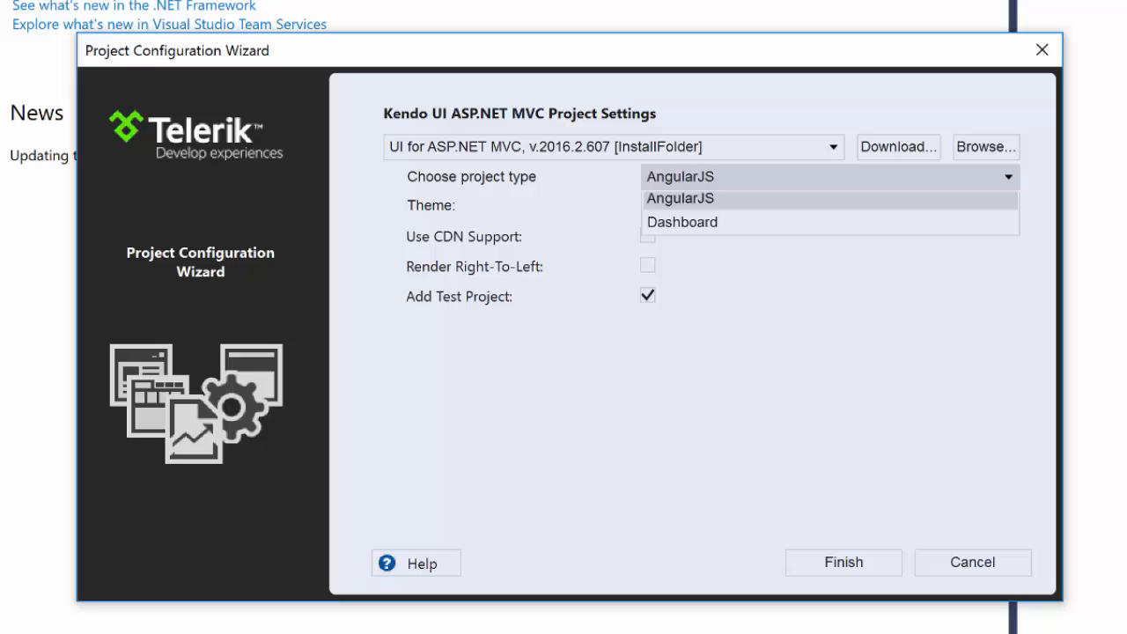
{"action": "left_click", "coordinate": [681, 221]}
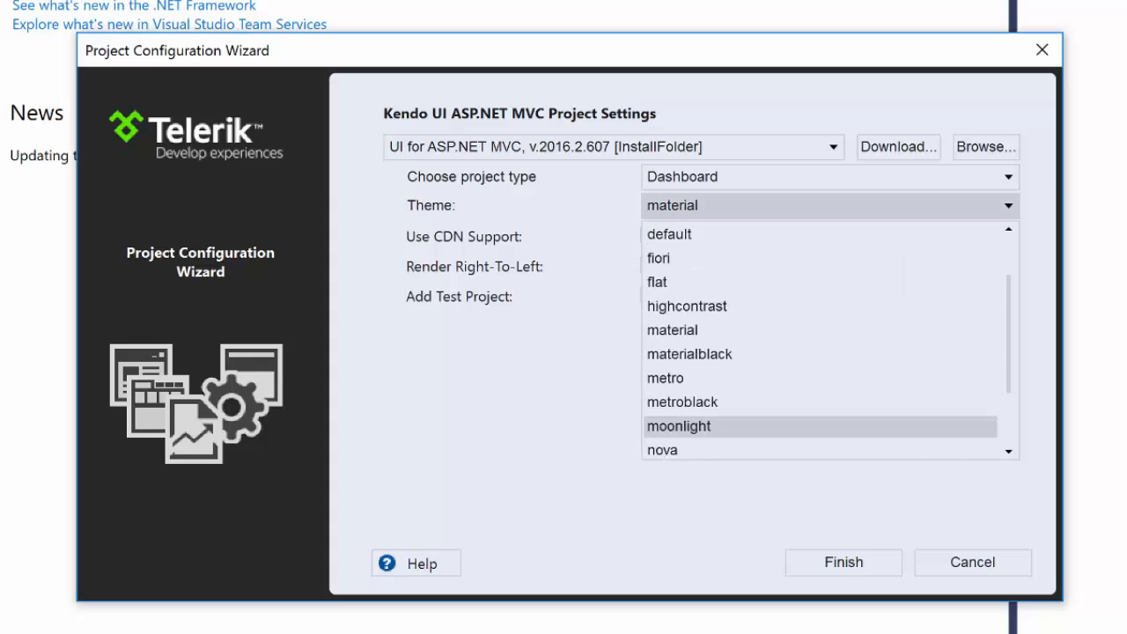
Keep the material theme, drop the test project, and finish creating DashboardWebApp.
{"action": "scroll", "scroll_direction": "down", "scroll_amount": 3}
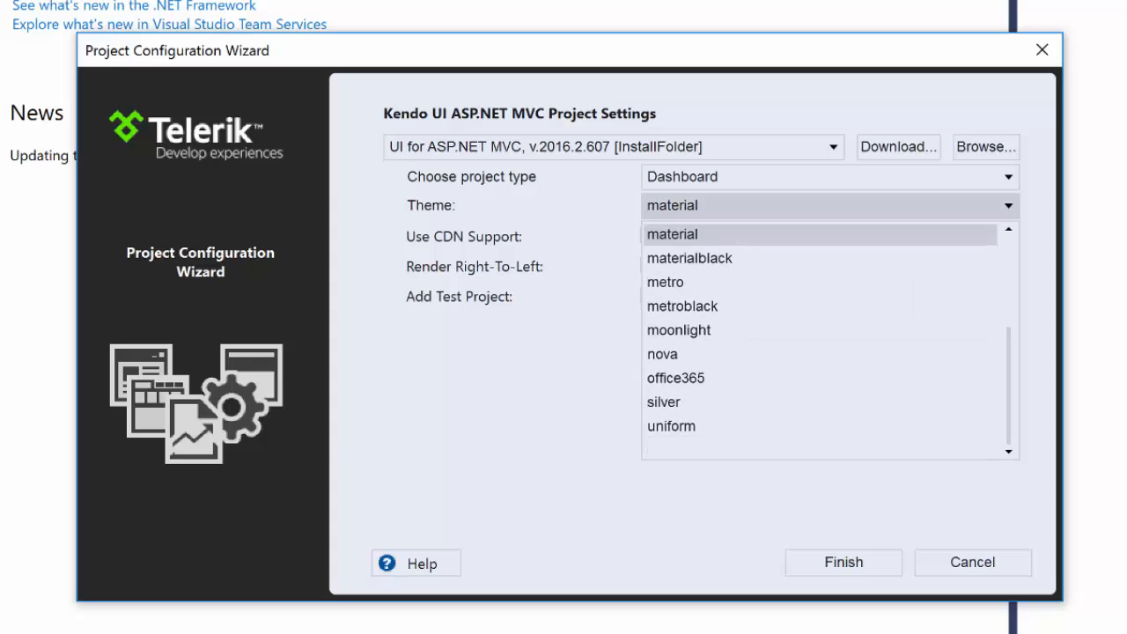
{"action": "scroll", "scroll_direction": "up", "scroll_amount": 3}
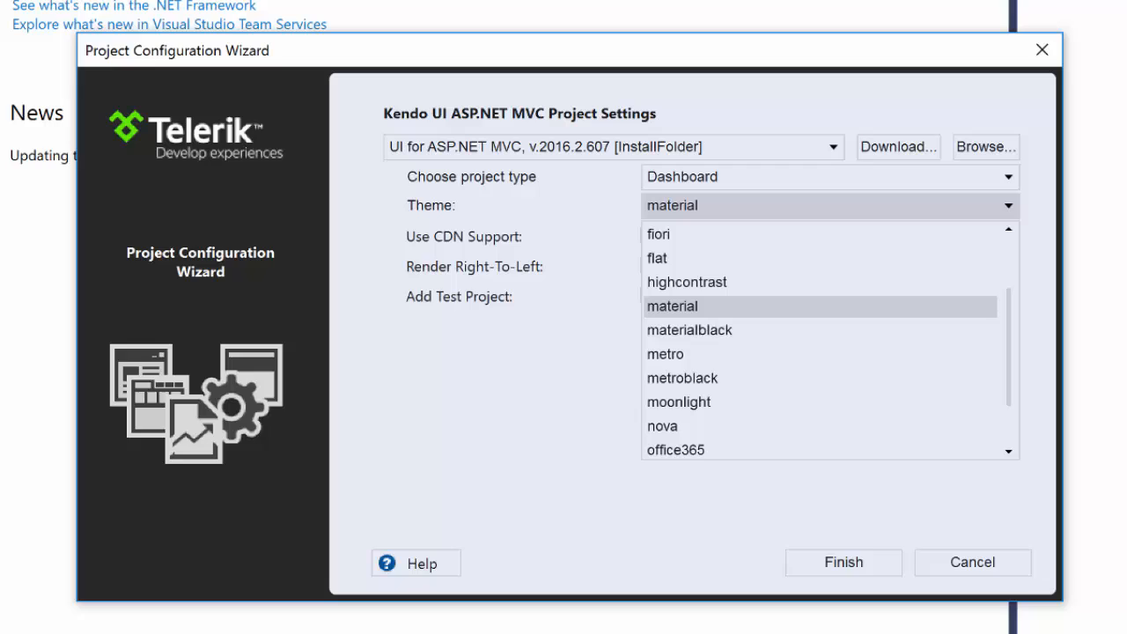
{"action": "left_click", "coordinate": [671, 305]}
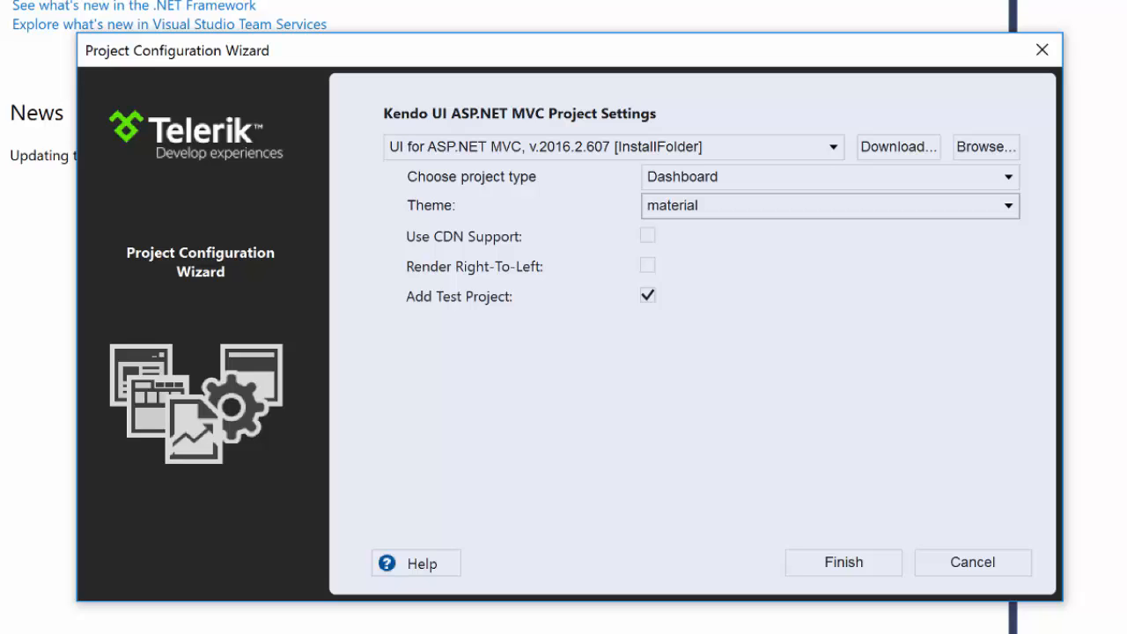
{"action": "left_click", "coordinate": [646, 295]}
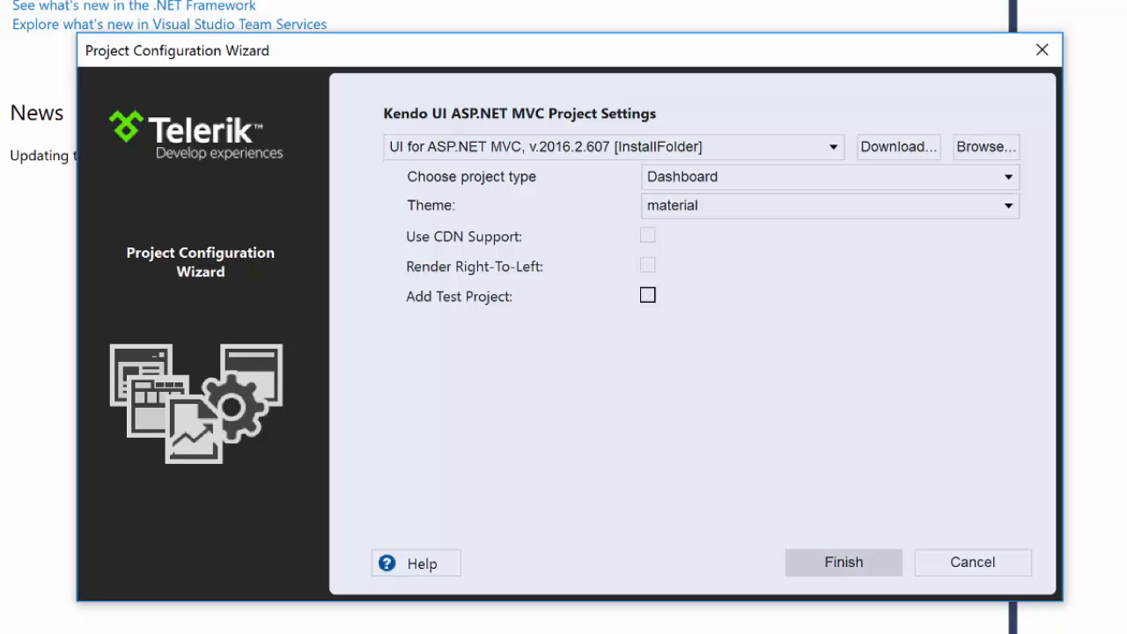
{"action": "left_click", "coordinate": [842, 561]}
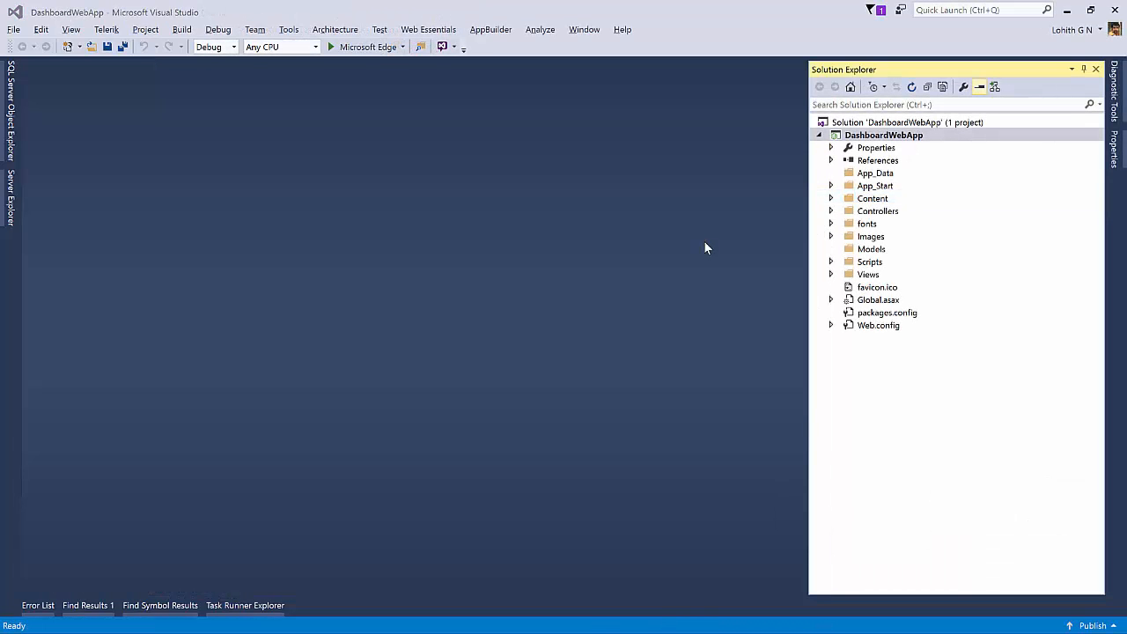
{"action": "mouse_move", "coordinate": [843, 307]}
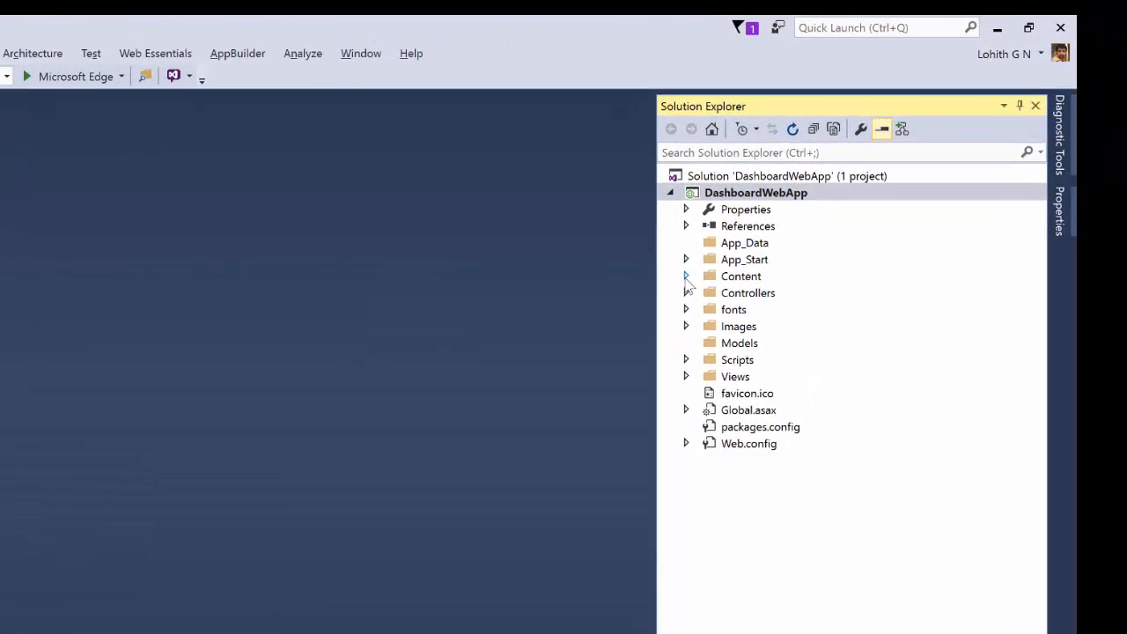
{"action": "left_click", "coordinate": [686, 276]}
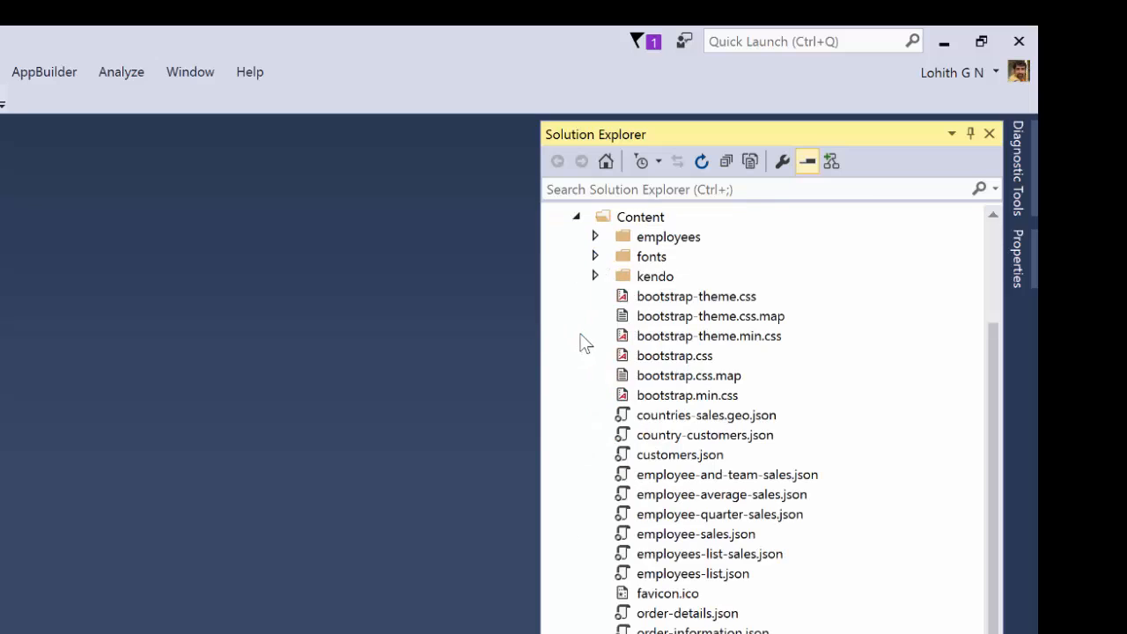
{"action": "left_click", "coordinate": [655, 276]}
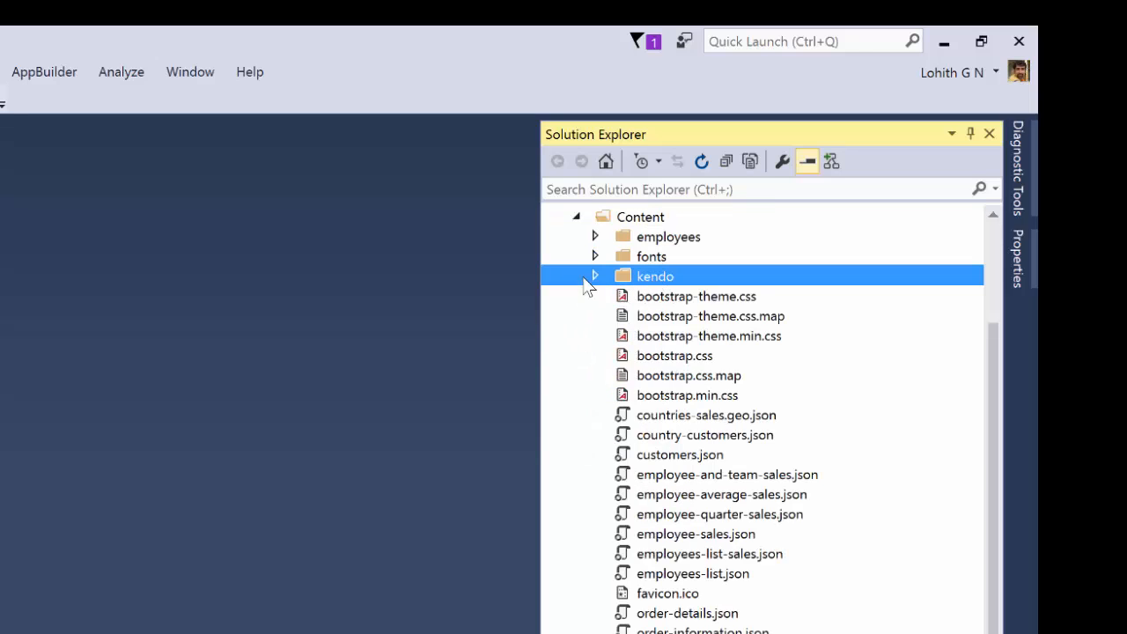
{"action": "left_click", "coordinate": [594, 275]}
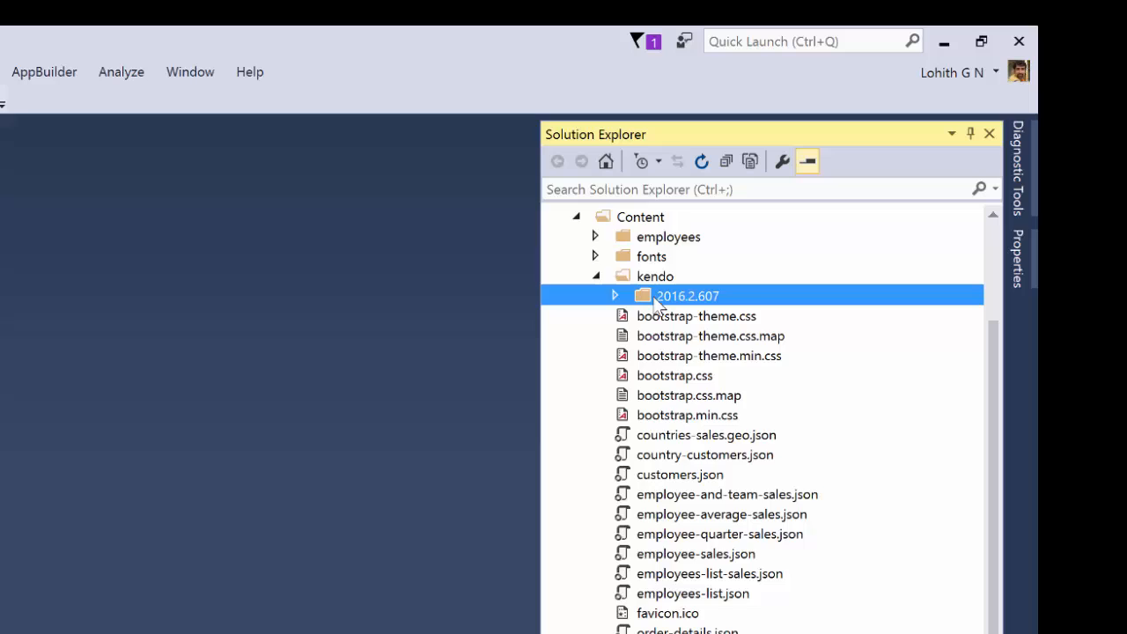
{"action": "left_click", "coordinate": [613, 295]}
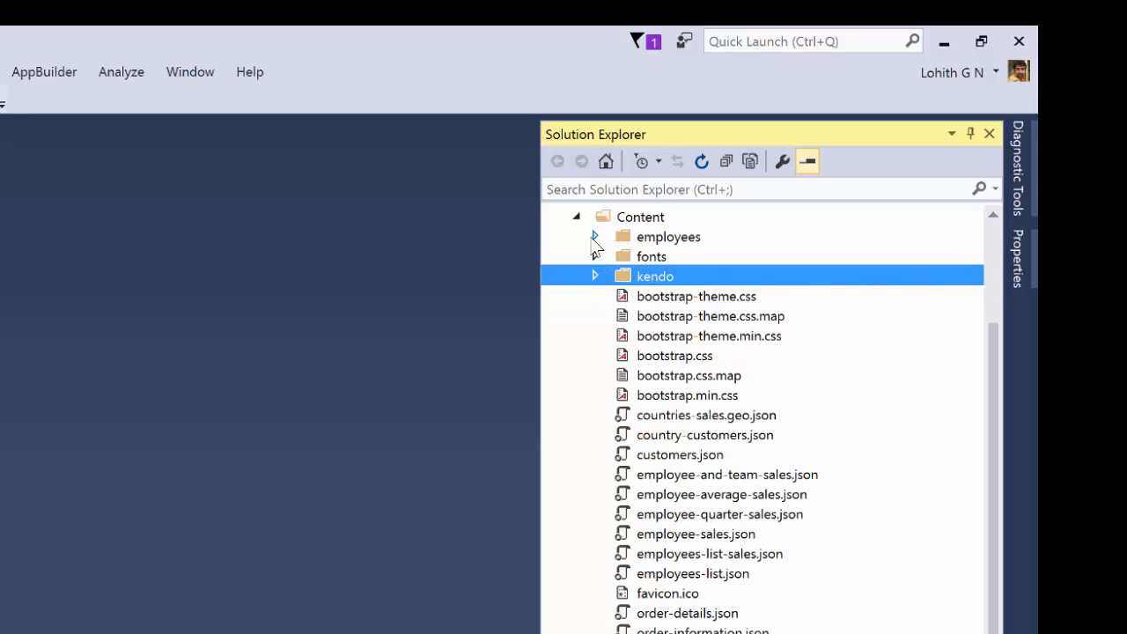
{"action": "left_click", "coordinate": [807, 161]}
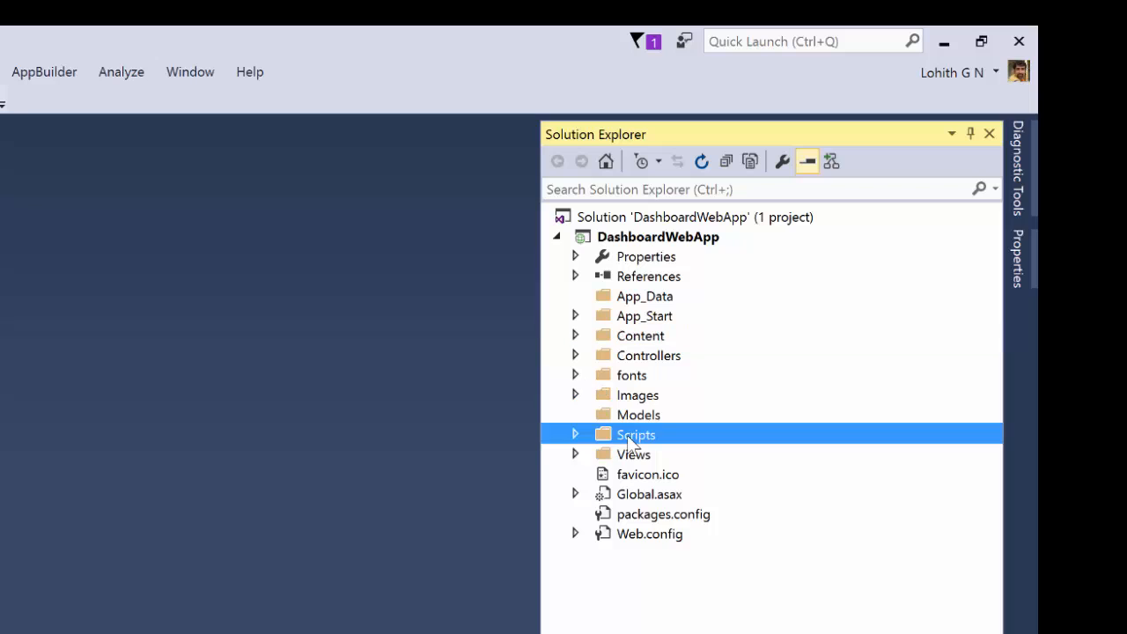
{"action": "left_click", "coordinate": [575, 434]}
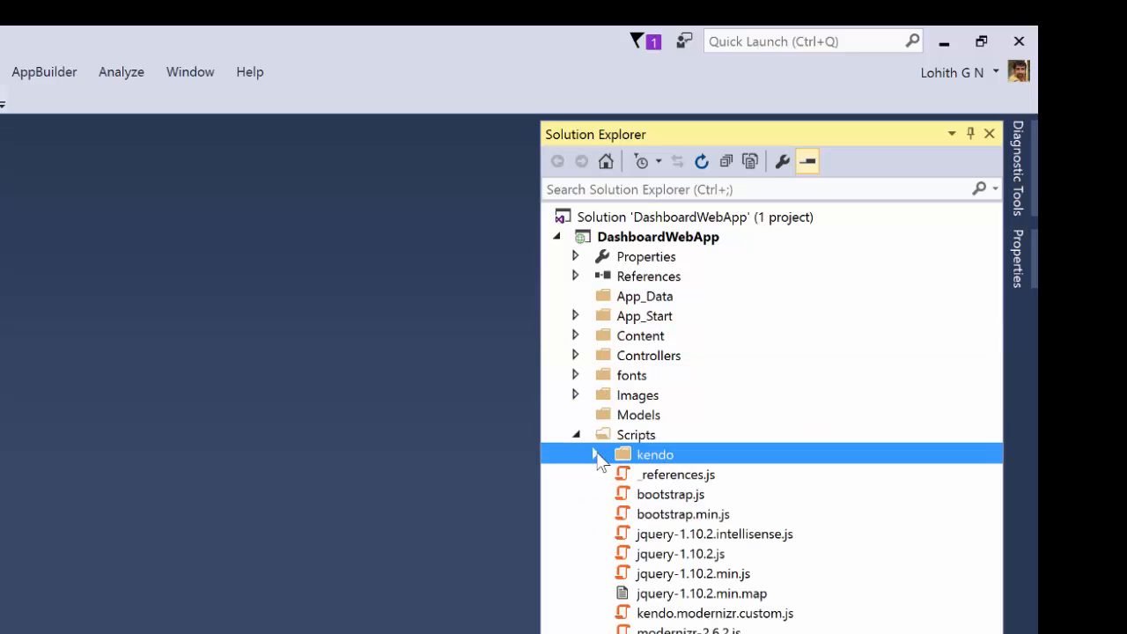
{"action": "left_click", "coordinate": [595, 453]}
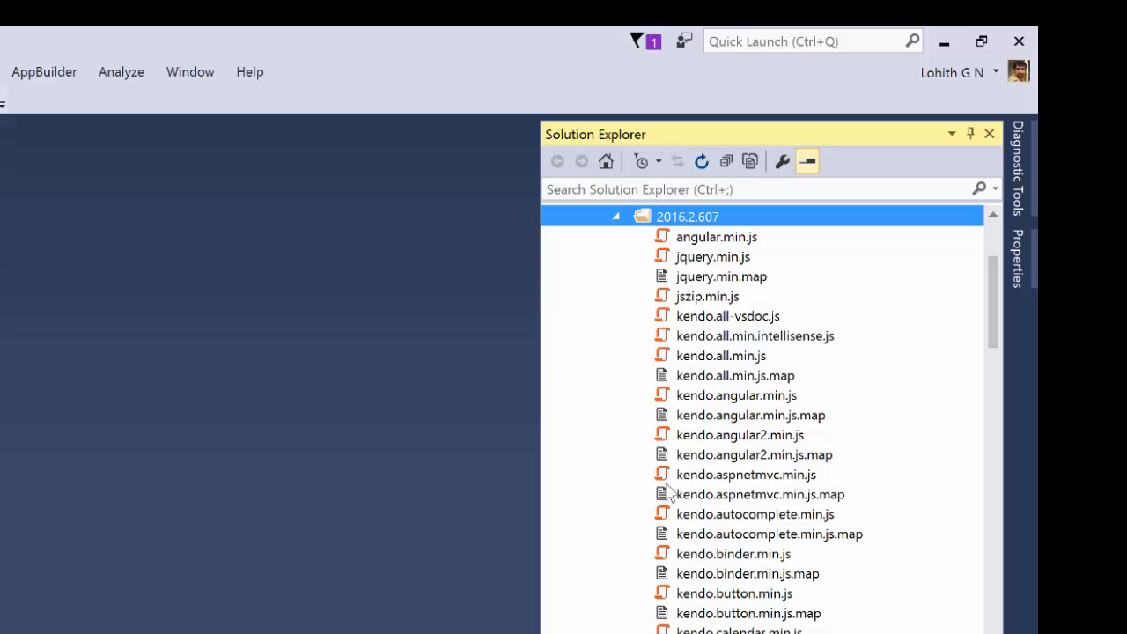
{"action": "left_click", "coordinate": [615, 217]}
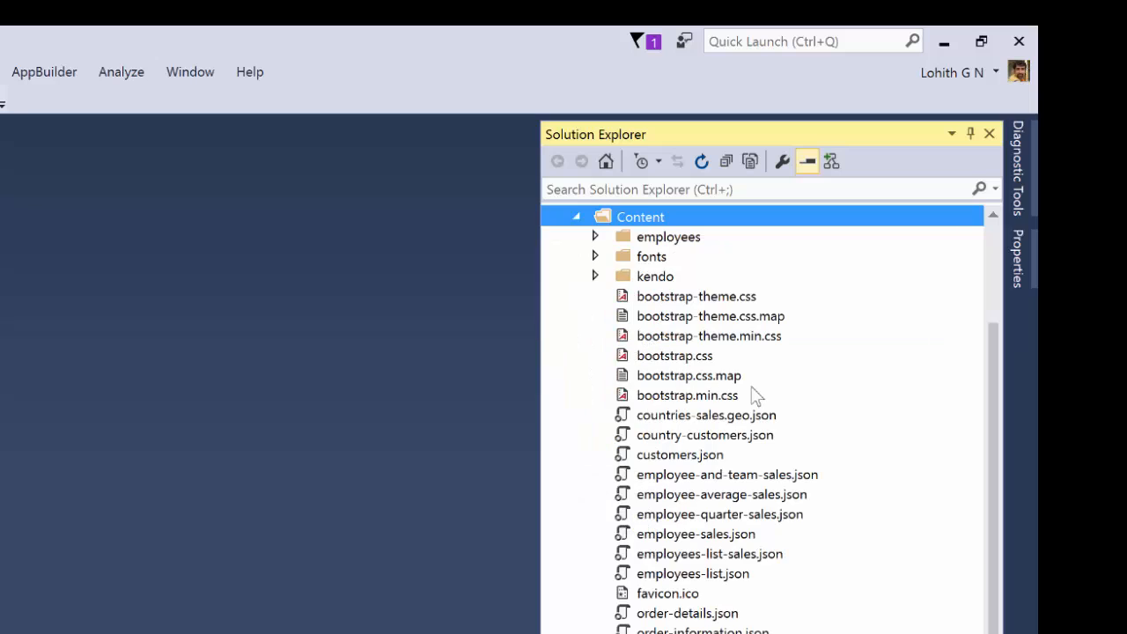
{"action": "mouse_move", "coordinate": [731, 418]}
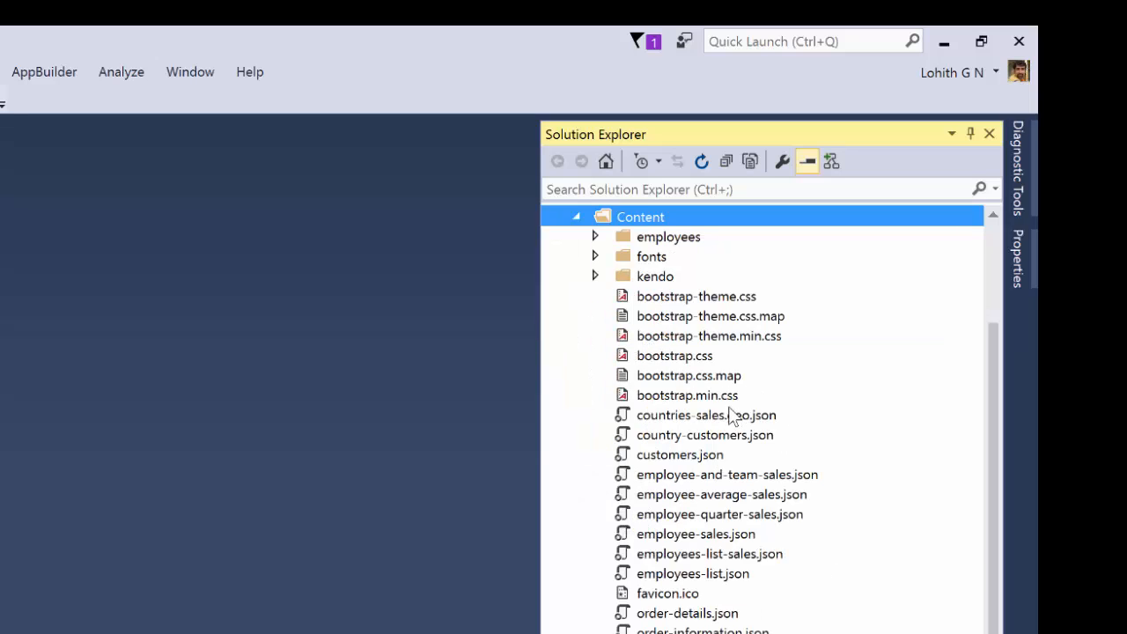
{"action": "left_click", "coordinate": [576, 216]}
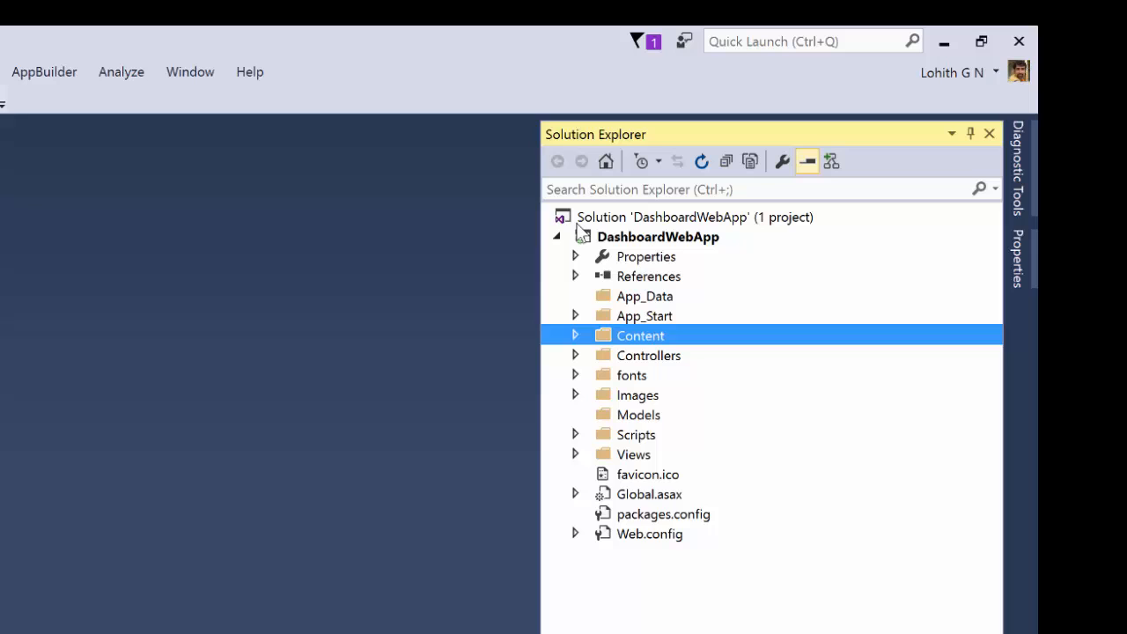
{"action": "mouse_move", "coordinate": [625, 566]}
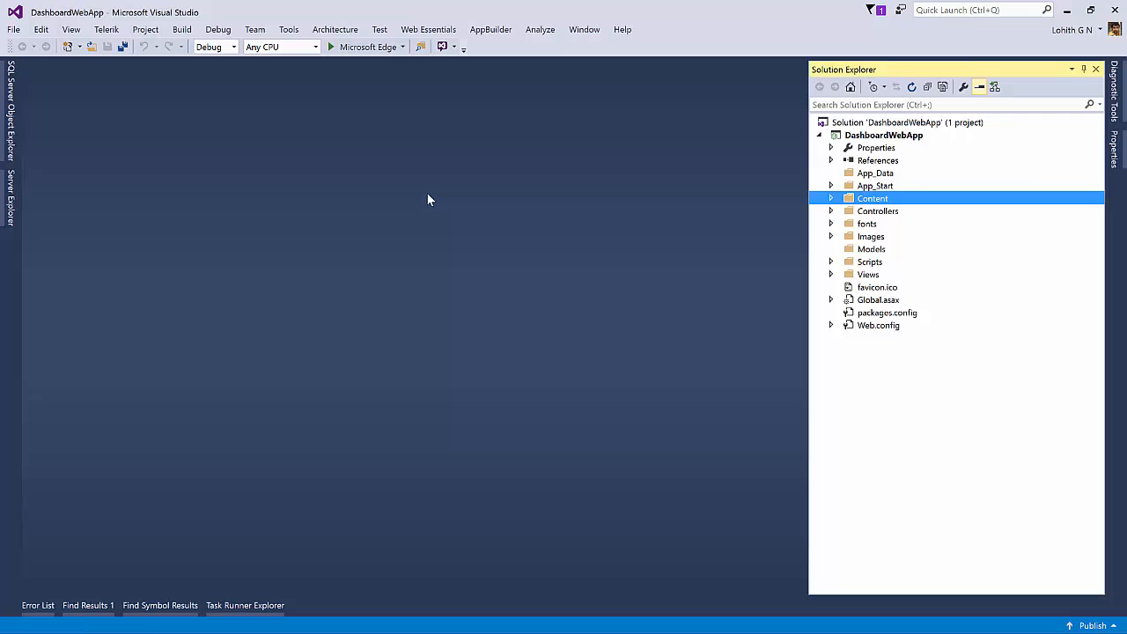
{"action": "mouse_move", "coordinate": [515, 195]}
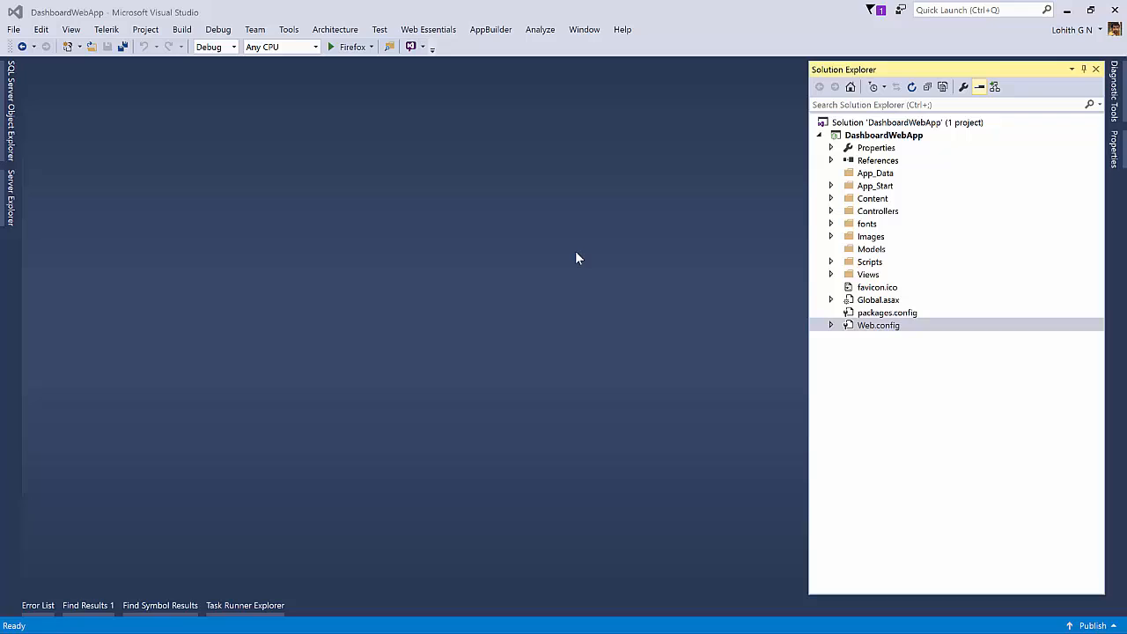
{"action": "mouse_move", "coordinate": [368, 180]}
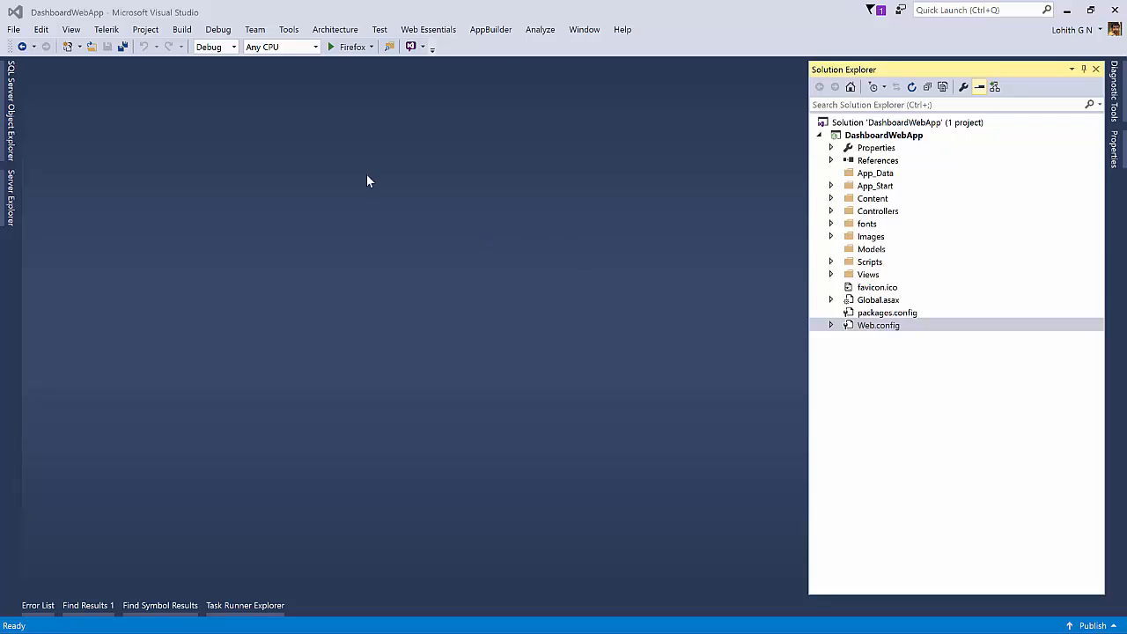
{"action": "mouse_move", "coordinate": [358, 58]}
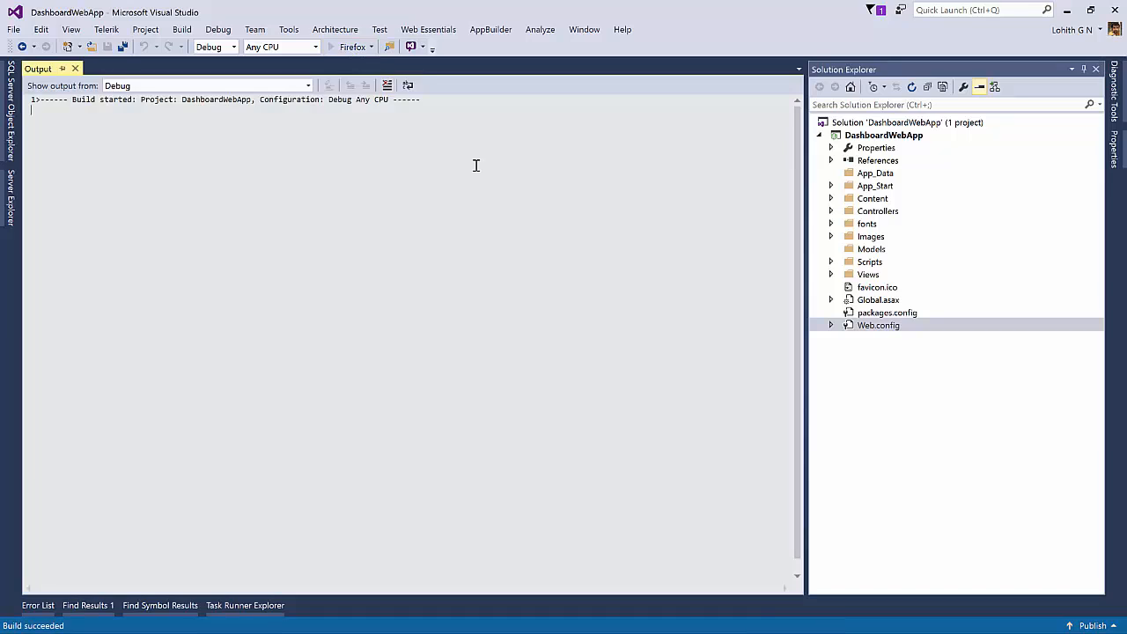
Switch the run target from Microsoft Edge to Firefox and start the project.
{"action": "left_click", "coordinate": [330, 47]}
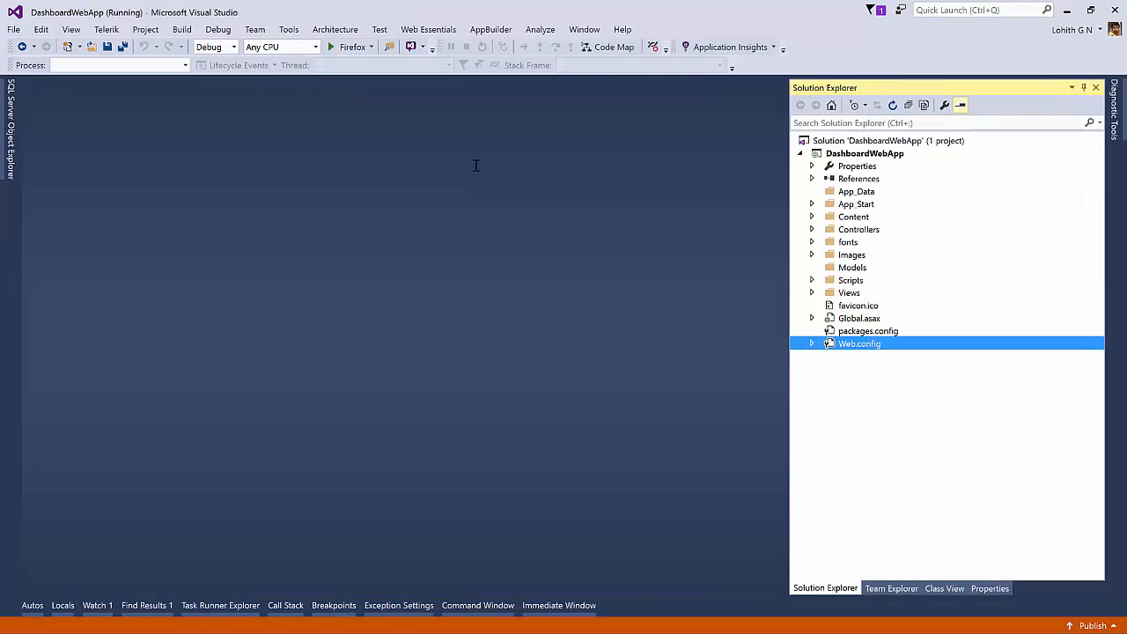
{"action": "left_click", "coordinate": [331, 47]}
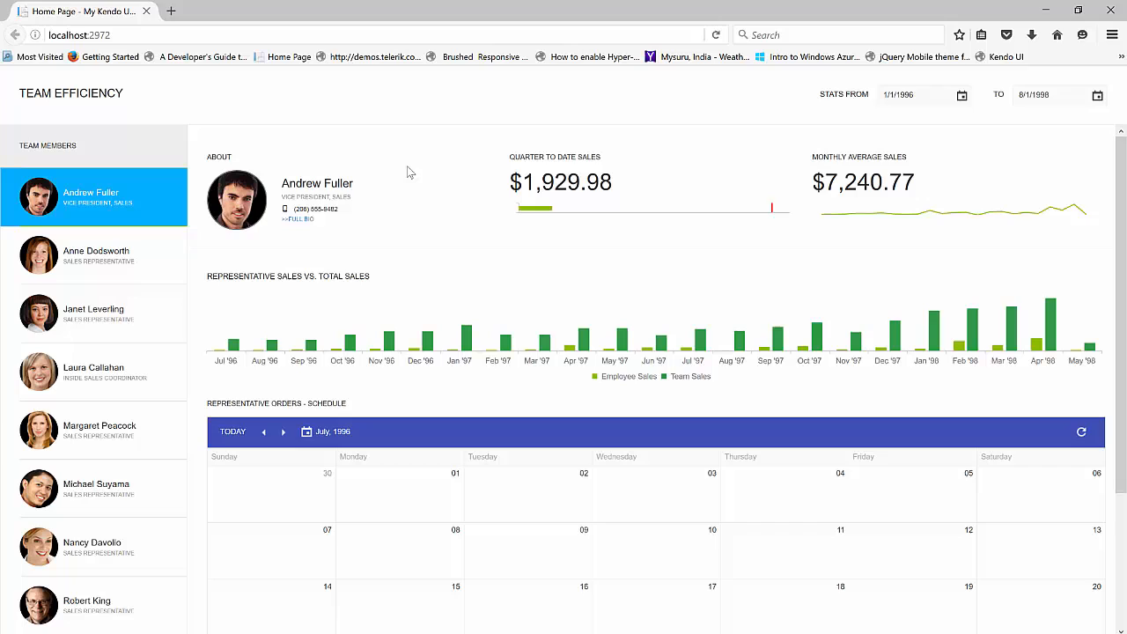
{"action": "left_click", "coordinate": [80, 34]}
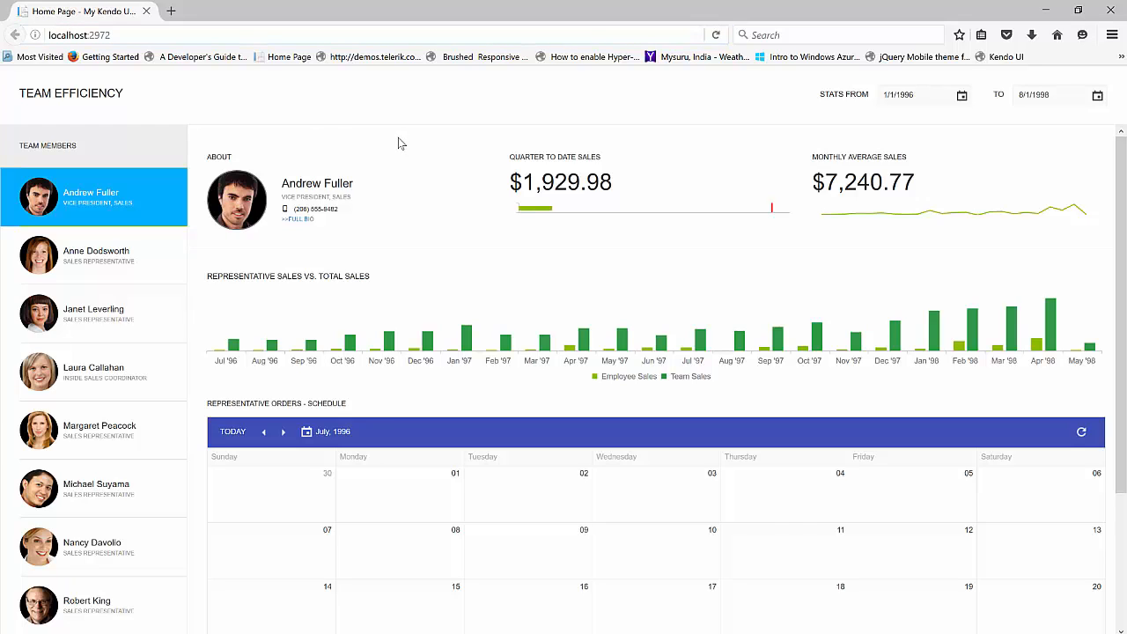
{"action": "mouse_move", "coordinate": [63, 446]}
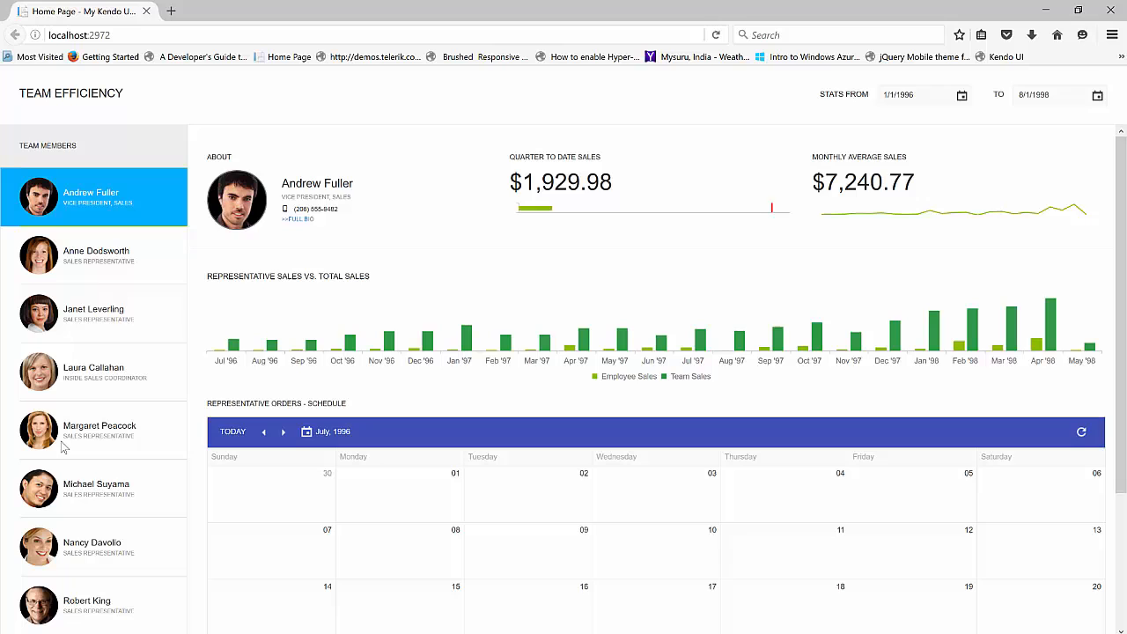
{"action": "mouse_move", "coordinate": [81, 214]}
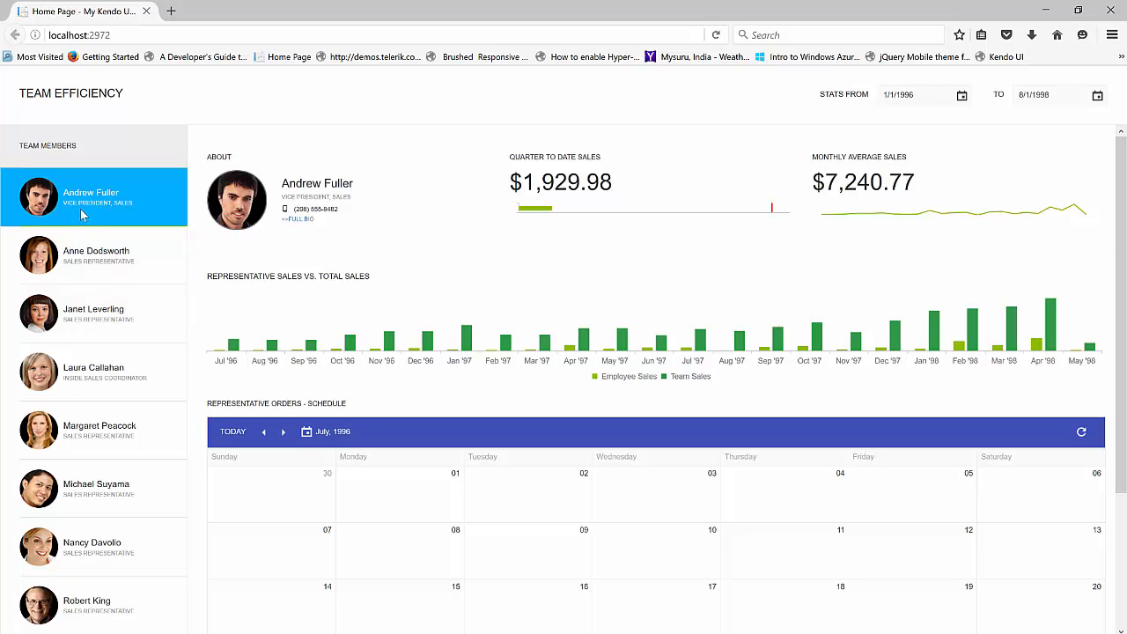
{"action": "left_click", "coordinate": [96, 255]}
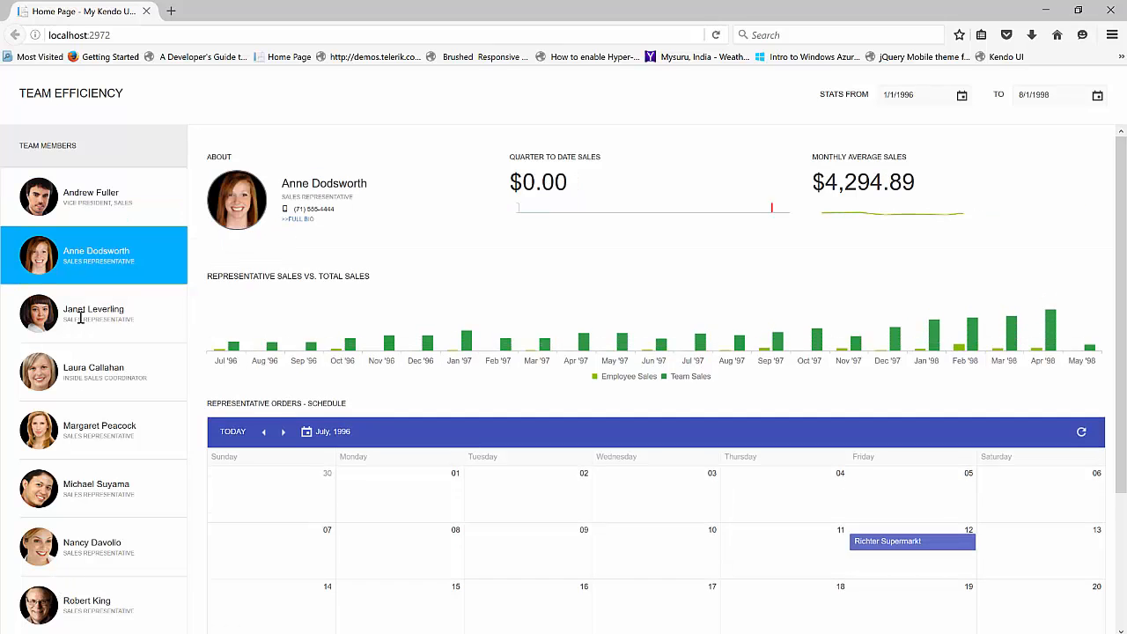
{"action": "left_click", "coordinate": [94, 312]}
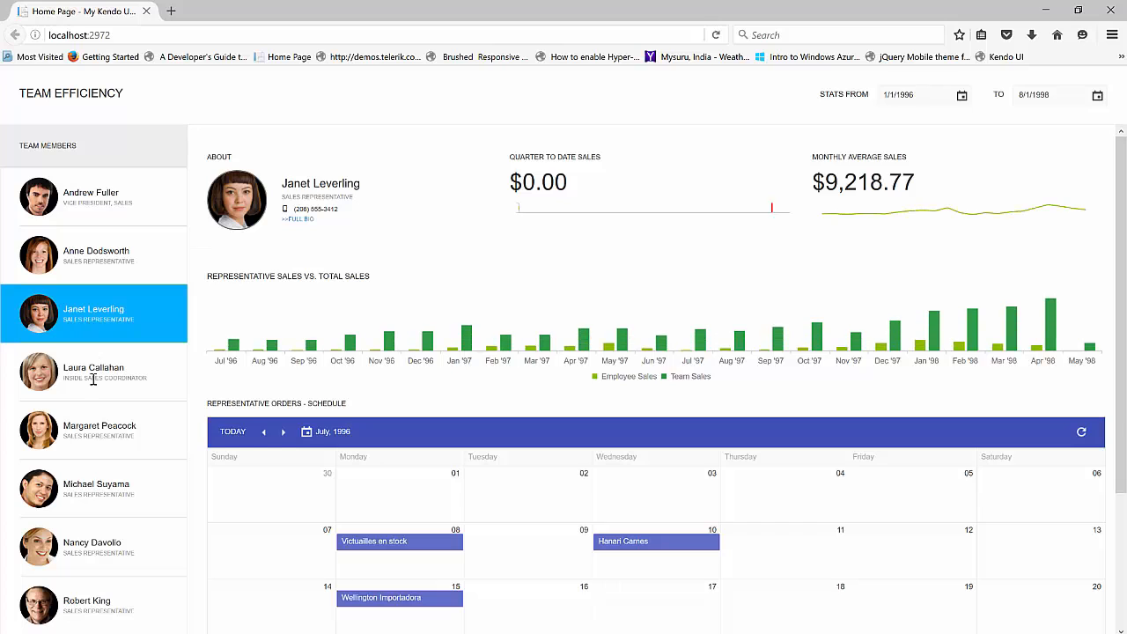
{"action": "left_click", "coordinate": [94, 370]}
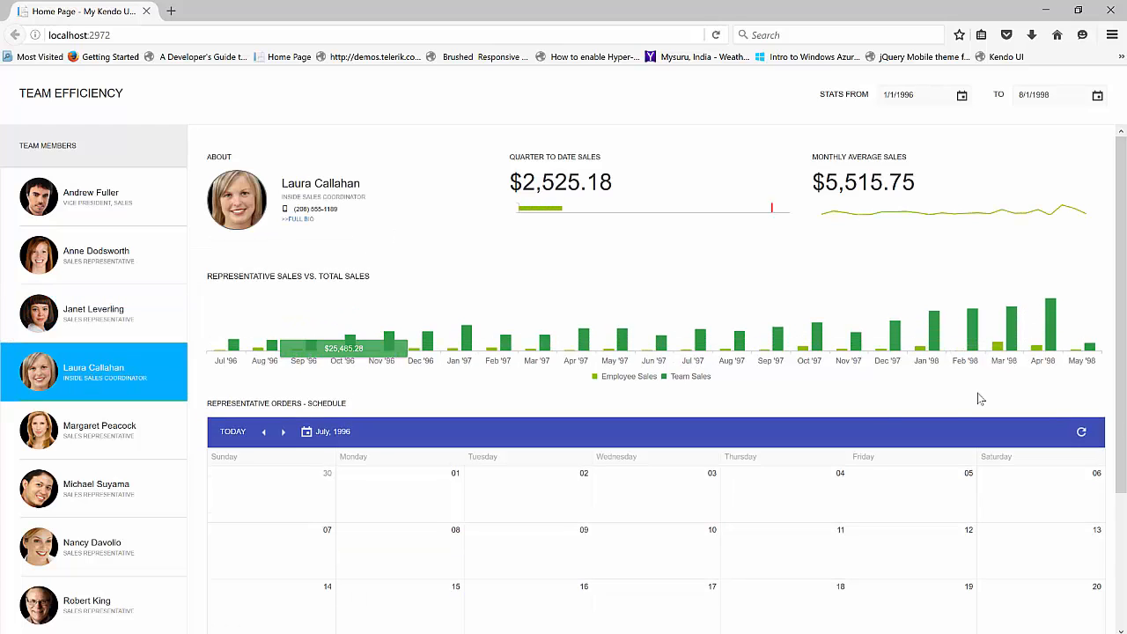
{"action": "left_click", "coordinate": [92, 197]}
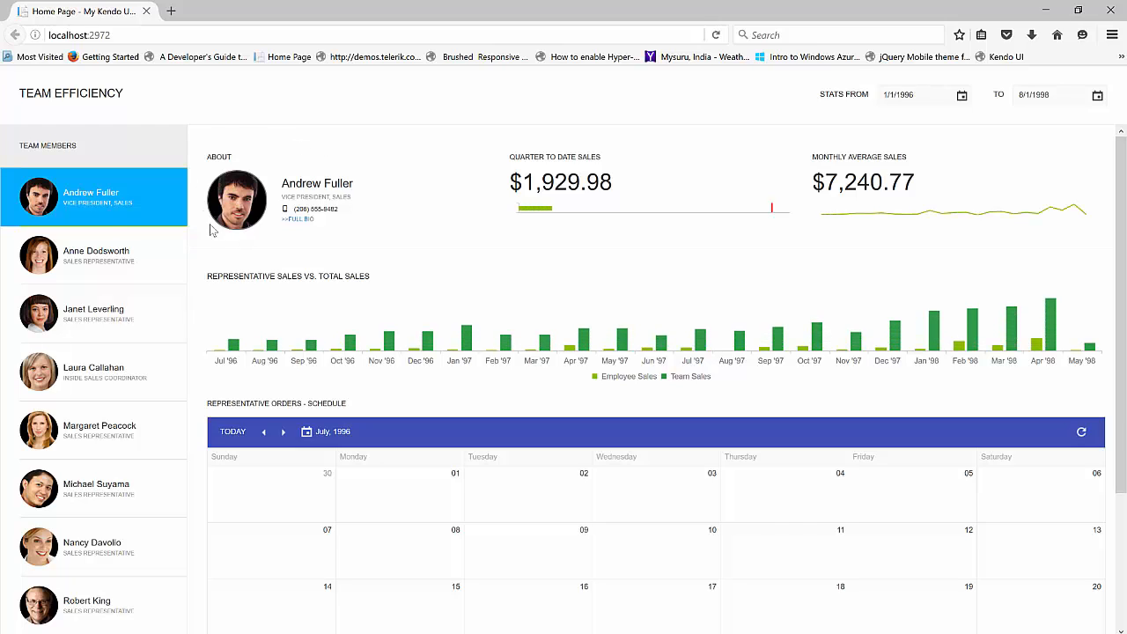
{"action": "mouse_move", "coordinate": [525, 251]}
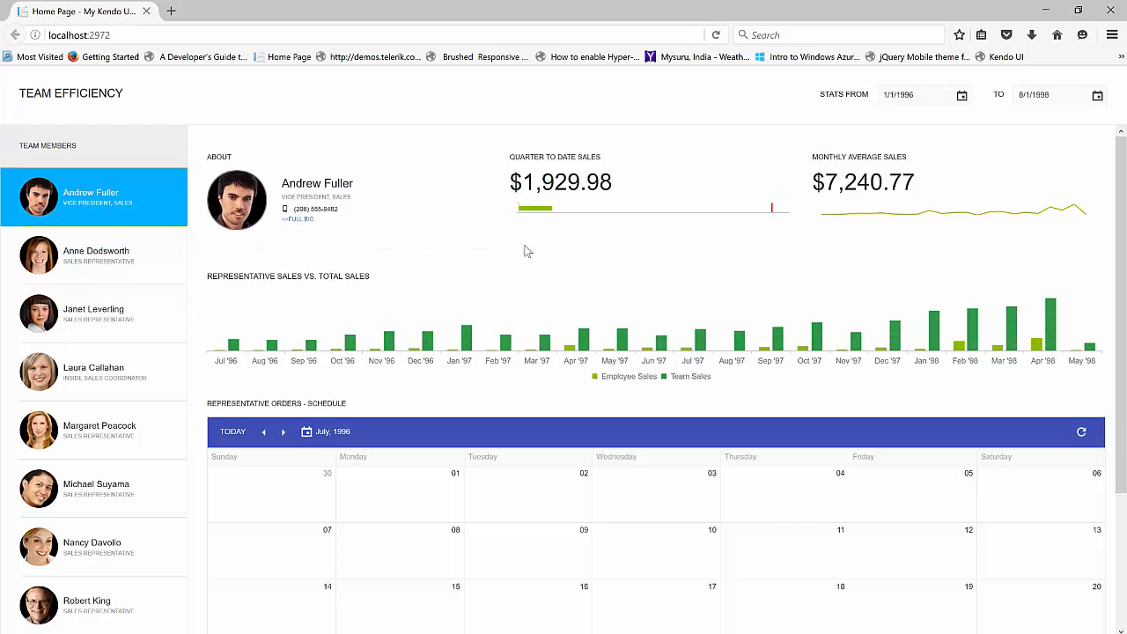
{"action": "mouse_move", "coordinate": [664, 191]}
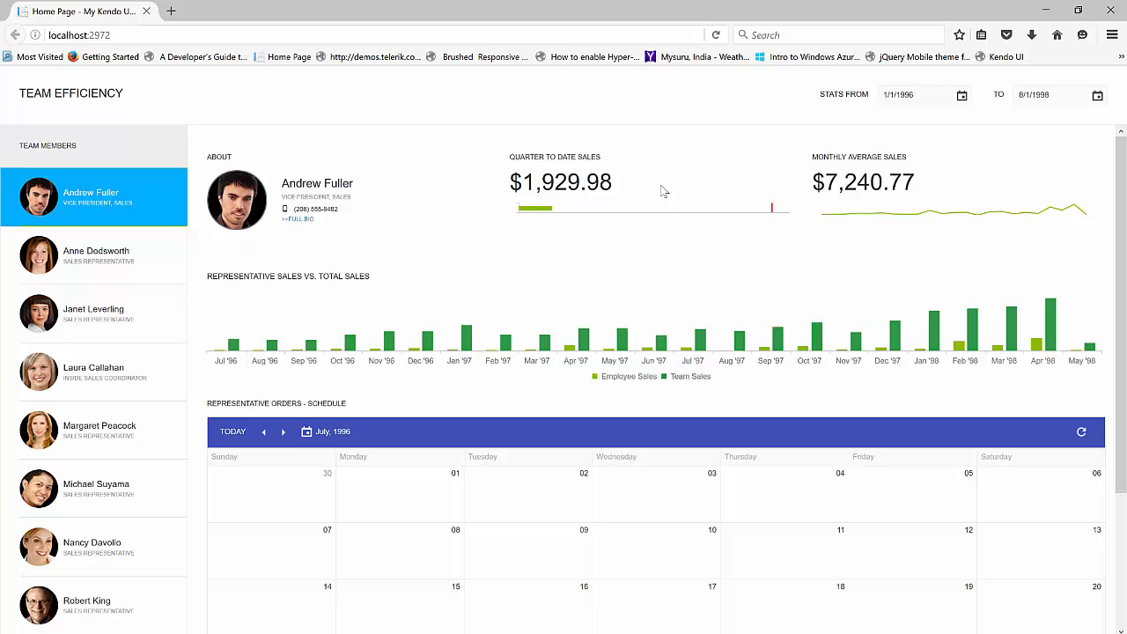
{"action": "double_click", "coordinate": [862, 183]}
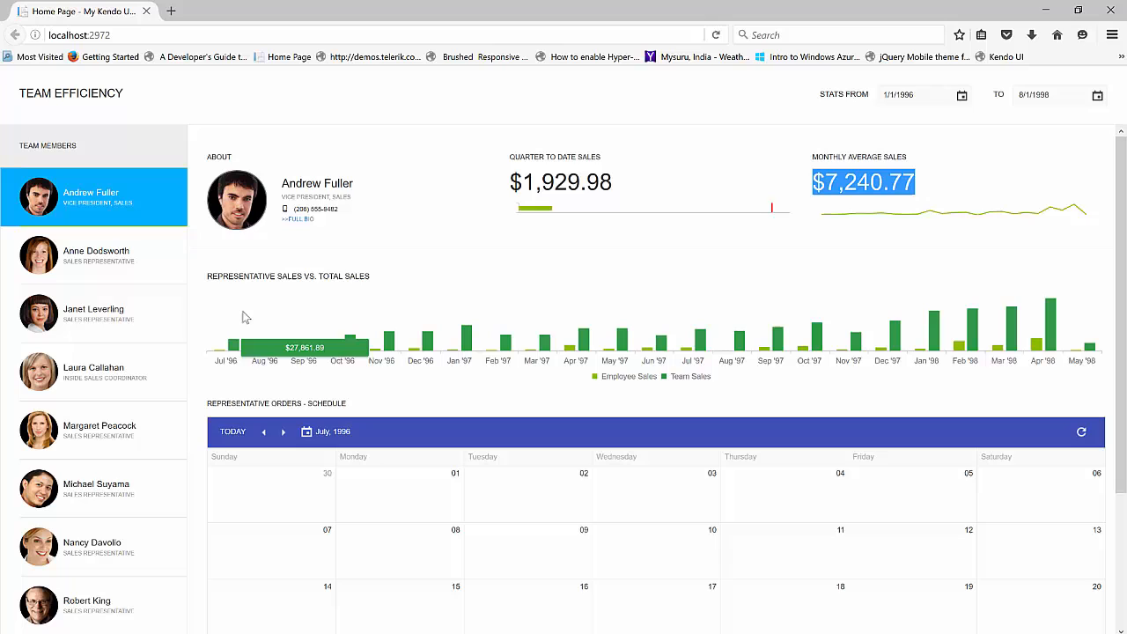
{"action": "mouse_move", "coordinate": [459, 339]}
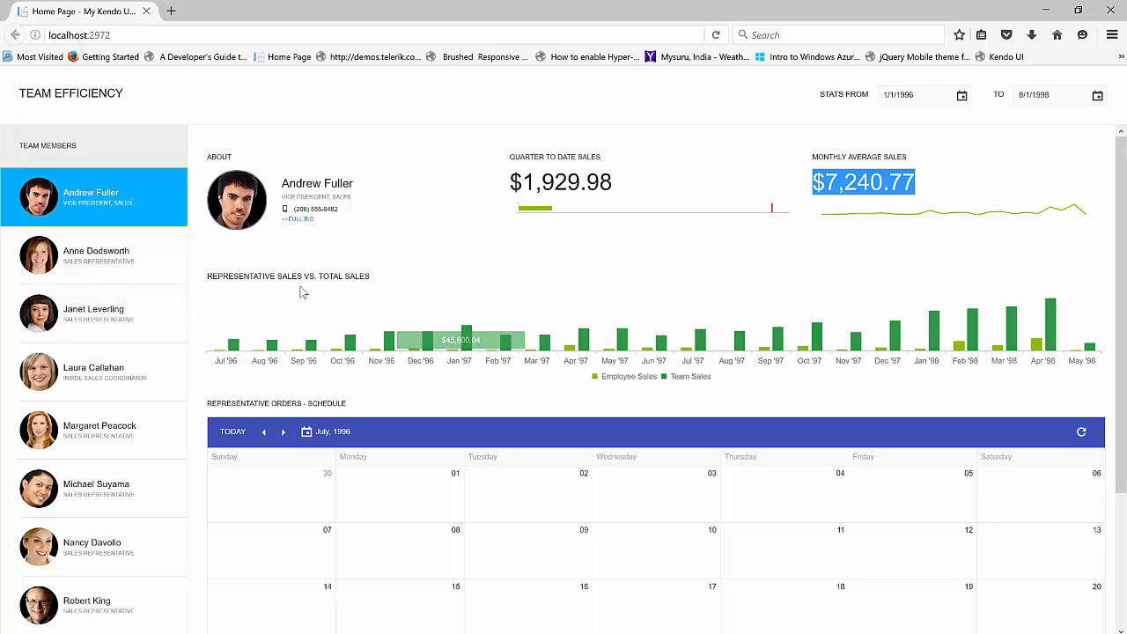
{"action": "mouse_move", "coordinate": [694, 293]}
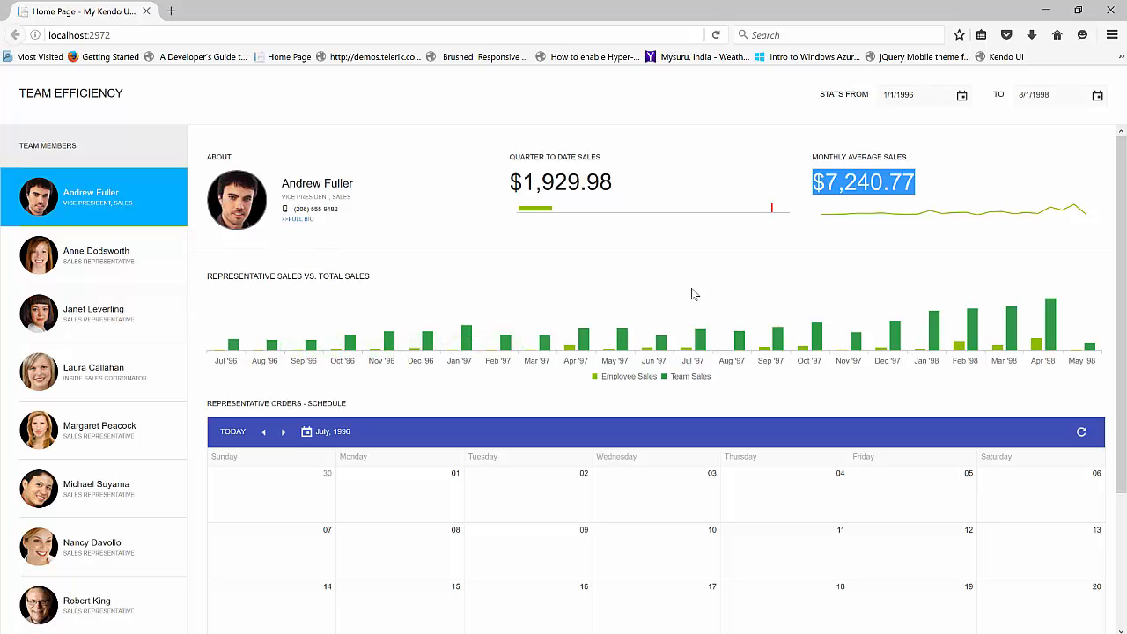
{"action": "mouse_move", "coordinate": [892, 330]}
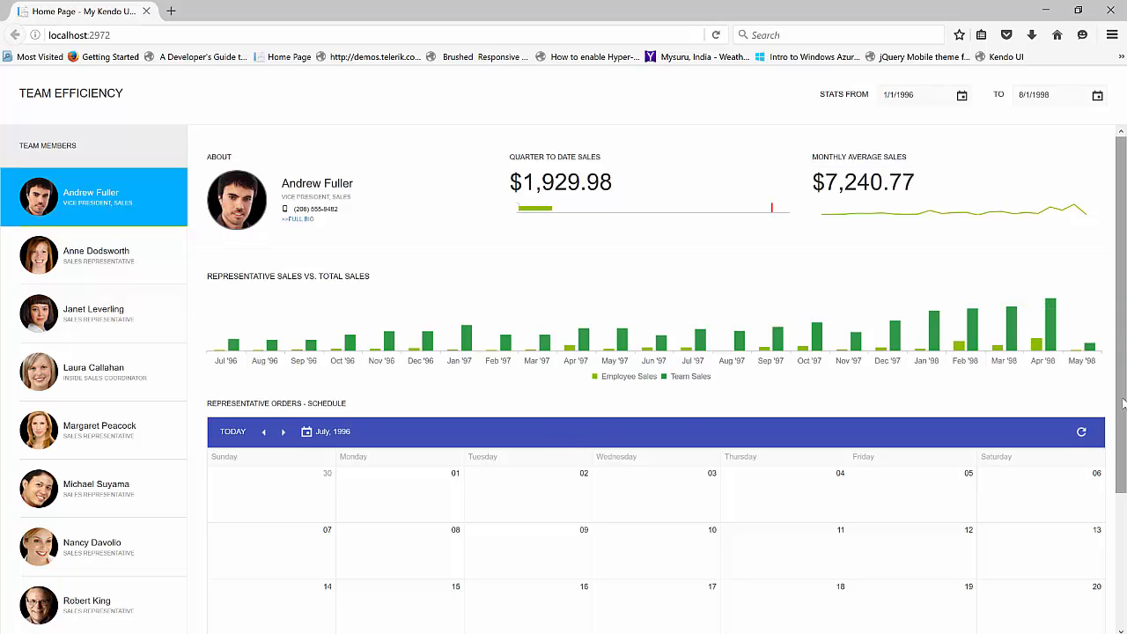
{"action": "scroll", "scroll_direction": "down", "scroll_amount": 3}
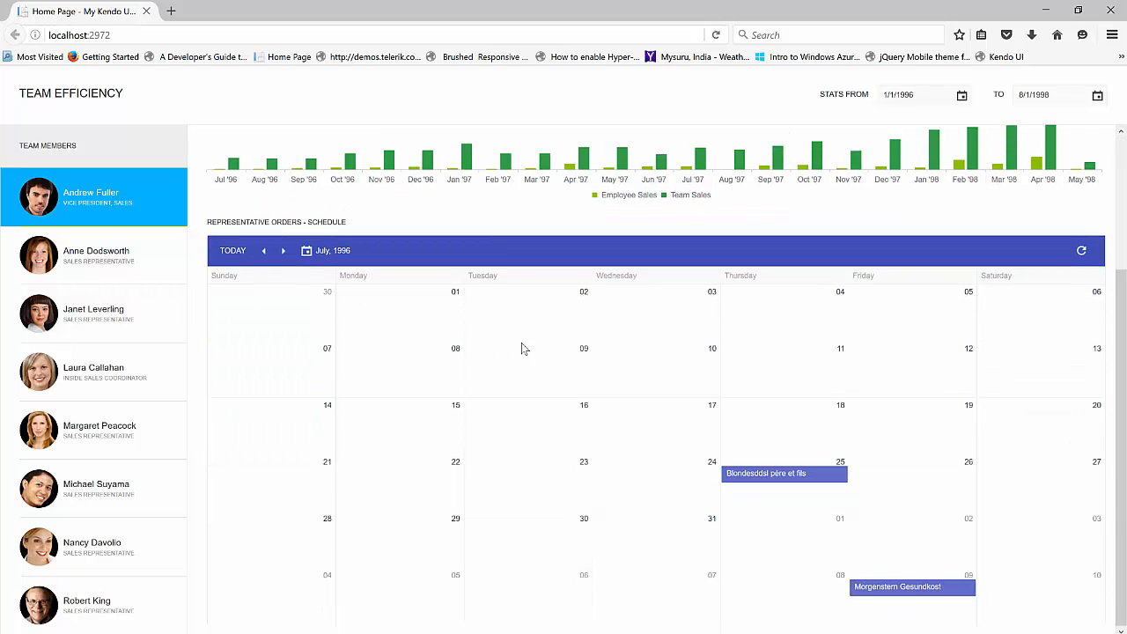
{"action": "mouse_move", "coordinate": [826, 338]}
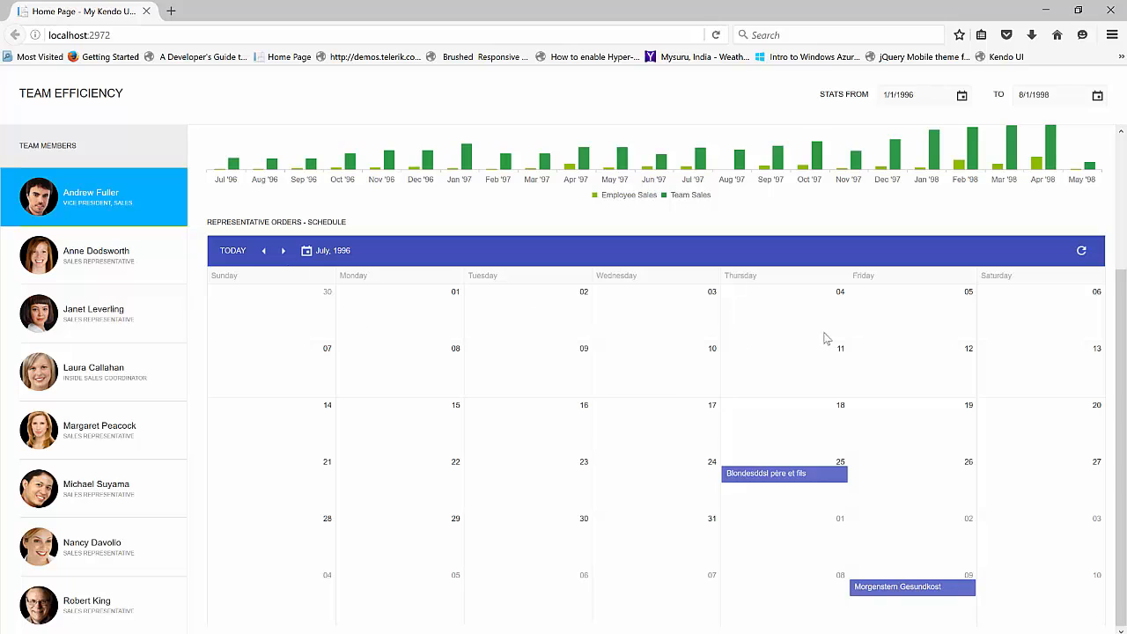
{"action": "mouse_move", "coordinate": [745, 491]}
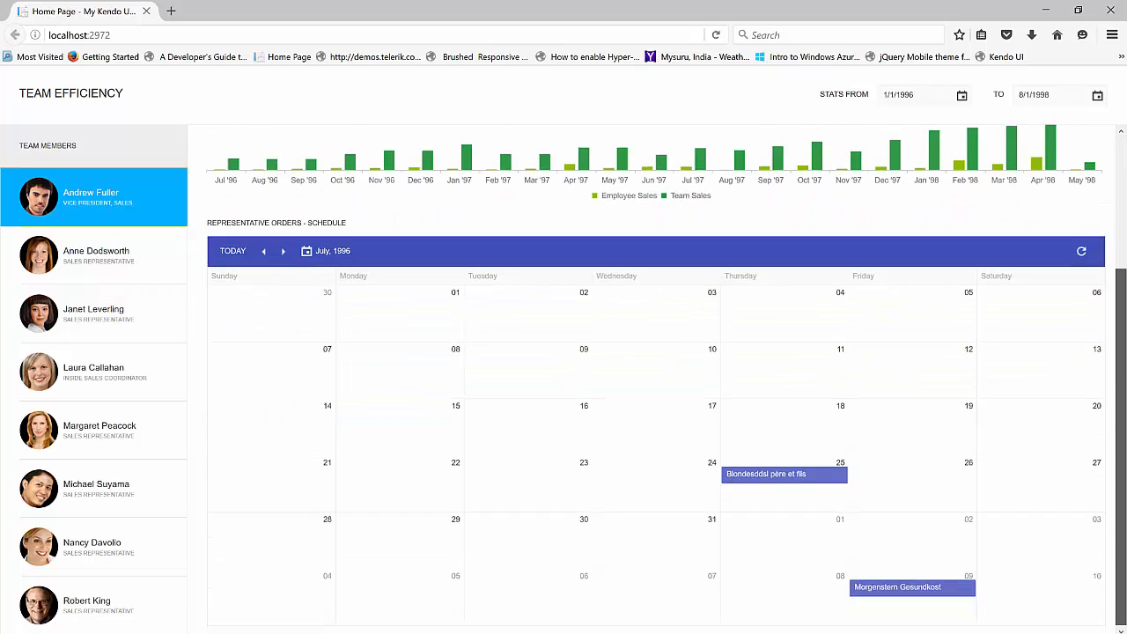
{"action": "scroll", "scroll_direction": "up", "scroll_amount": 3}
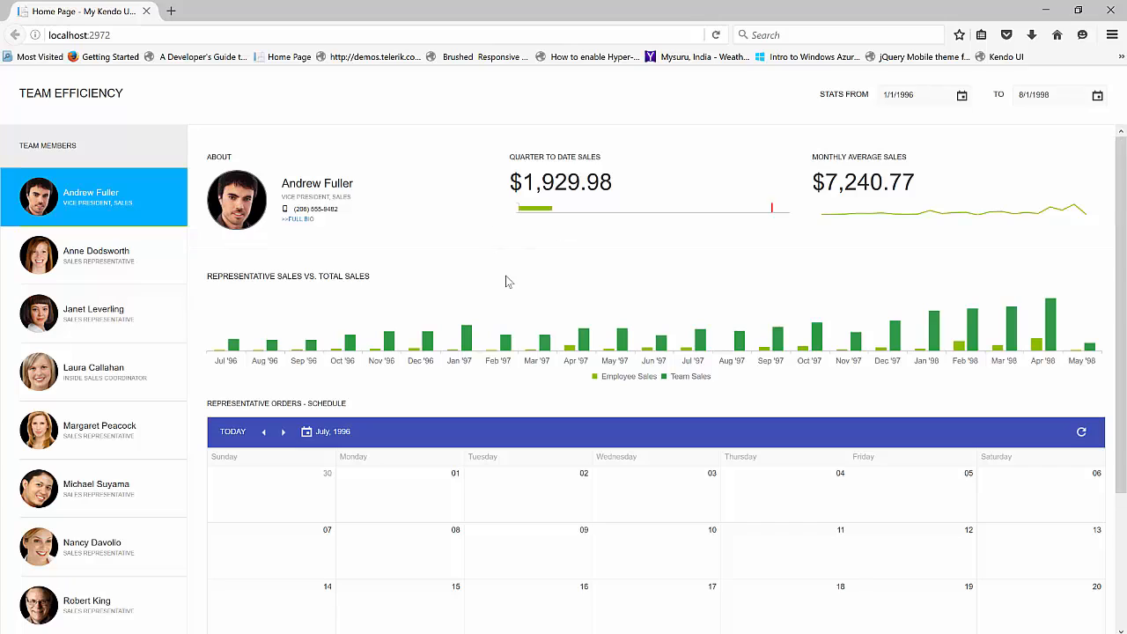
{"action": "mouse_move", "coordinate": [482, 272]}
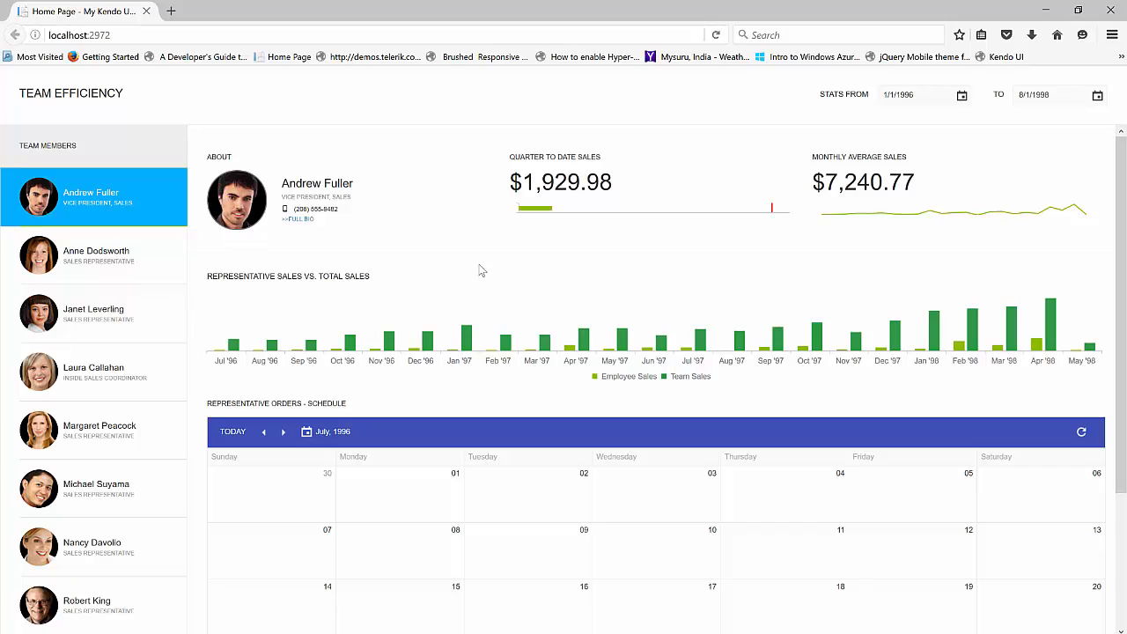
{"action": "mouse_move", "coordinate": [494, 280]}
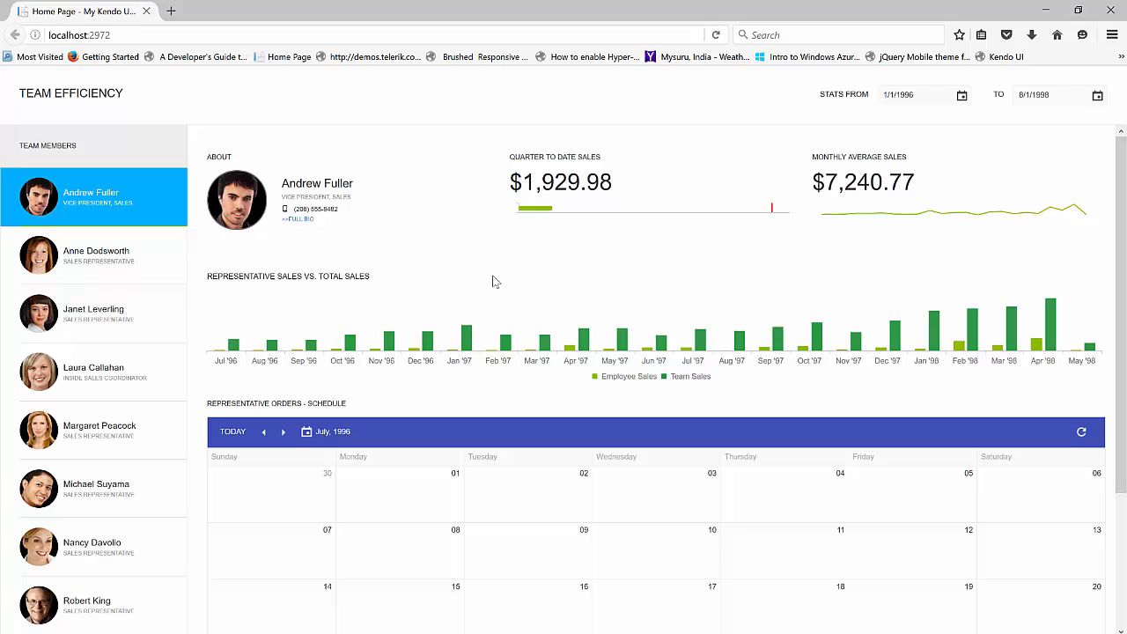
{"action": "mouse_move", "coordinate": [394, 368]}
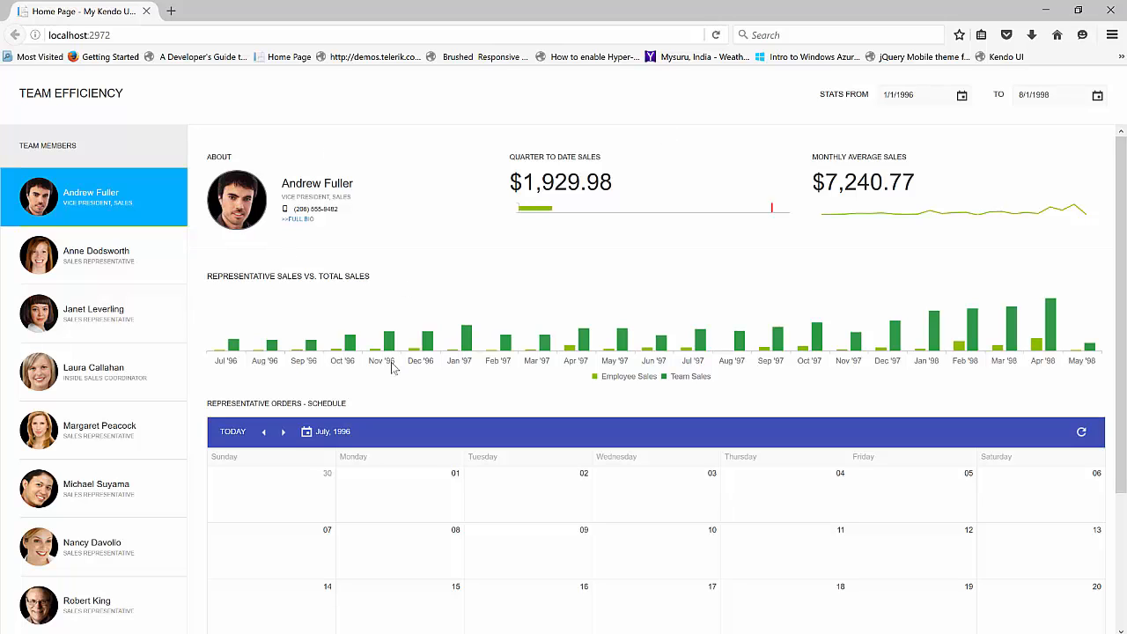
{"action": "mouse_move", "coordinate": [976, 234]}
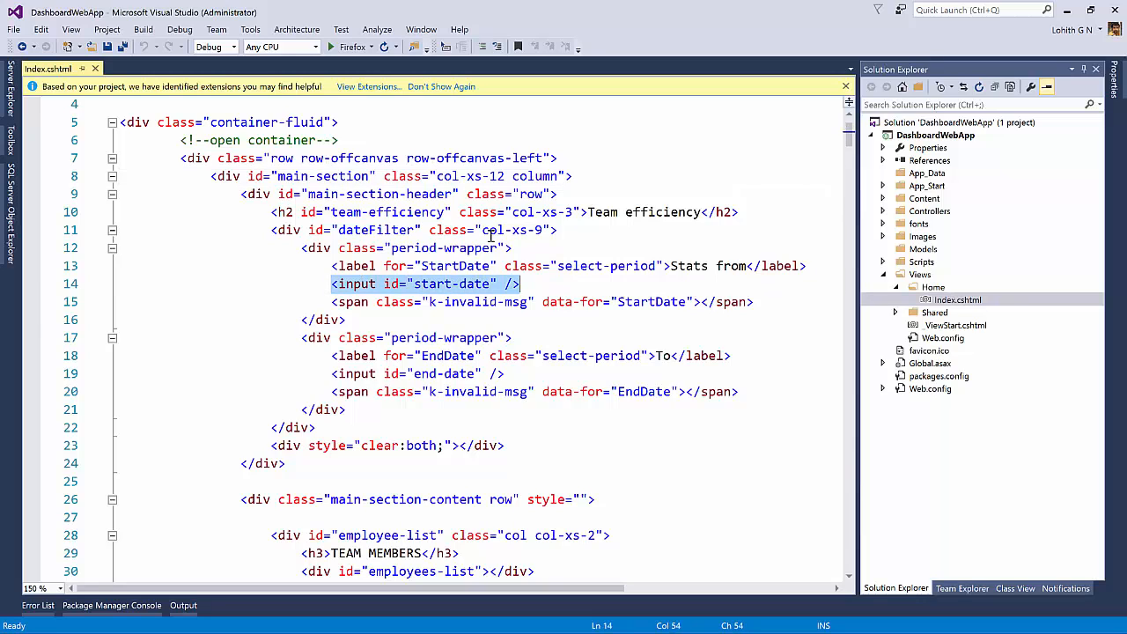
Review the end-date input and the team members and quarter sales markup.
{"action": "left_click", "coordinate": [343, 284]}
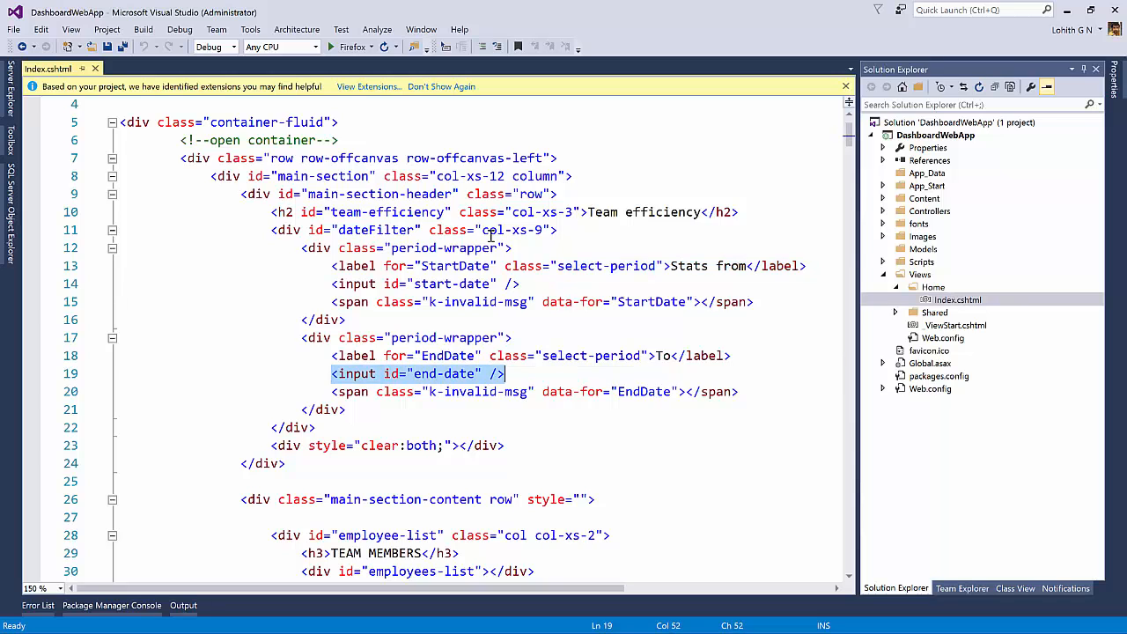
{"action": "scroll", "scroll_direction": "down", "scroll_amount": 3}
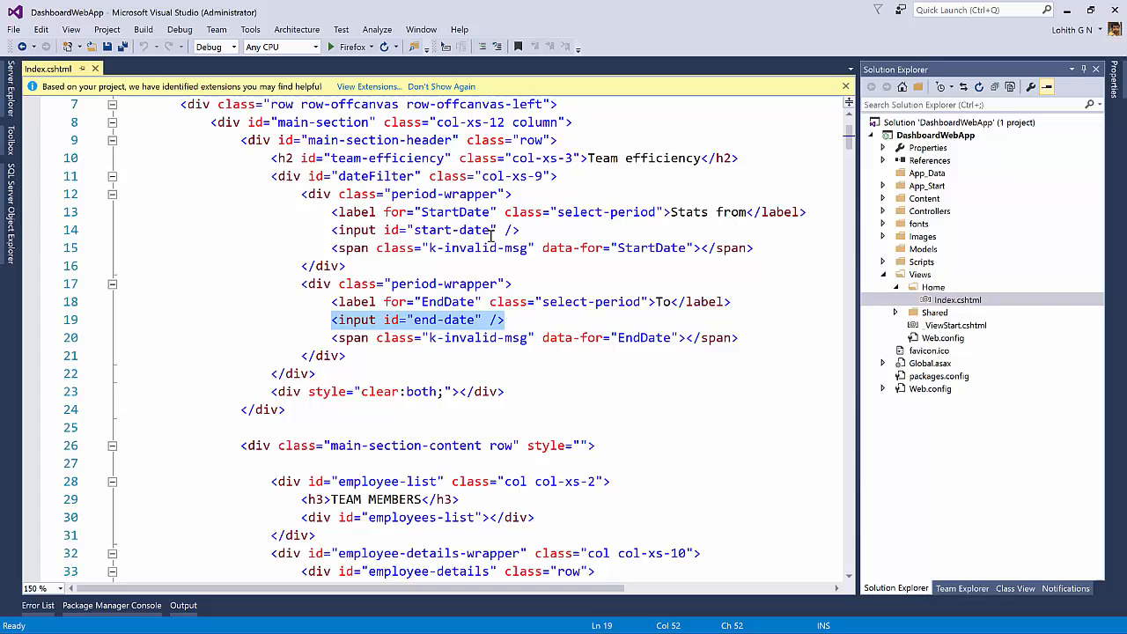
{"action": "scroll", "scroll_direction": "down", "scroll_amount": 3}
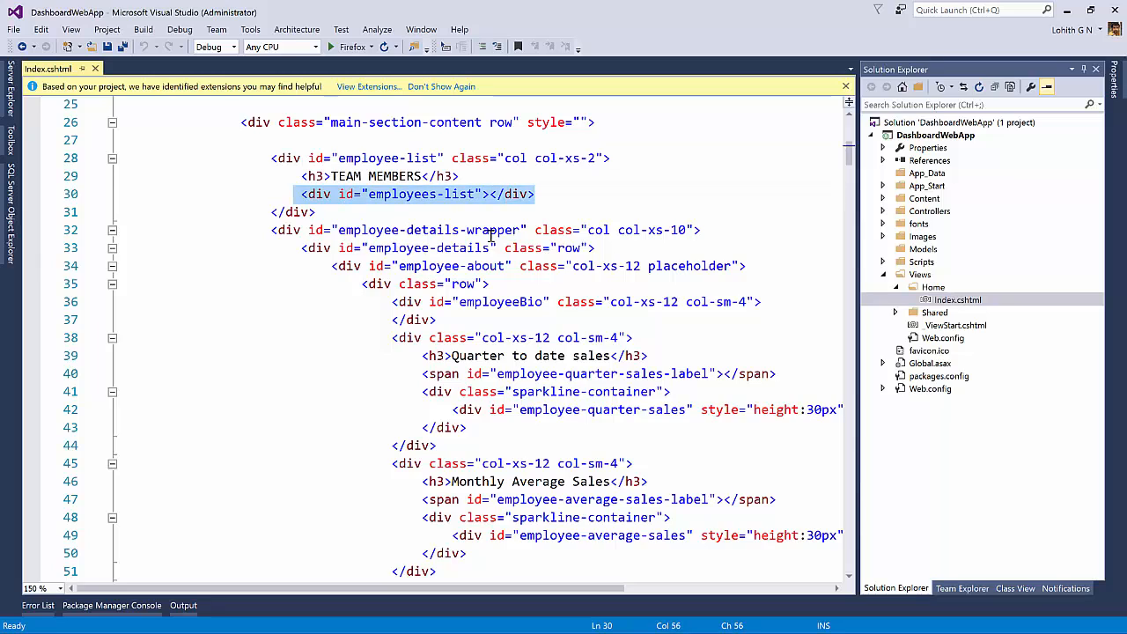
{"action": "left_click", "coordinate": [389, 193]}
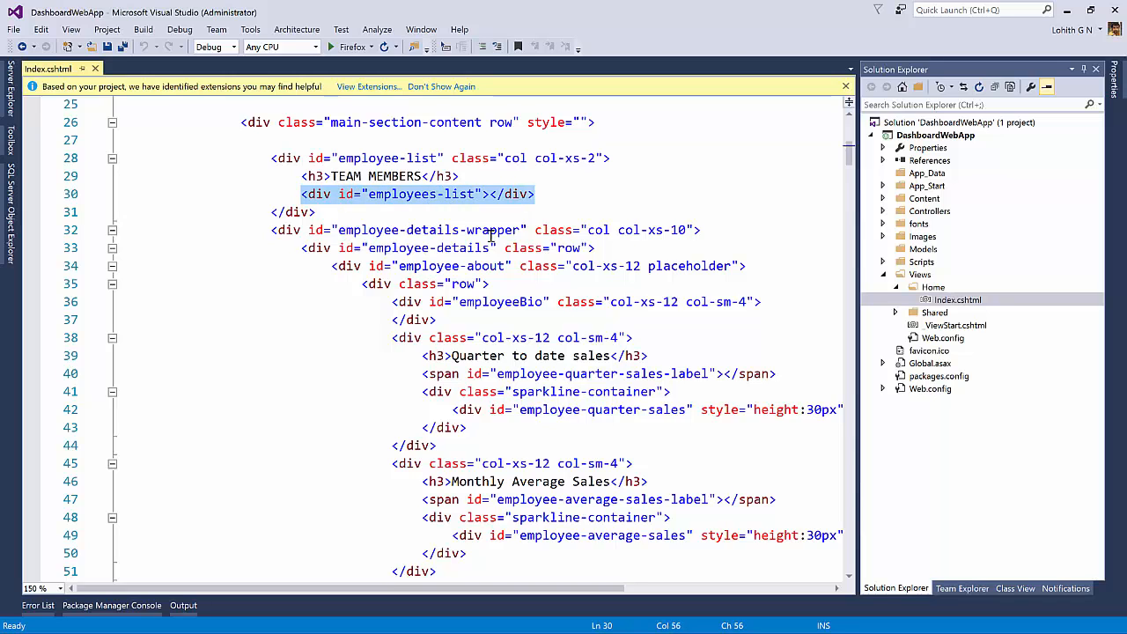
{"action": "scroll", "scroll_direction": "down", "scroll_amount": 3}
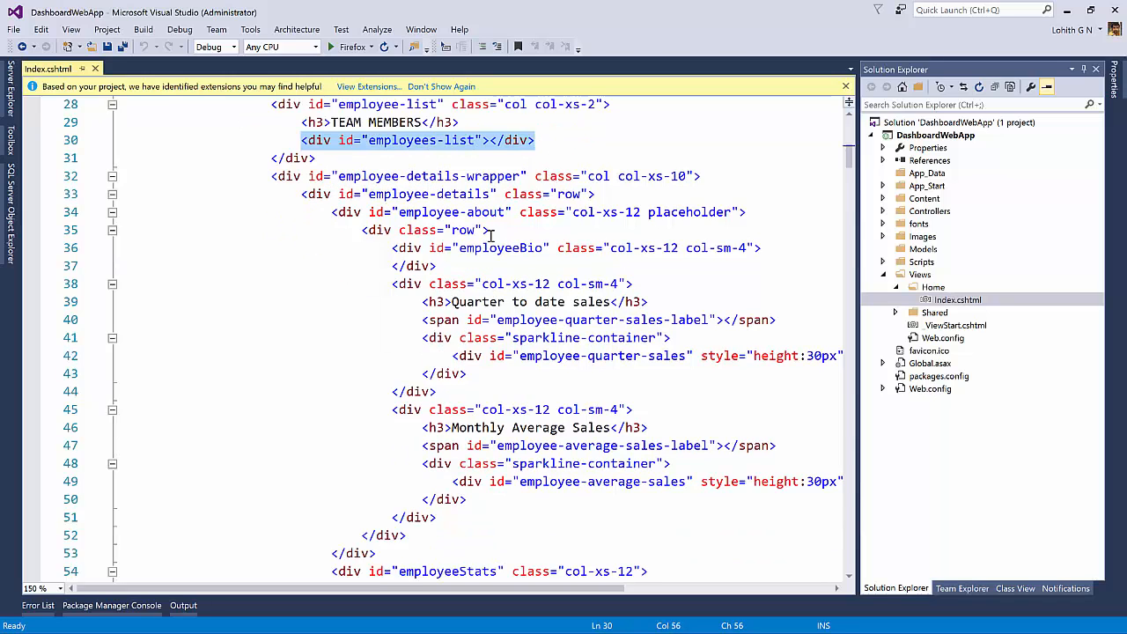
{"action": "scroll", "scroll_direction": "down", "scroll_amount": 3}
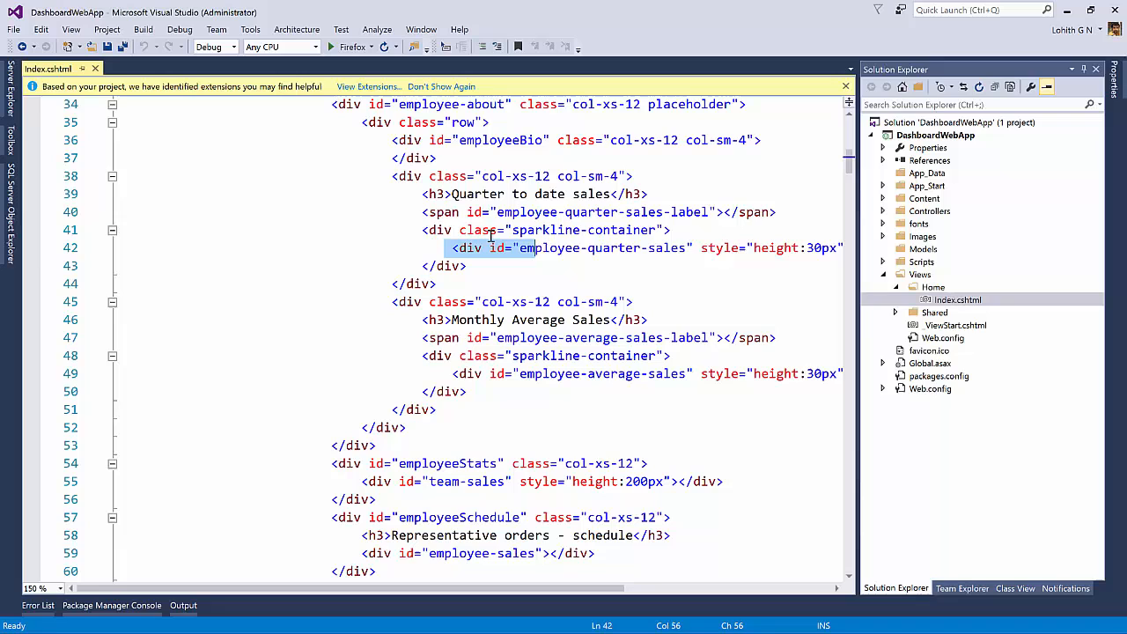
Continue past the team sales and schedule containers into the $(document).ready script block.
{"action": "left_click", "coordinate": [606, 373]}
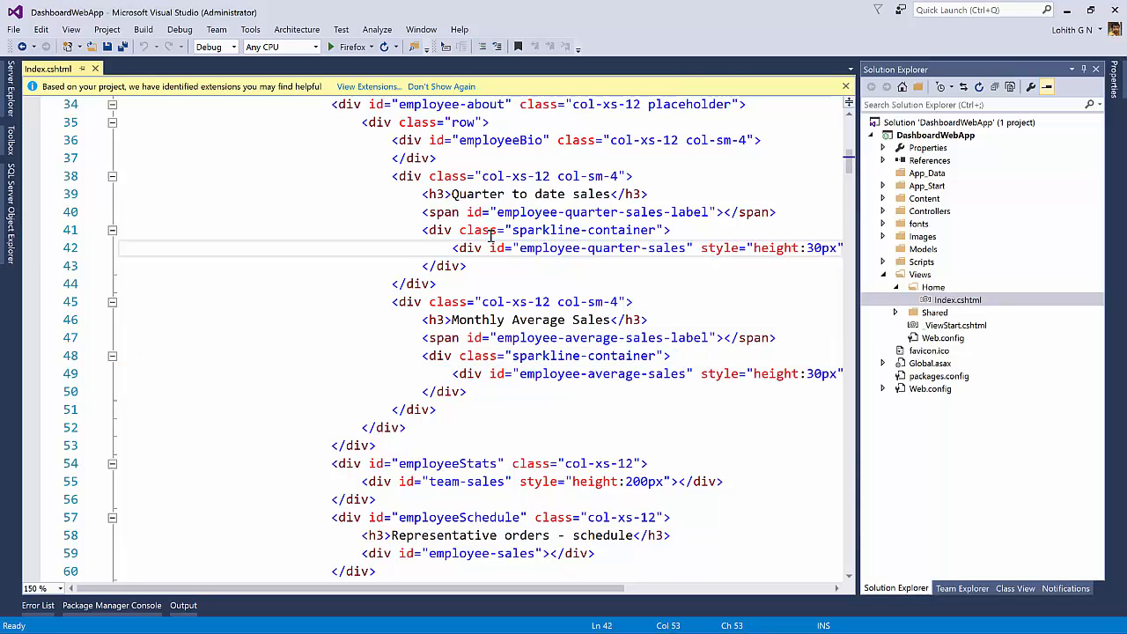
{"action": "scroll", "scroll_direction": "down", "scroll_amount": 3}
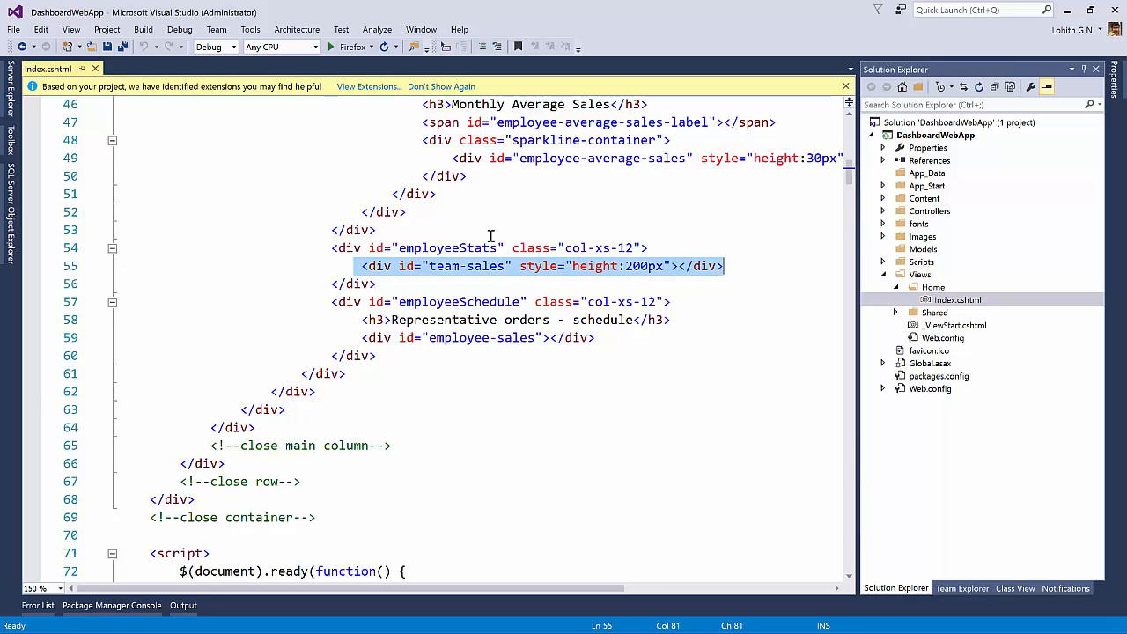
{"action": "scroll", "scroll_direction": "down", "scroll_amount": 3}
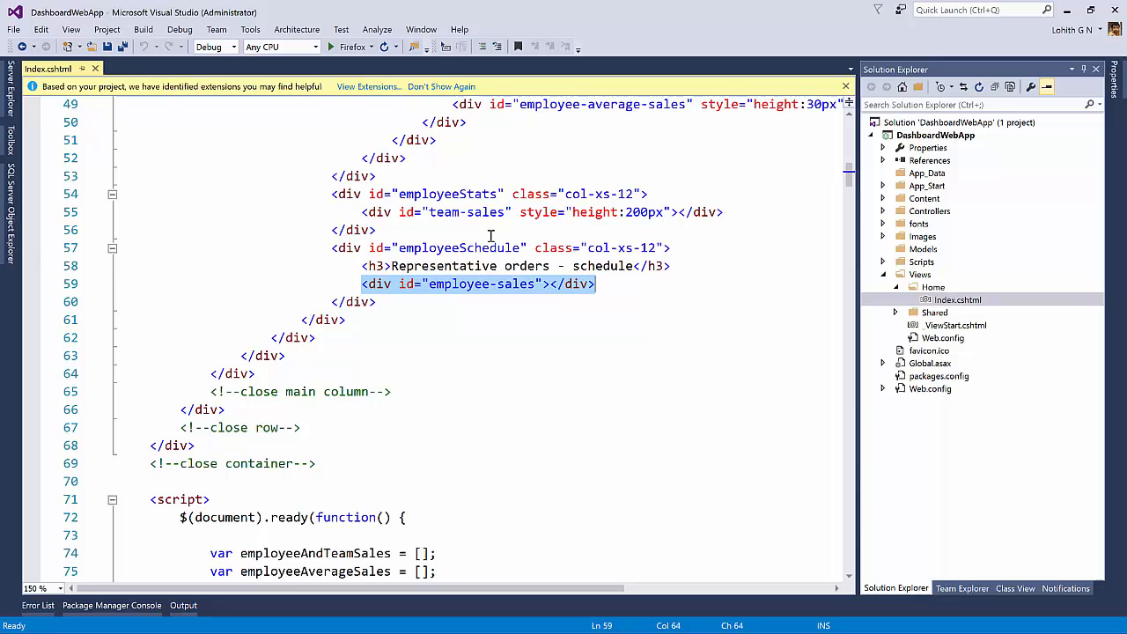
{"action": "left_click", "coordinate": [572, 284]}
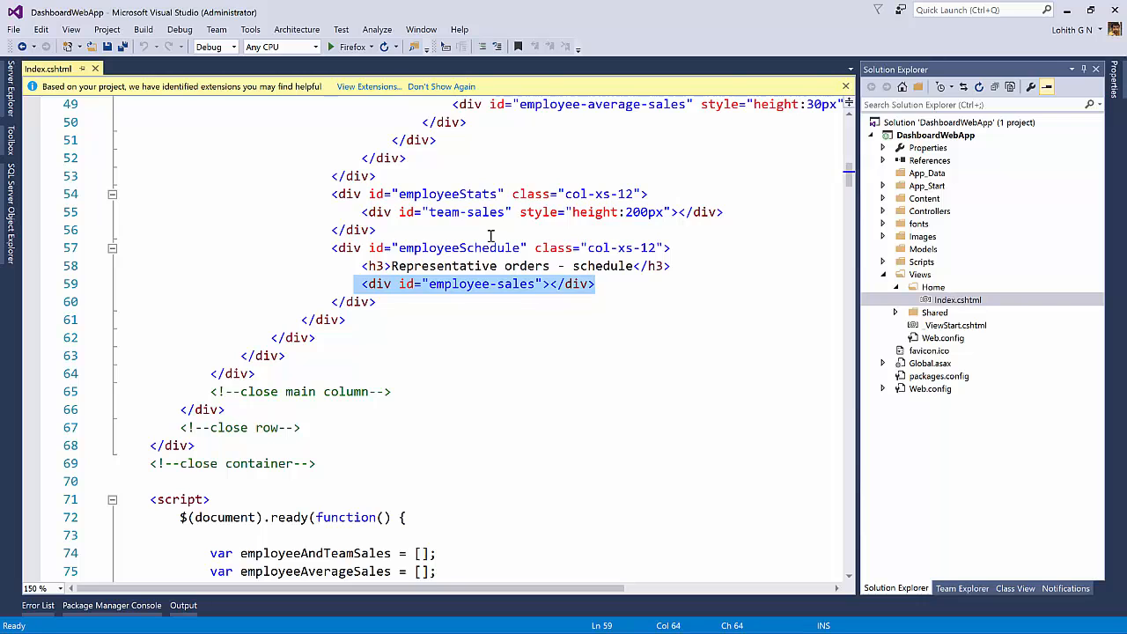
{"action": "scroll", "scroll_direction": "down", "scroll_amount": 3}
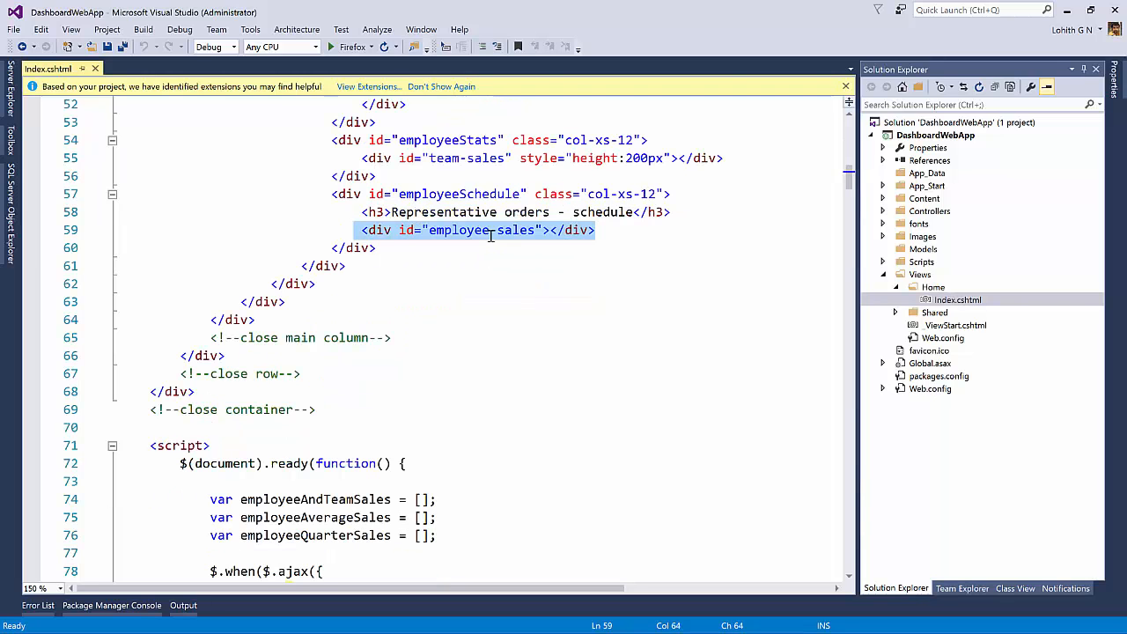
{"action": "scroll", "scroll_direction": "down", "scroll_amount": 3}
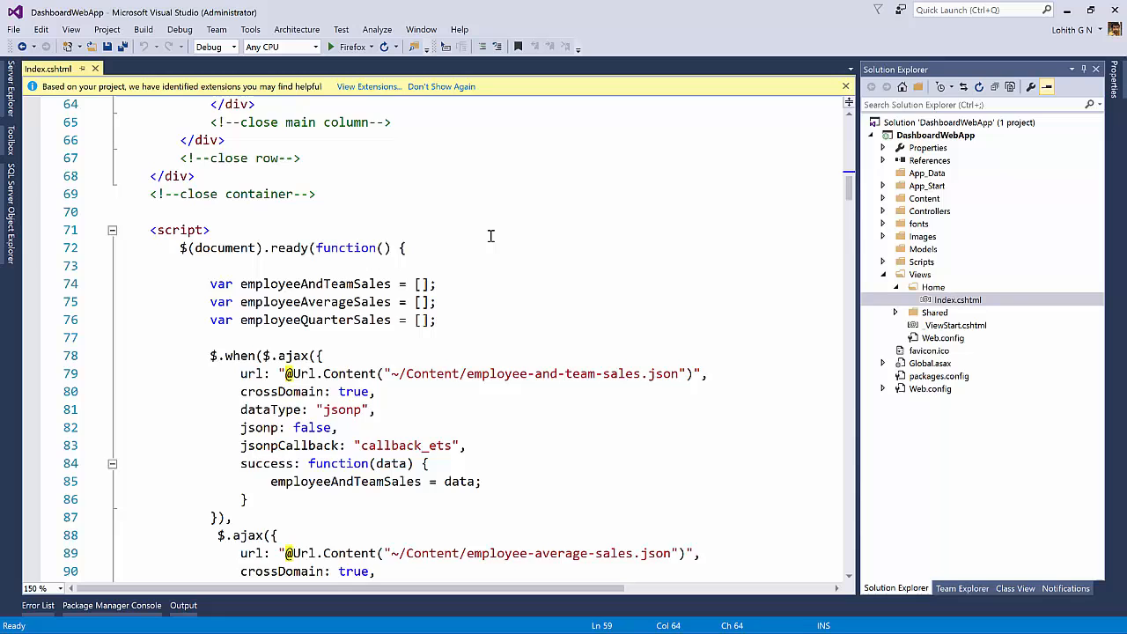
Review the $.when ajax calls loading the team and average sales JSON files.
{"action": "scroll", "scroll_direction": "down", "scroll_amount": 3}
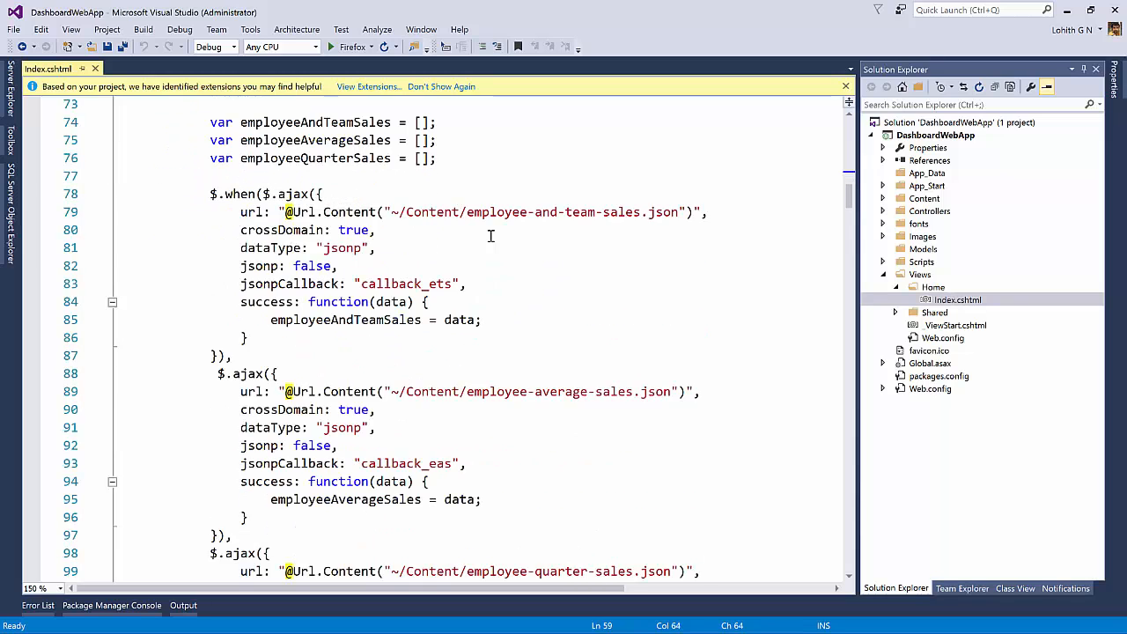
{"action": "scroll", "scroll_direction": "up", "scroll_amount": 3}
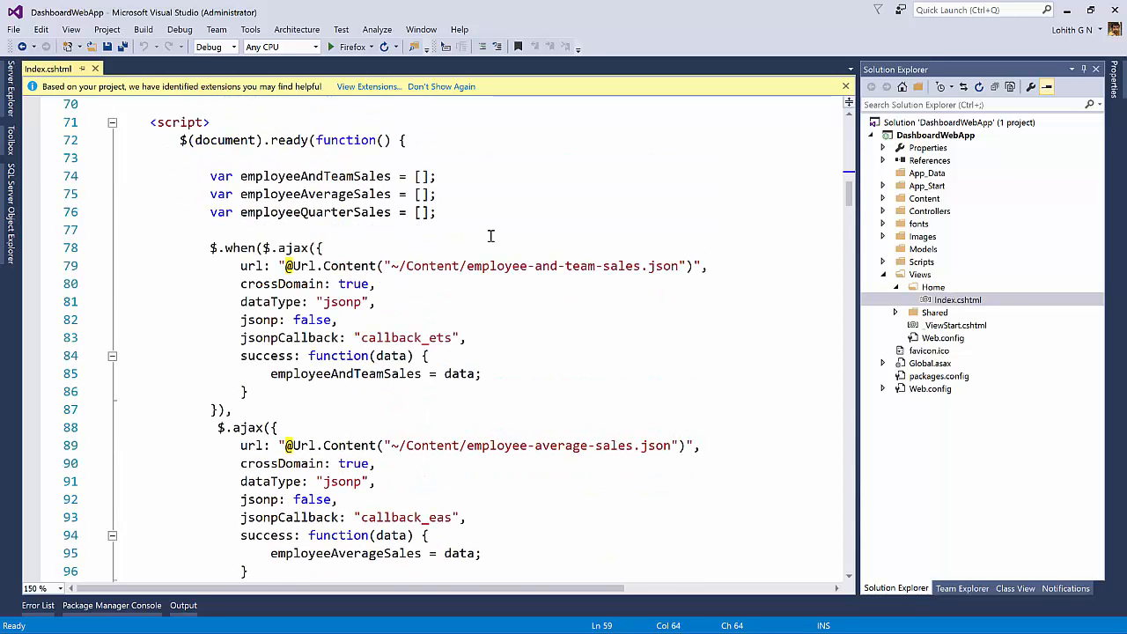
{"action": "scroll", "scroll_direction": "down", "scroll_amount": 3}
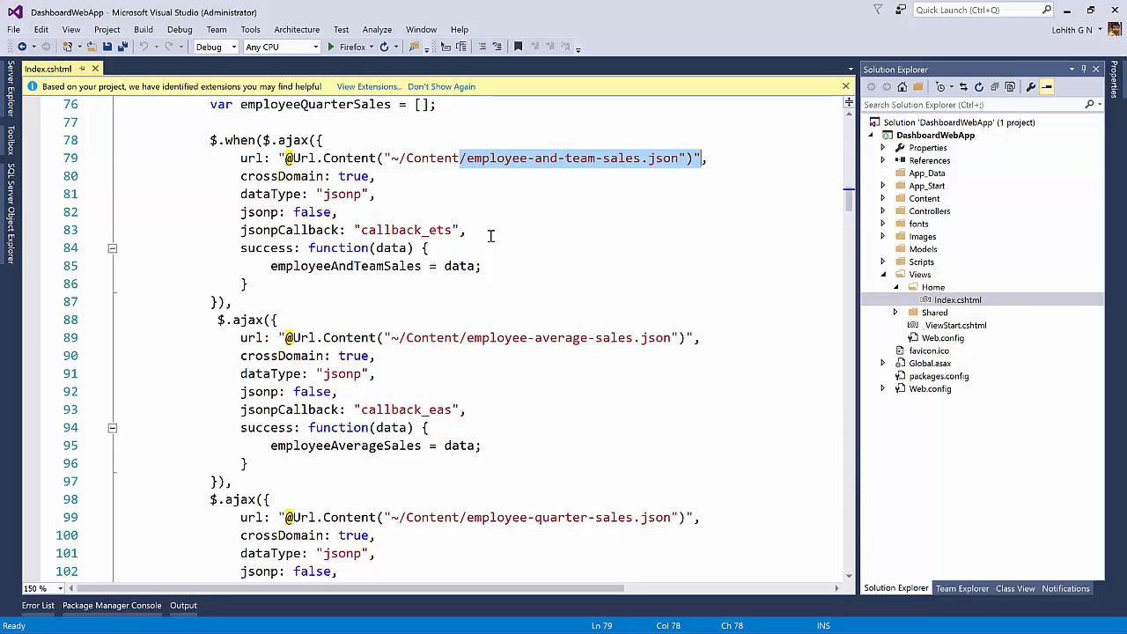
{"action": "left_click", "coordinate": [374, 194]}
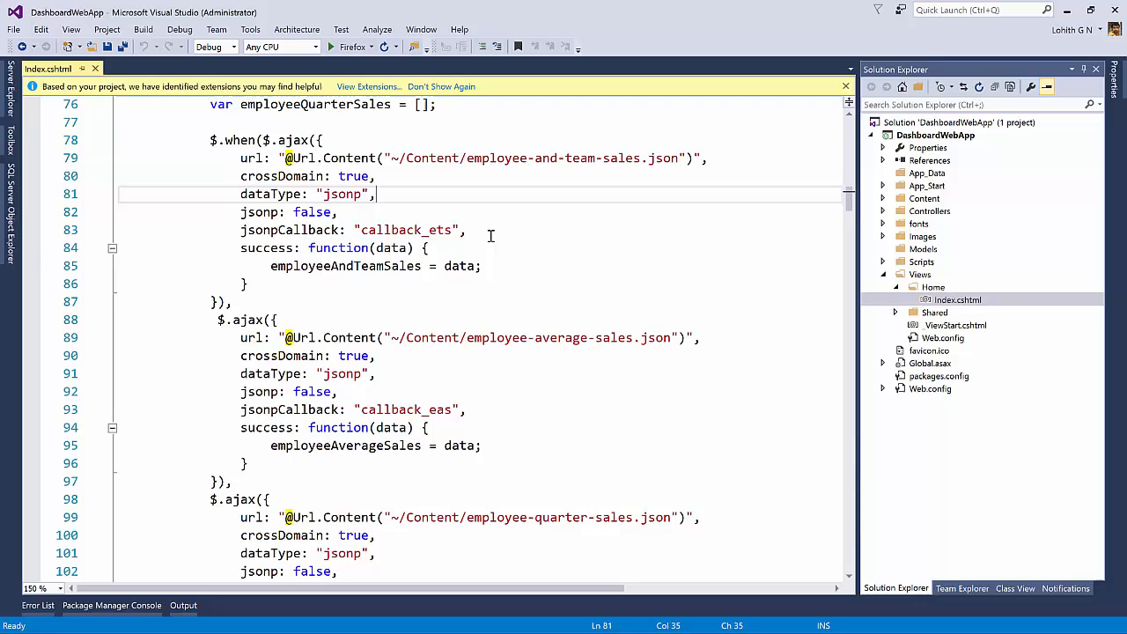
{"action": "left_click", "coordinate": [695, 157]}
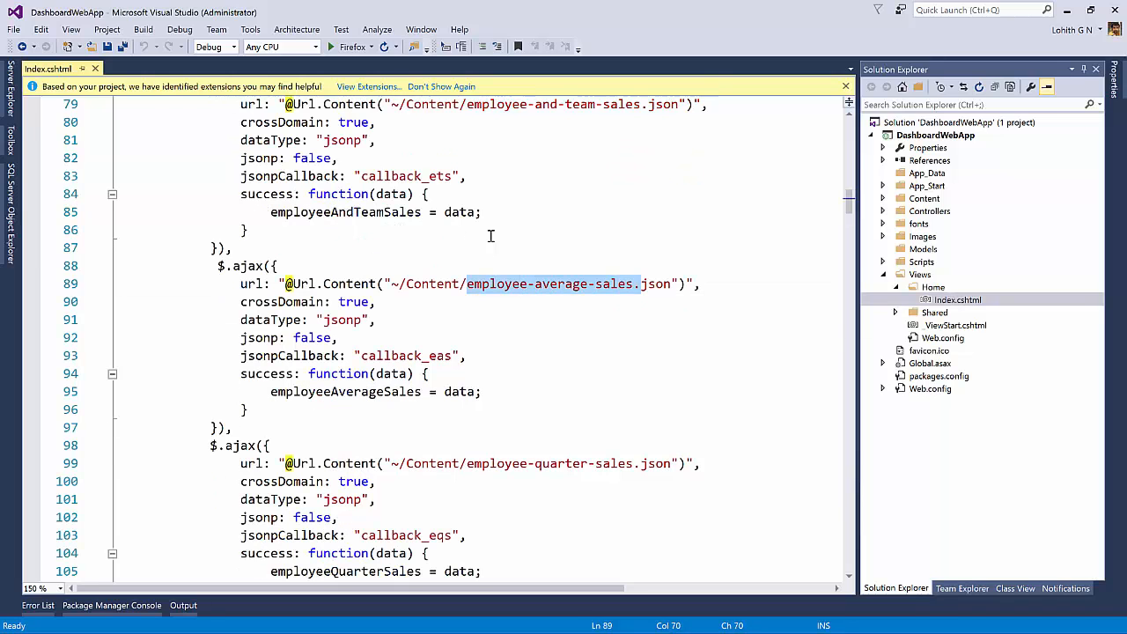
Scroll on to the employees-list kendoListView definition.
{"action": "scroll", "scroll_direction": "down", "scroll_amount": 3}
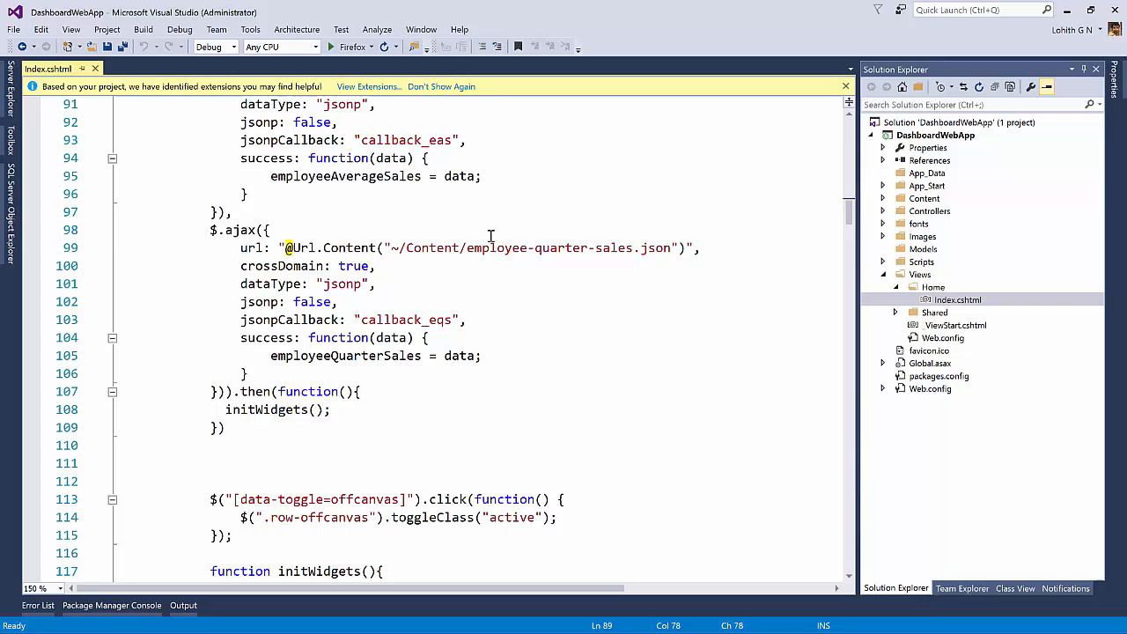
{"action": "scroll", "scroll_direction": "down", "scroll_amount": 3}
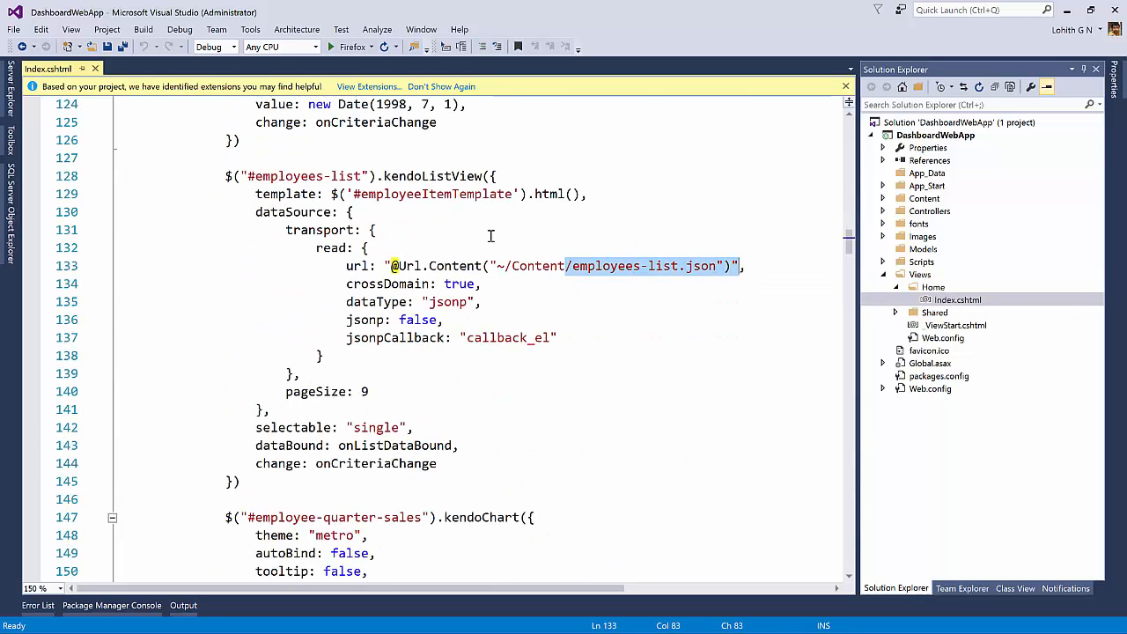
{"action": "scroll", "scroll_direction": "down", "scroll_amount": 3}
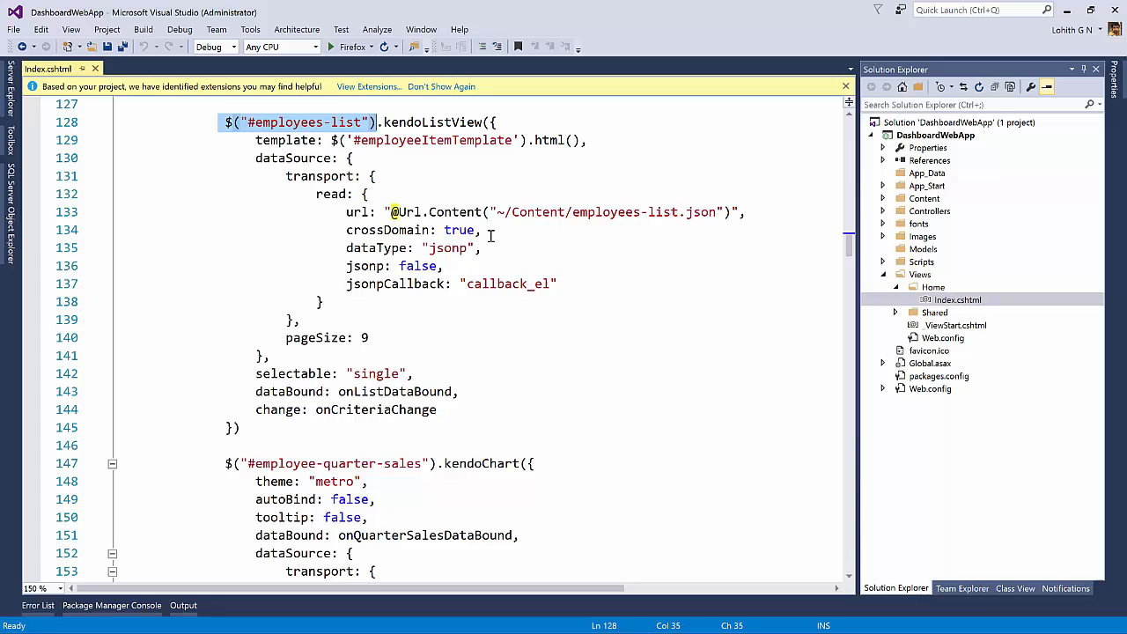
Highlight the employees list data url and read through the quarter, average and team sales charts.
{"action": "double_click", "coordinate": [432, 122]}
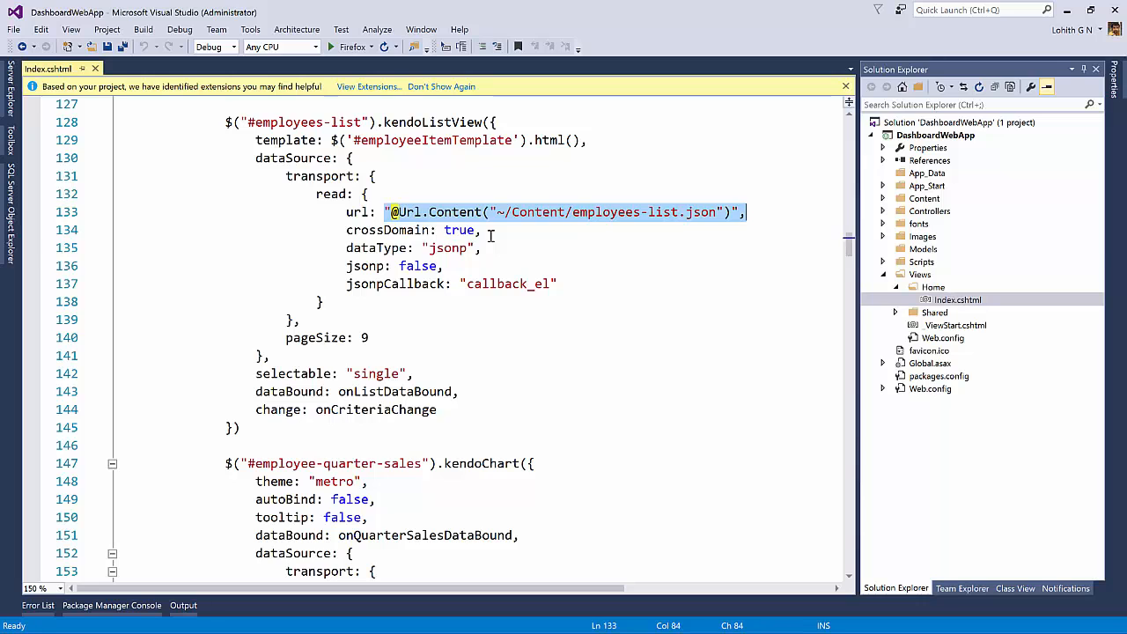
{"action": "scroll", "scroll_direction": "down", "scroll_amount": 3}
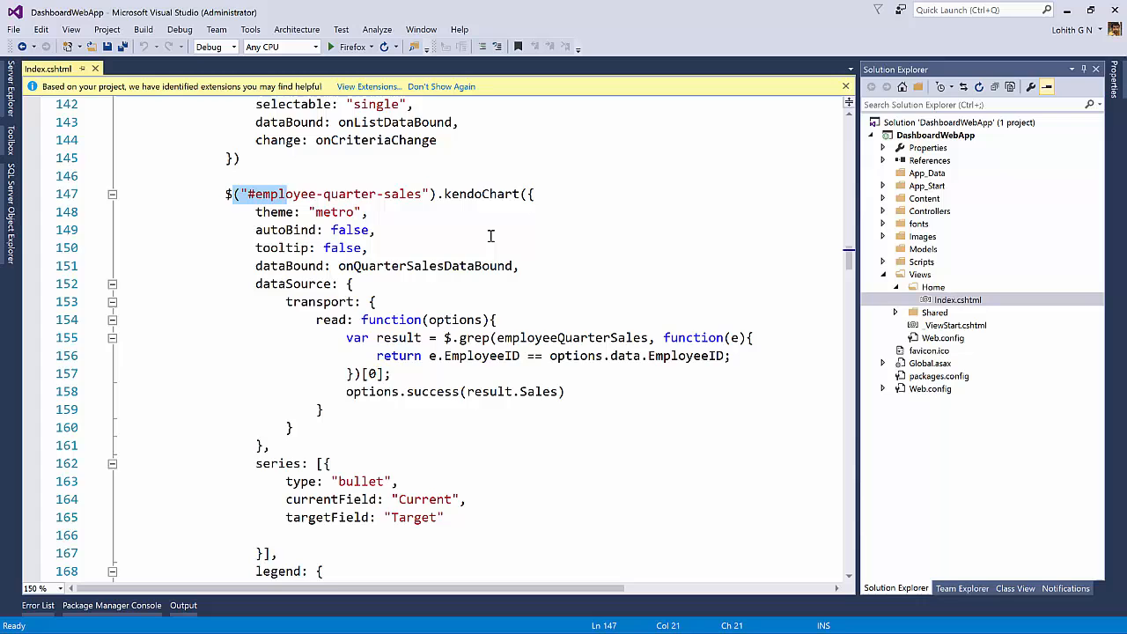
{"action": "scroll", "scroll_direction": "down", "scroll_amount": 3}
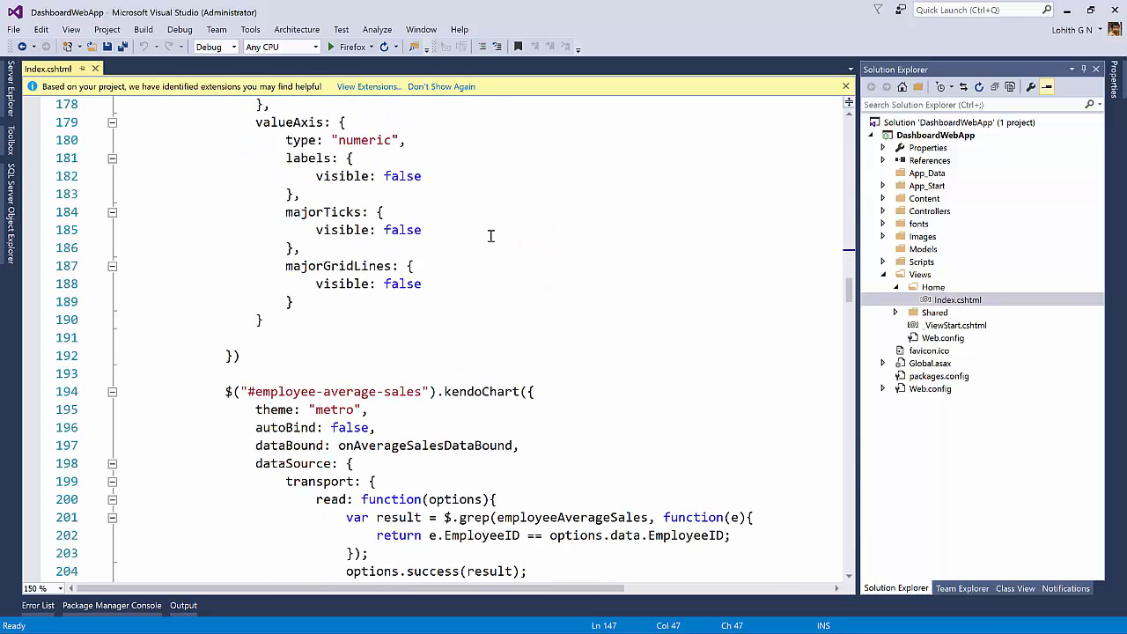
{"action": "scroll", "scroll_direction": "down", "scroll_amount": 3}
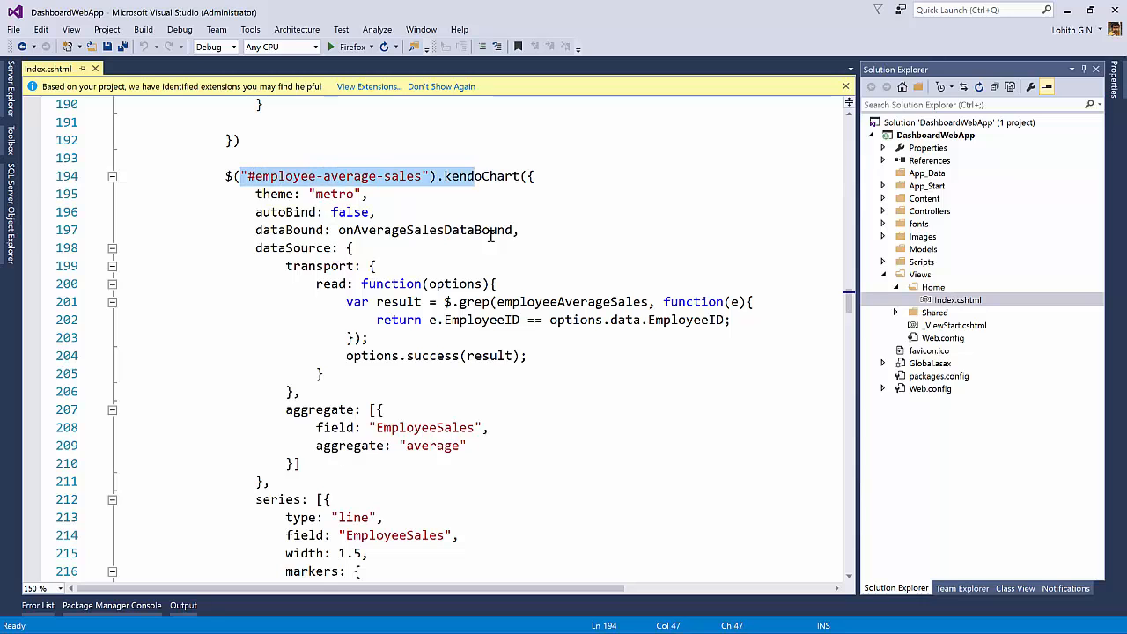
{"action": "scroll", "scroll_direction": "down", "scroll_amount": 3}
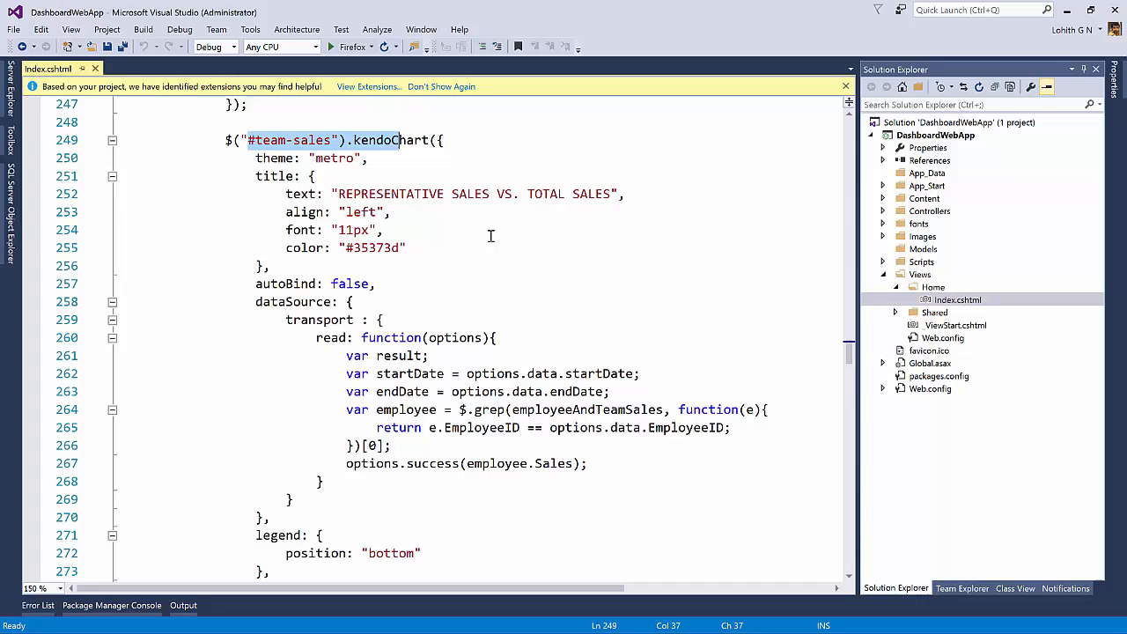
{"action": "scroll", "scroll_direction": "down", "scroll_amount": 3}
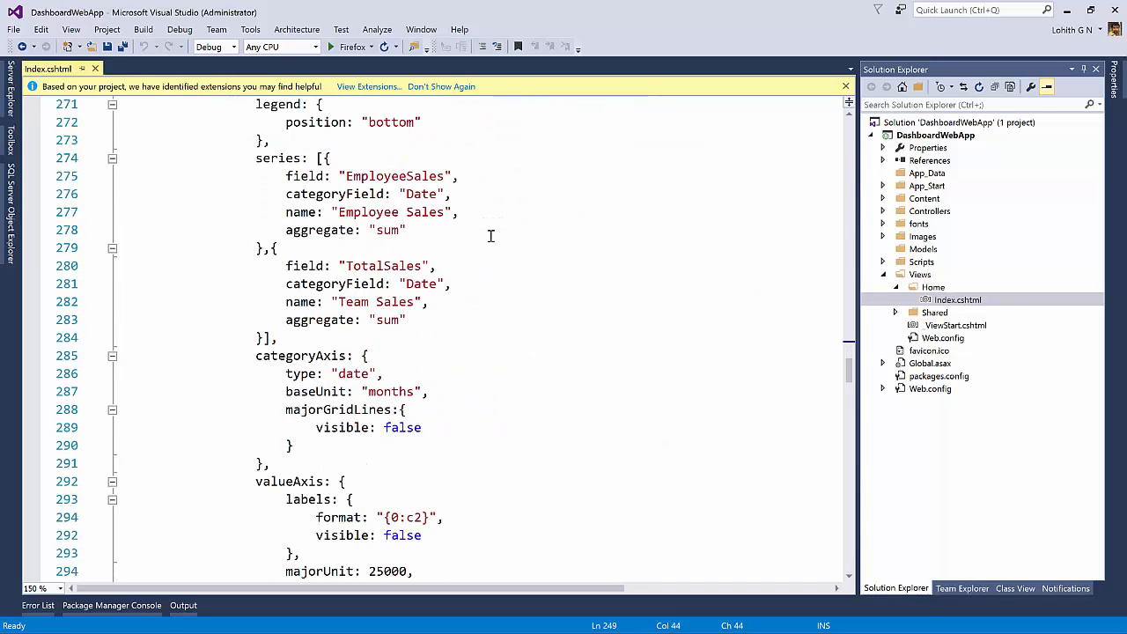
{"action": "scroll", "scroll_direction": "down", "scroll_amount": 3}
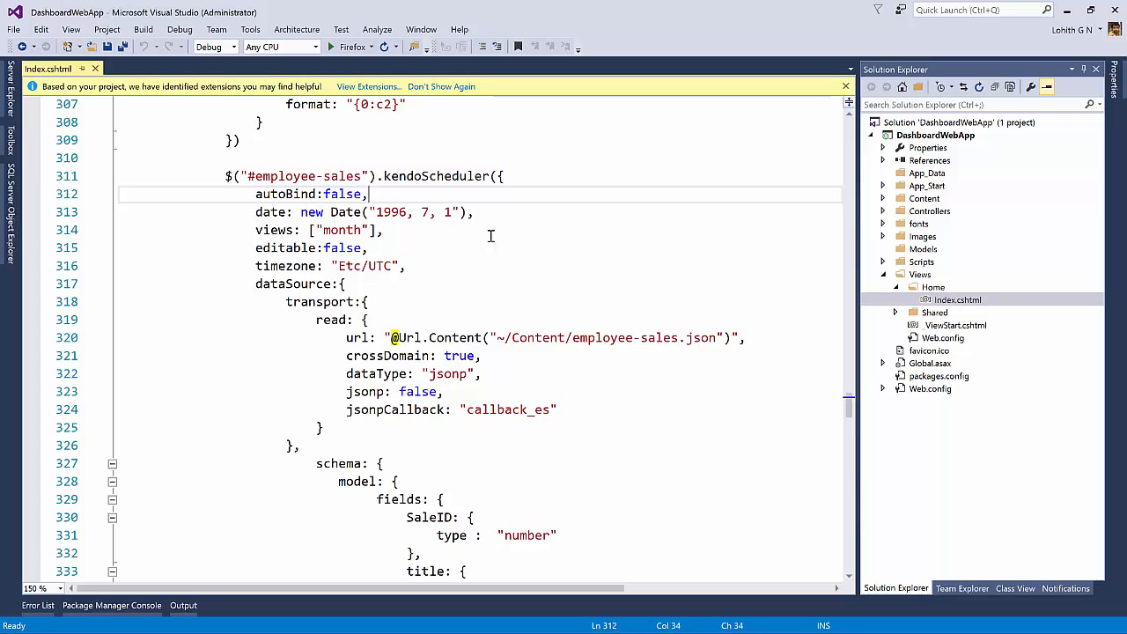
Review the employee-sales kendoScheduler data source, bio tooltip, handlers and templates.
{"action": "left_click", "coordinate": [504, 176]}
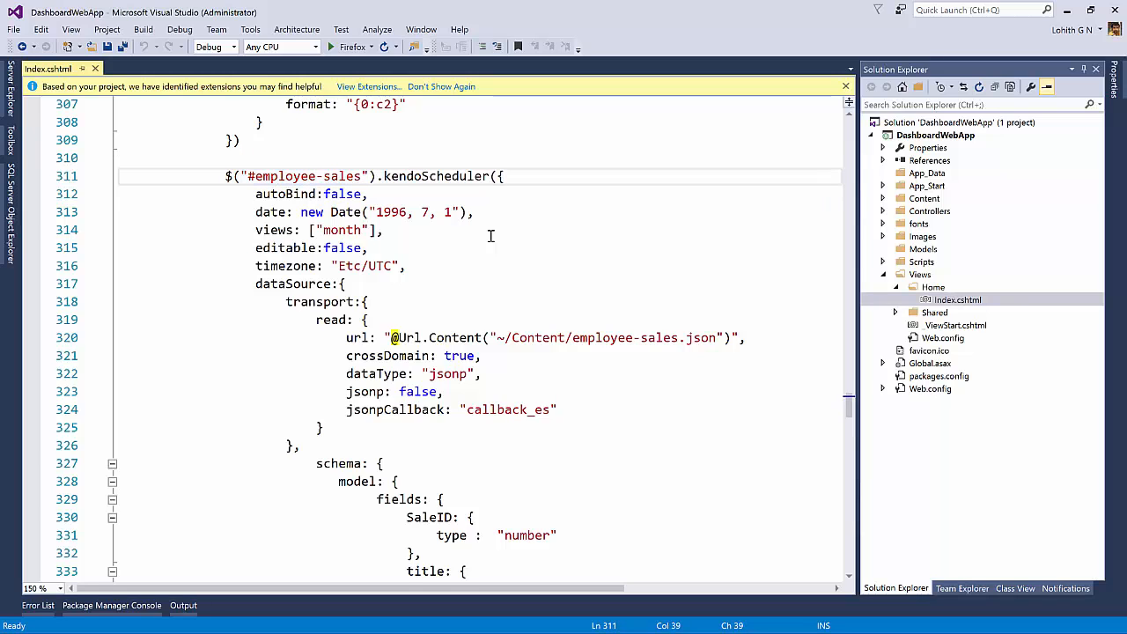
{"action": "scroll", "scroll_direction": "down", "scroll_amount": 3}
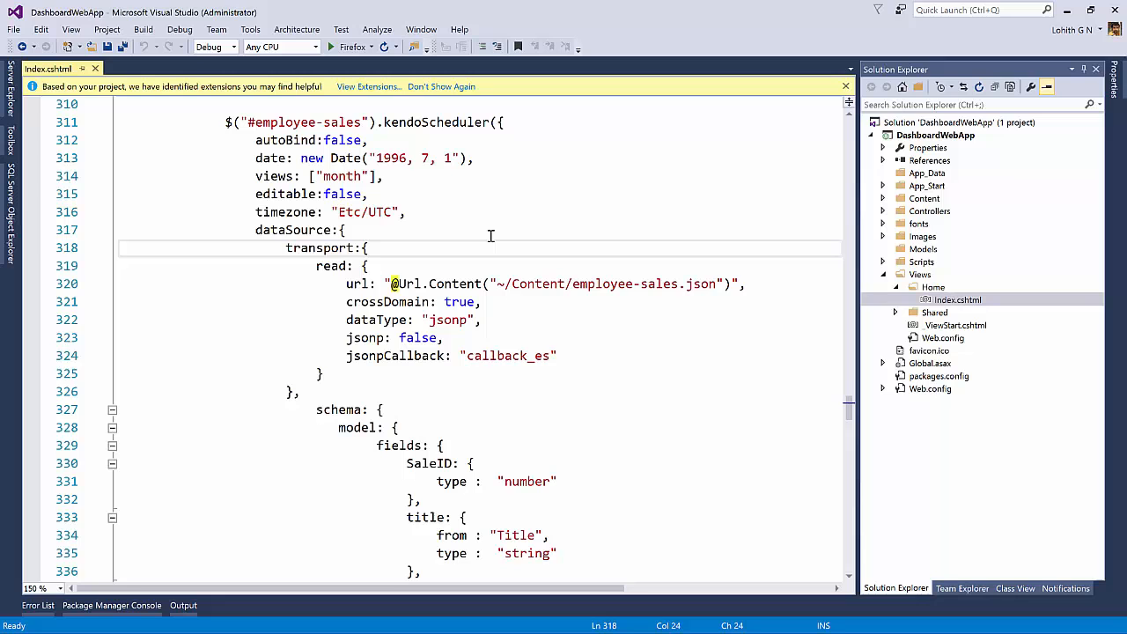
{"action": "left_click", "coordinate": [480, 301]}
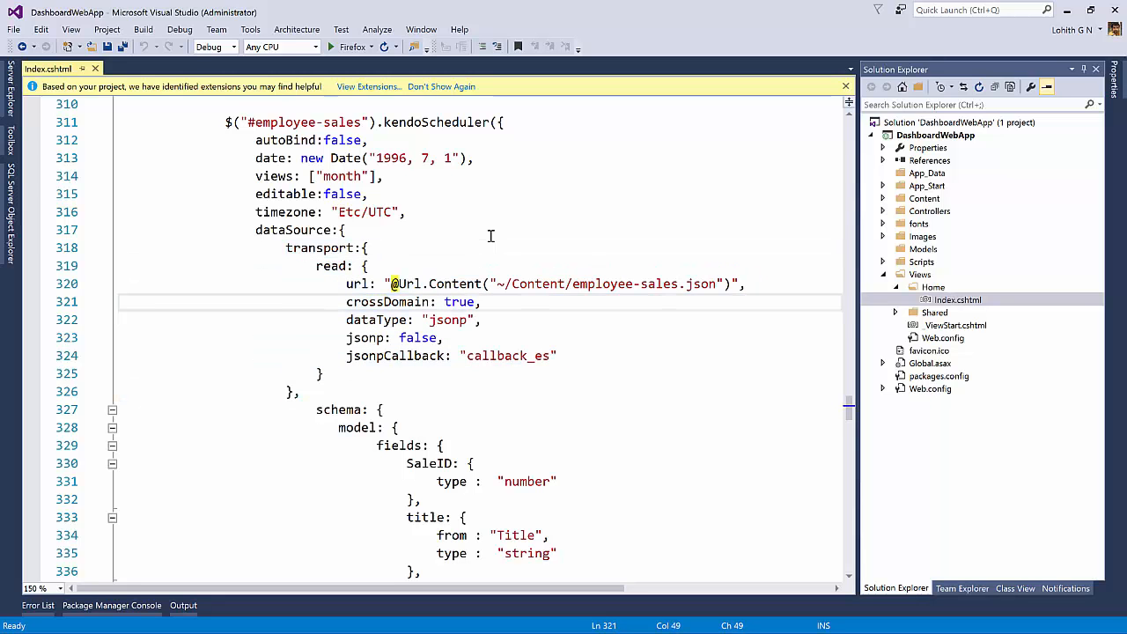
{"action": "scroll", "scroll_direction": "down", "scroll_amount": 3}
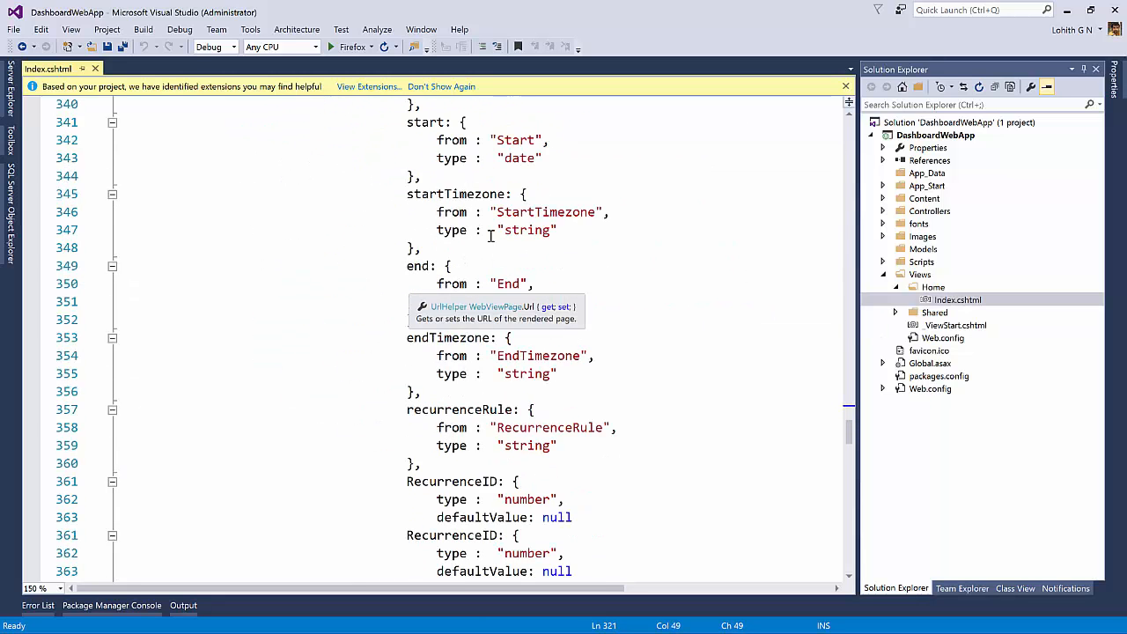
{"action": "scroll", "scroll_direction": "down", "scroll_amount": 3}
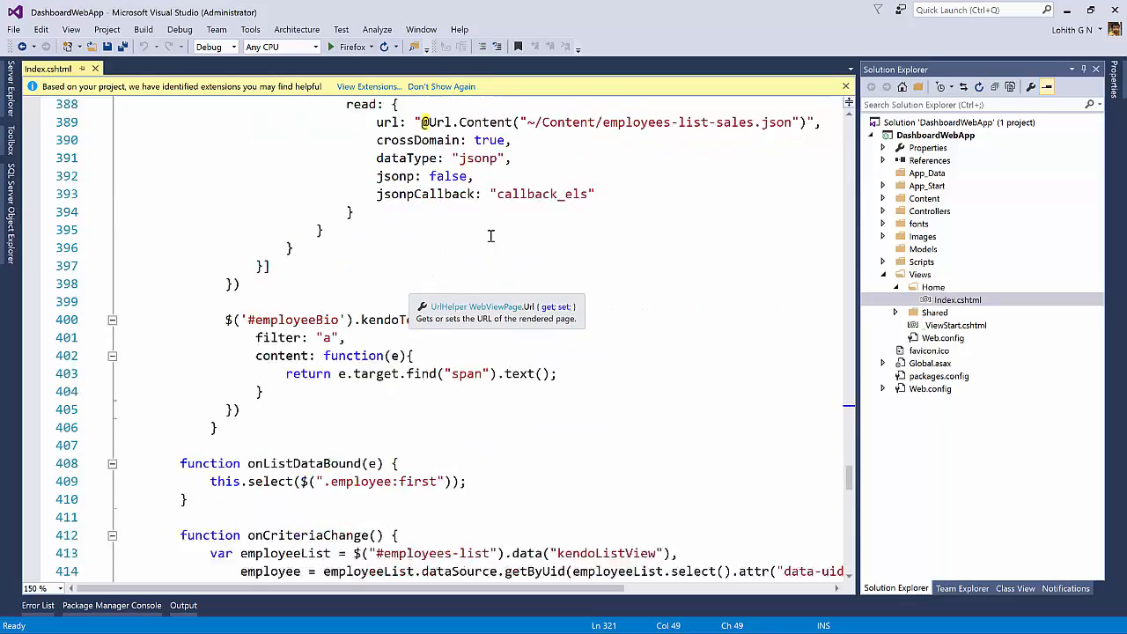
{"action": "scroll", "scroll_direction": "down", "scroll_amount": 3}
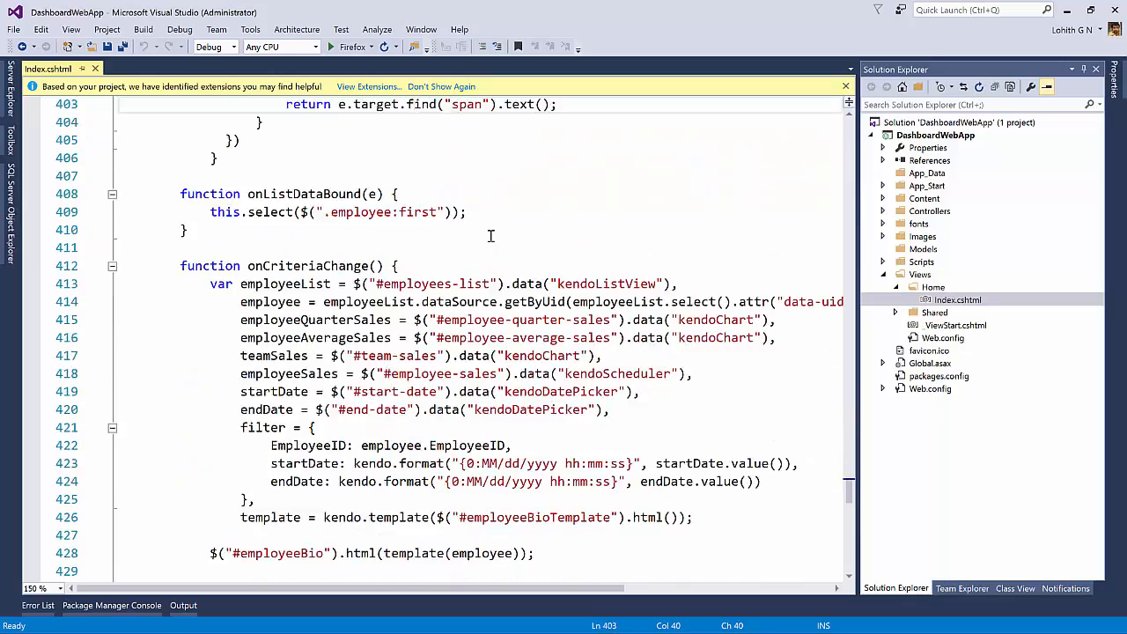
{"action": "scroll", "scroll_direction": "down", "scroll_amount": 3}
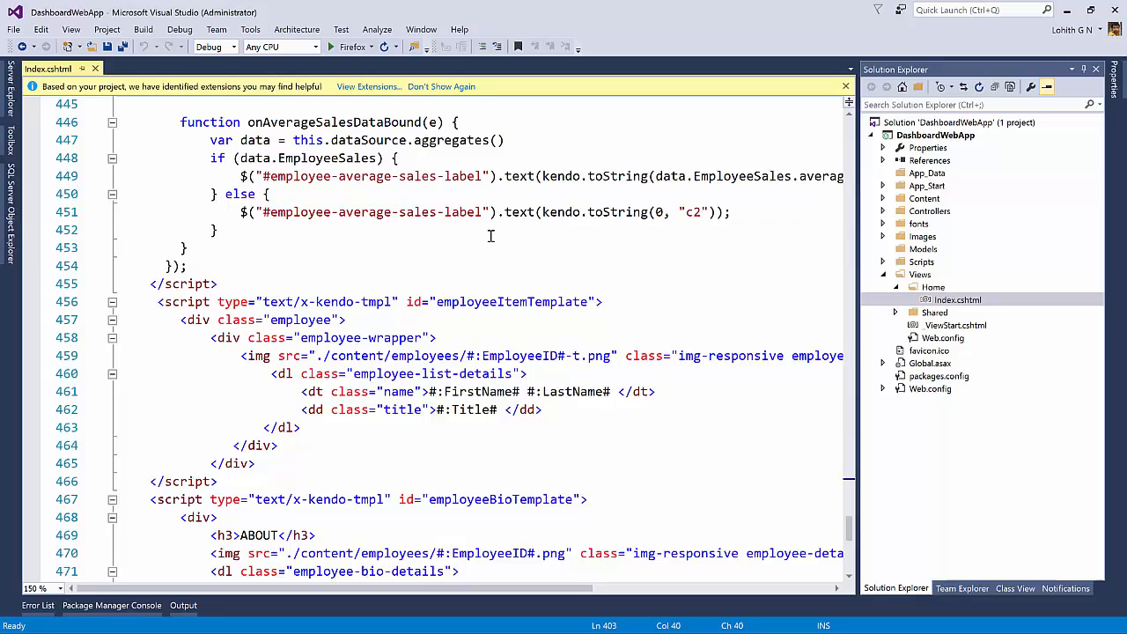
Return to line 1 of Index.cshtml and Alt+Tab to another window.
{"action": "scroll", "scroll_direction": "up", "scroll_amount": 3}
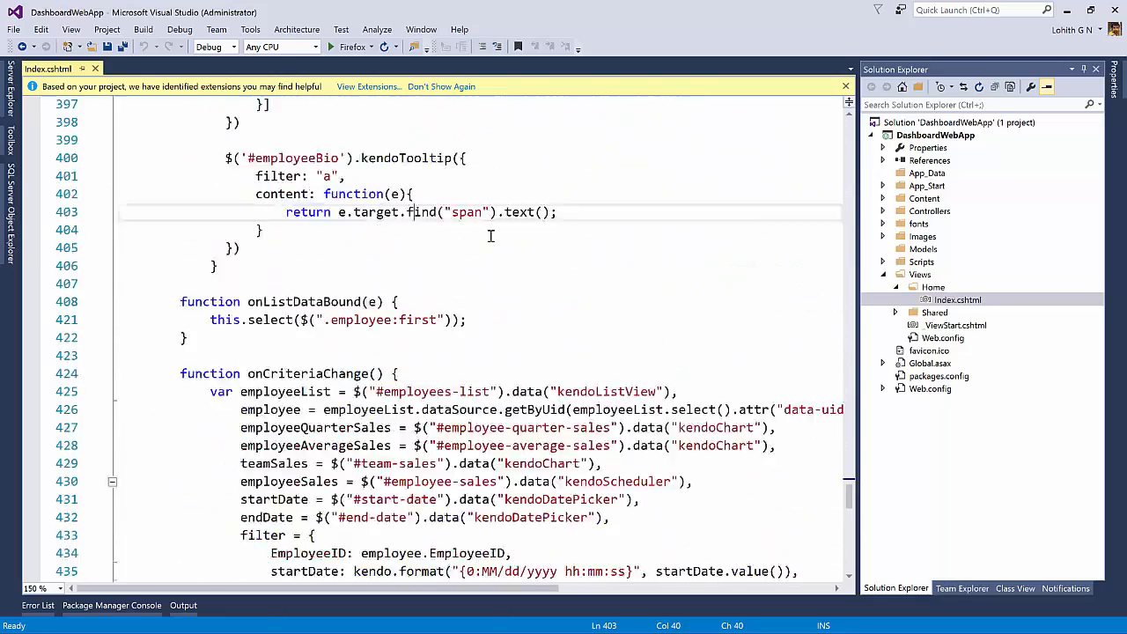
{"action": "scroll", "scroll_direction": "up", "scroll_amount": 3}
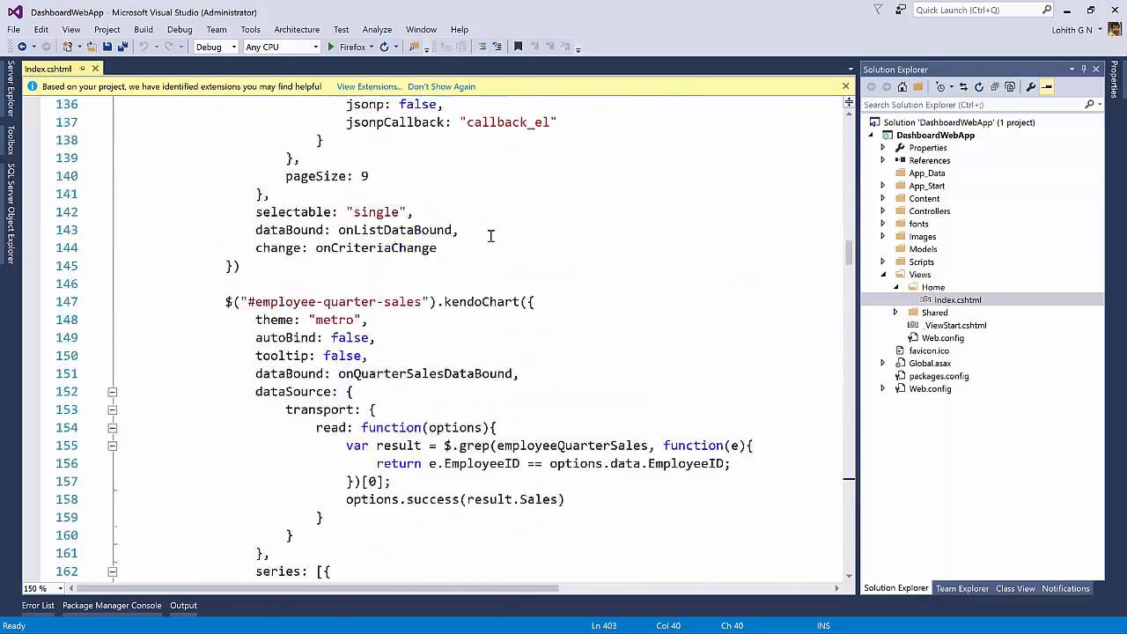
{"action": "key", "text": "ctrl+Home"}
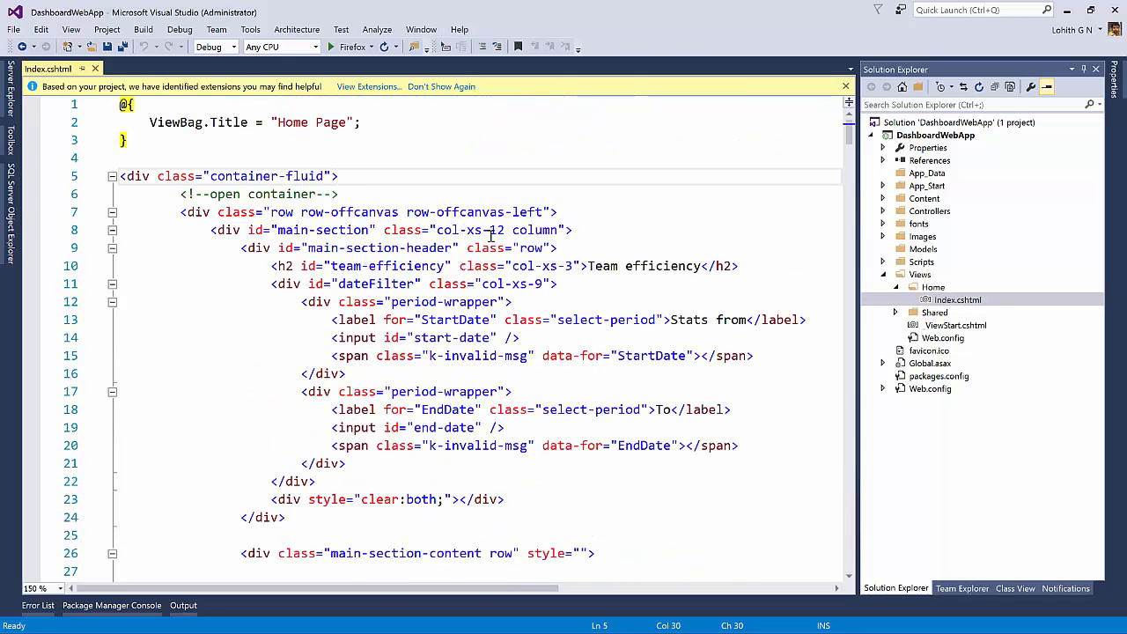
{"action": "key", "text": "Alt+Tab"}
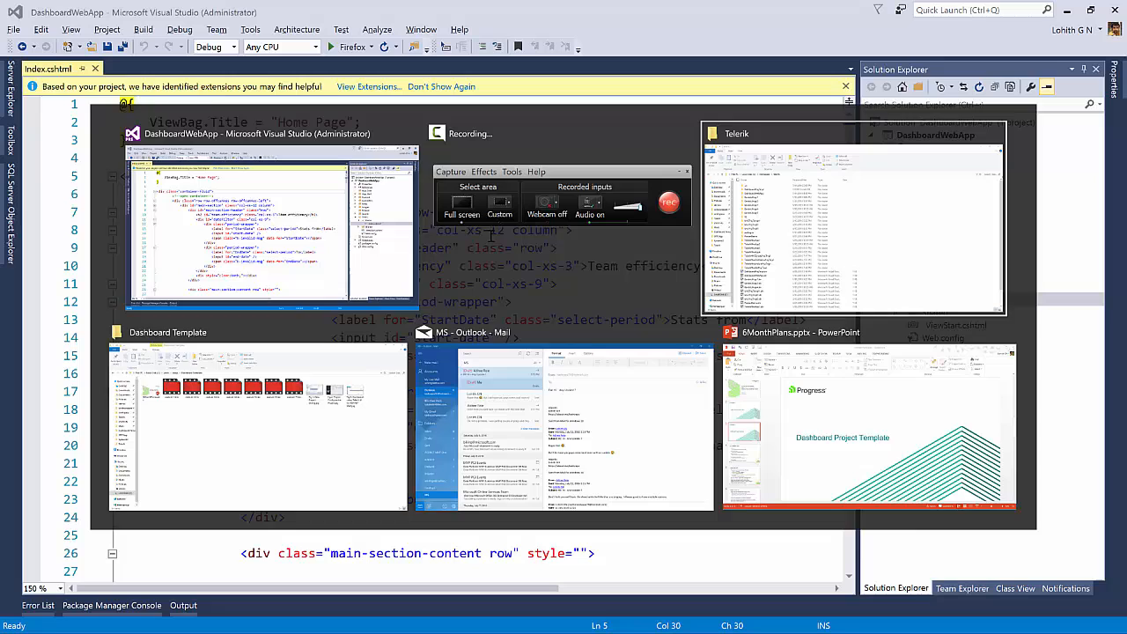